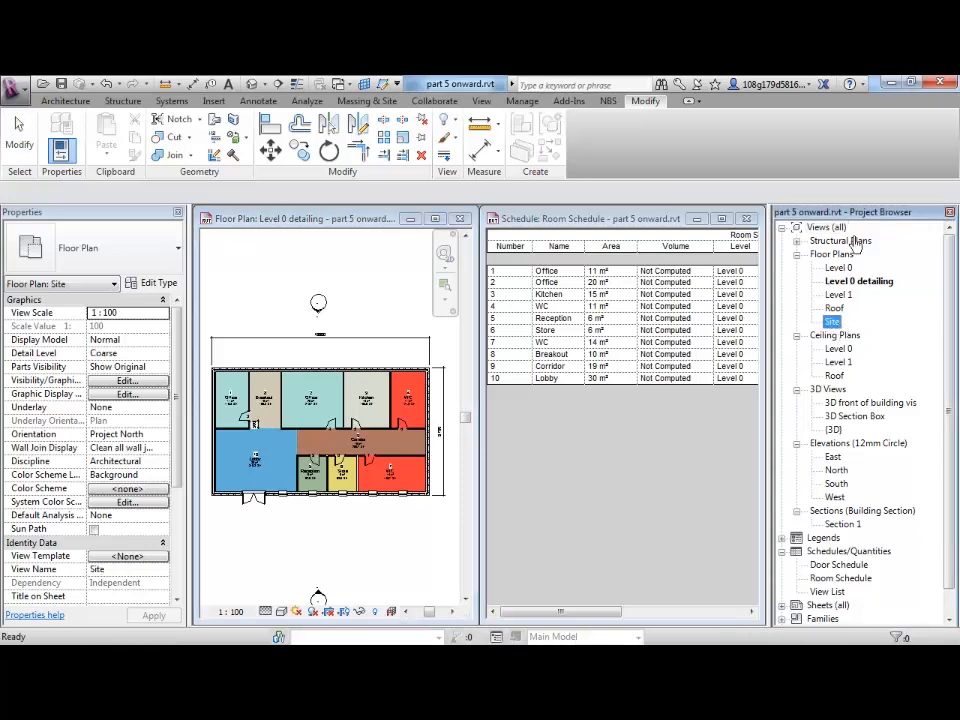
Step: Show the Site plan in Consistent Colors, visit the Level 0 floor plan and return to Site
double_click(833, 321)
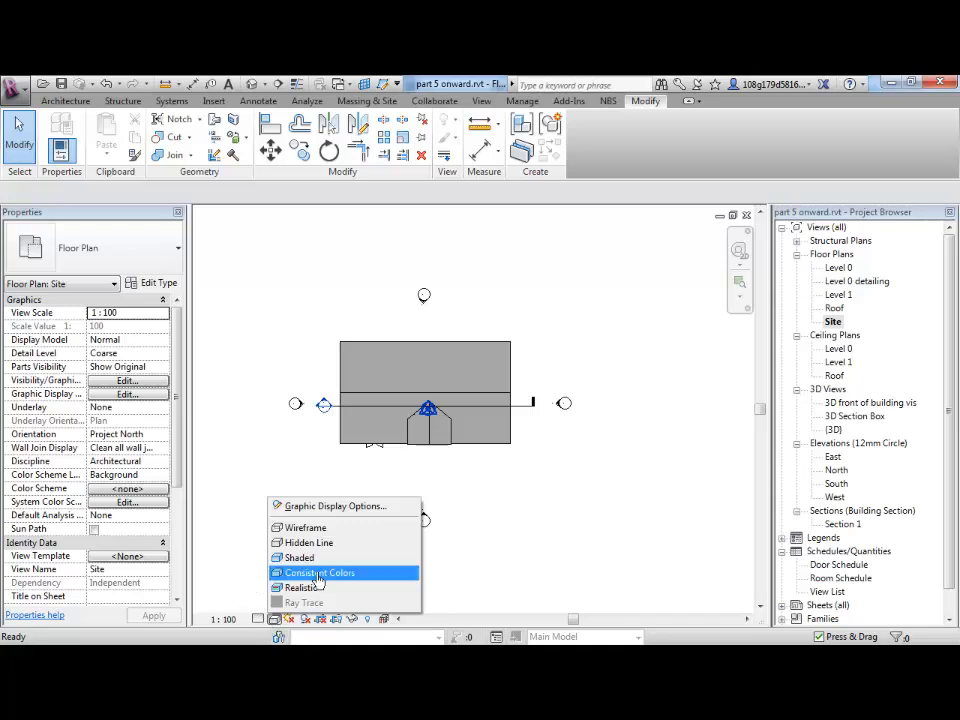
left_click(319, 572)
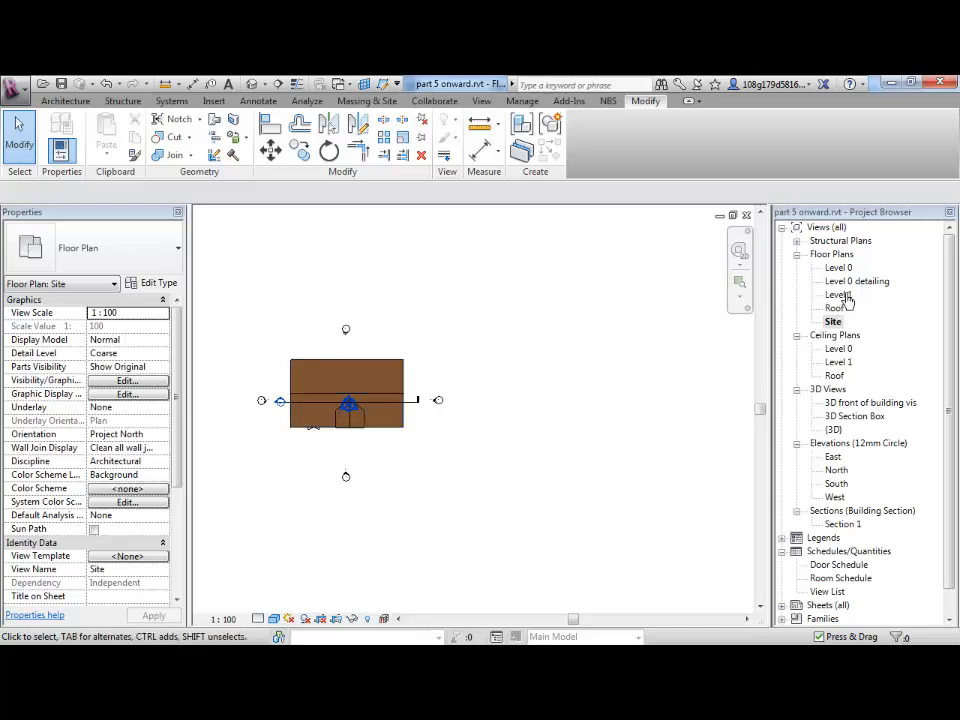
double_click(839, 267)
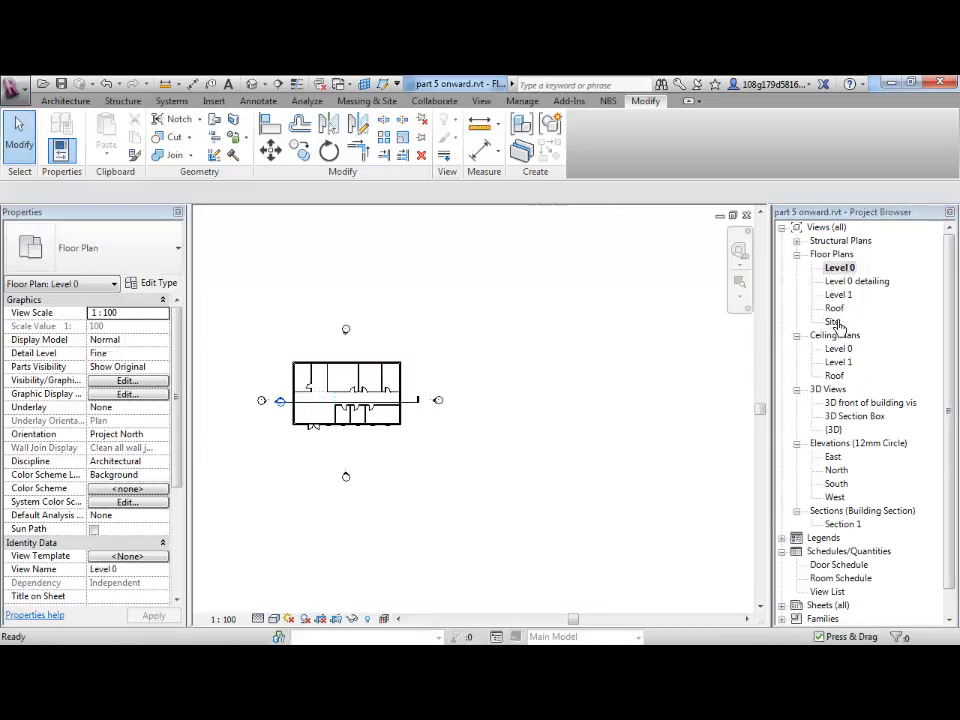
double_click(832, 321)
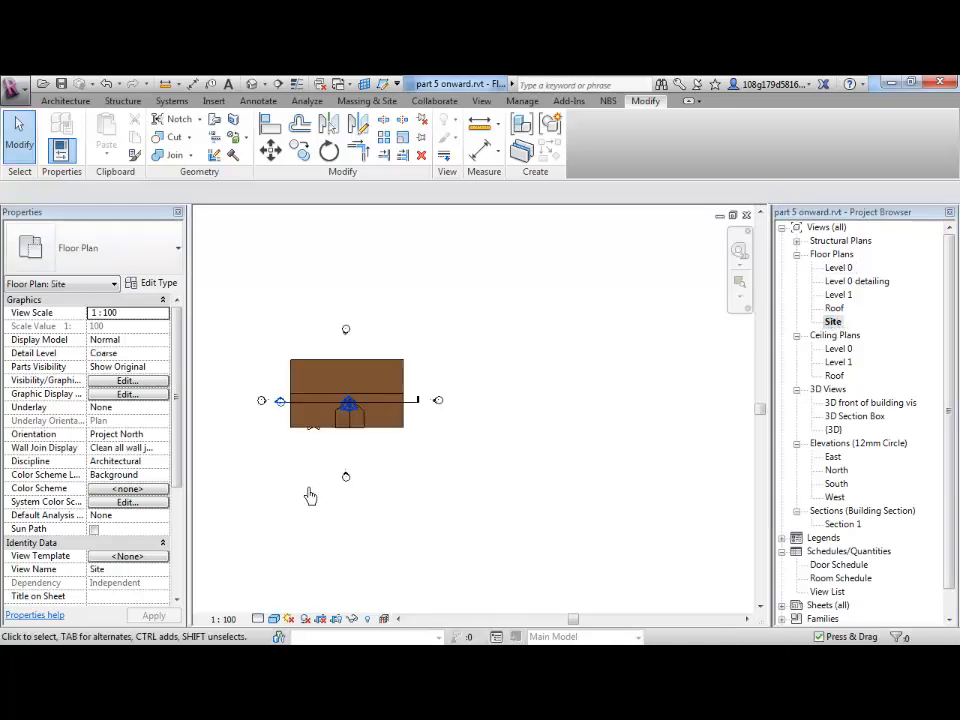
mouse_move(462, 442)
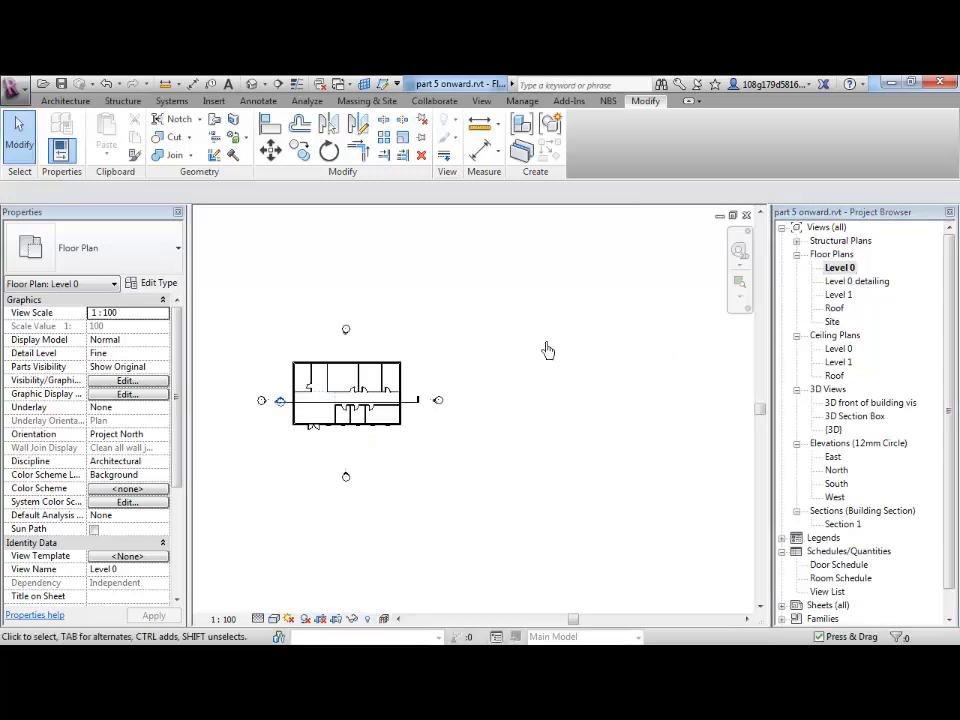
Step: Hide Topography in the Level 0 floor plan's Visibility/Graphics Overrides
left_click(126, 381)
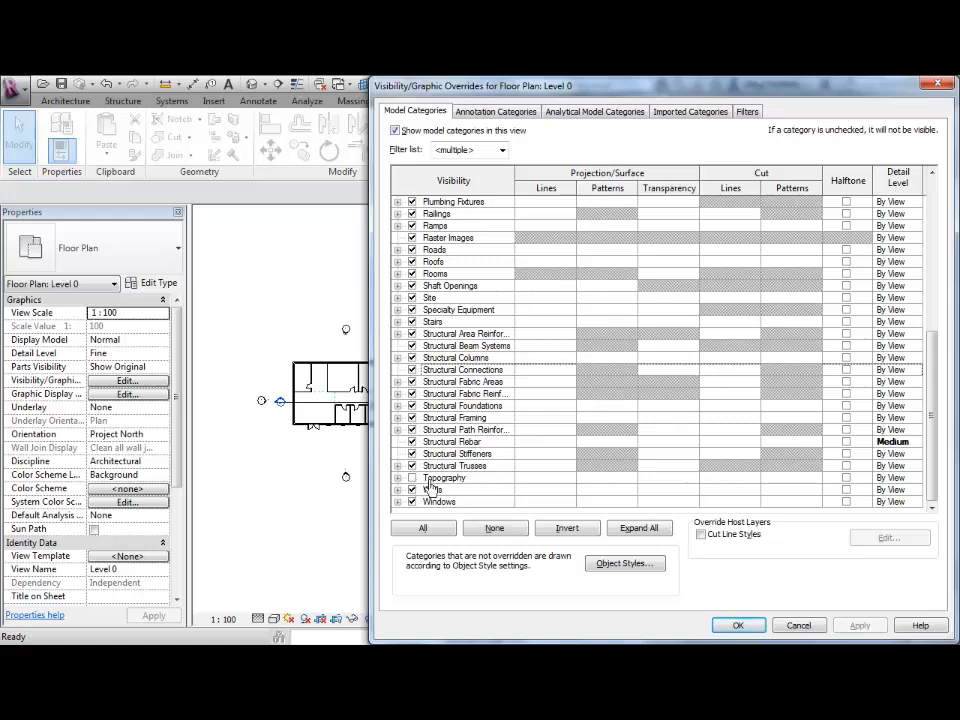
mouse_move(500, 490)
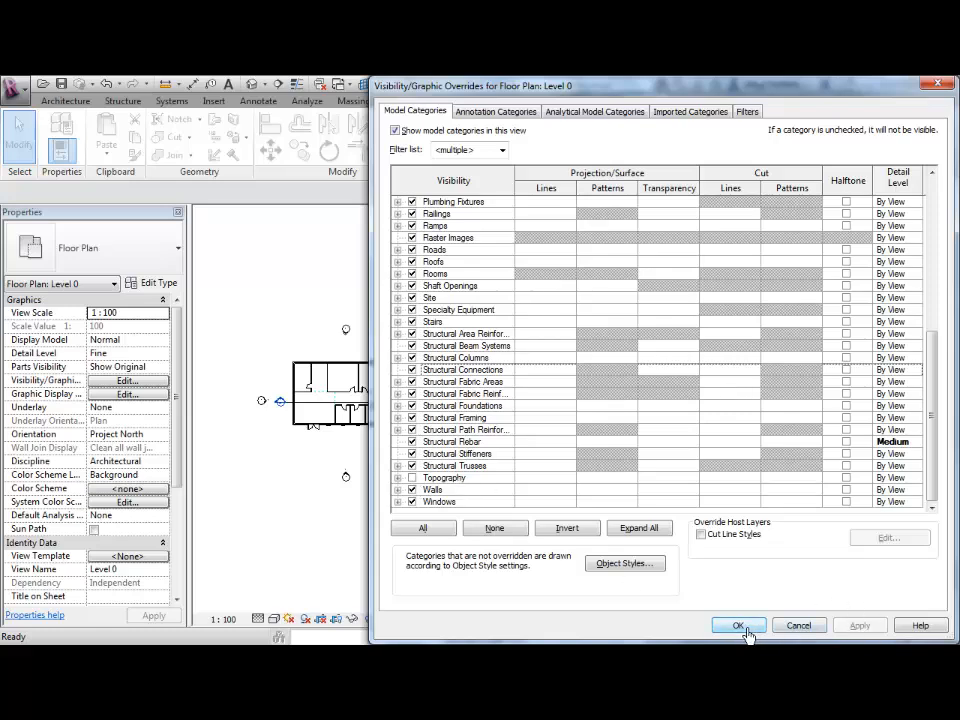
left_click(738, 625)
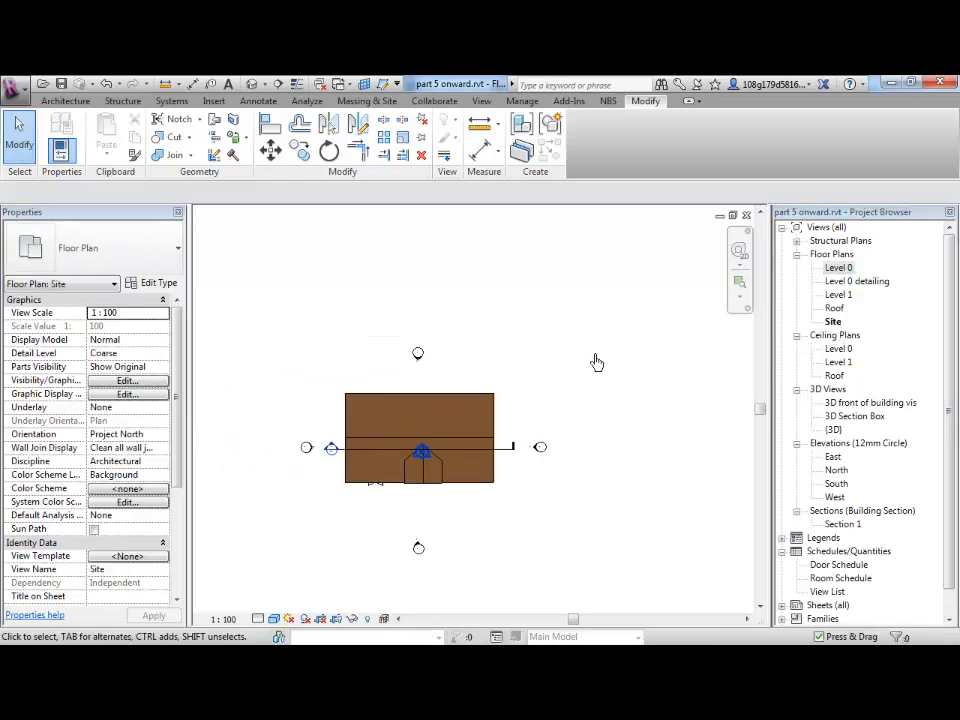
left_click(126, 380)
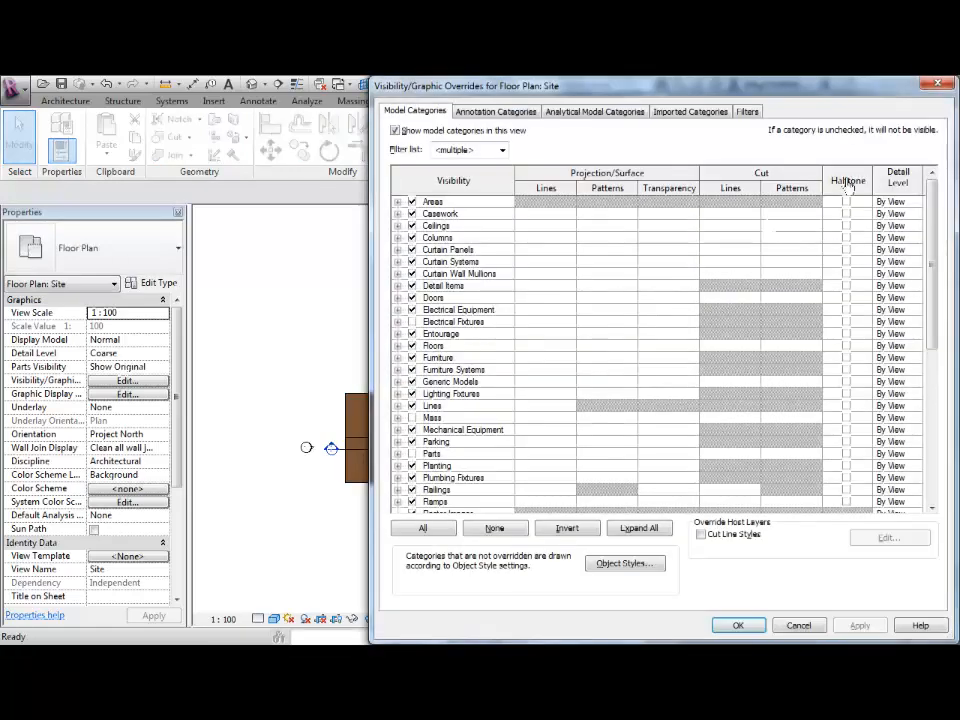
scroll("down", 3)
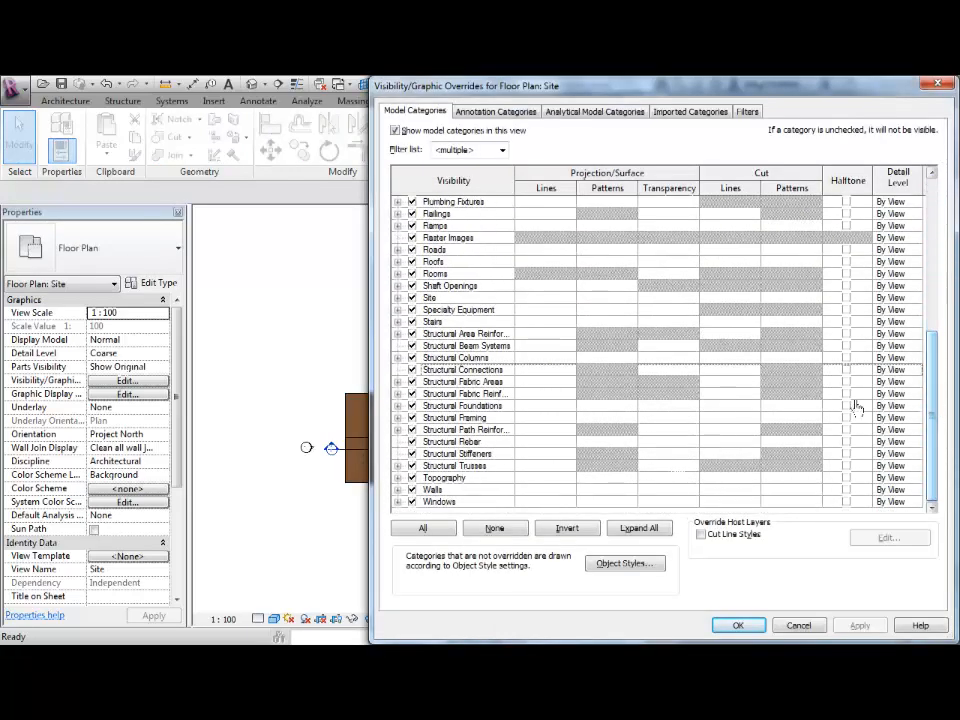
left_click(738, 625)
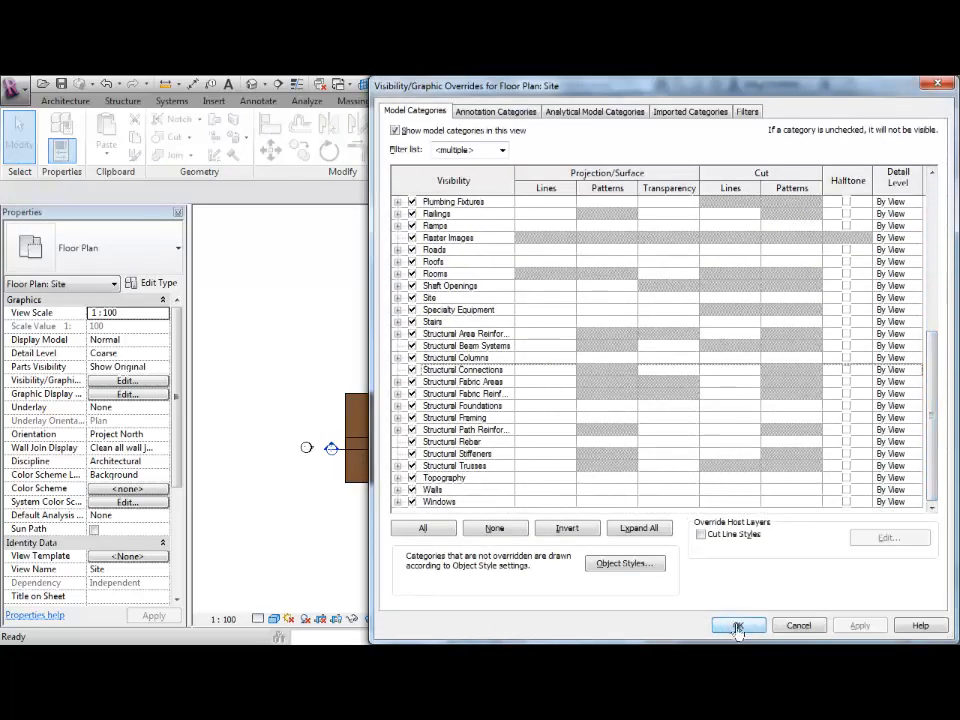
left_click(738, 625)
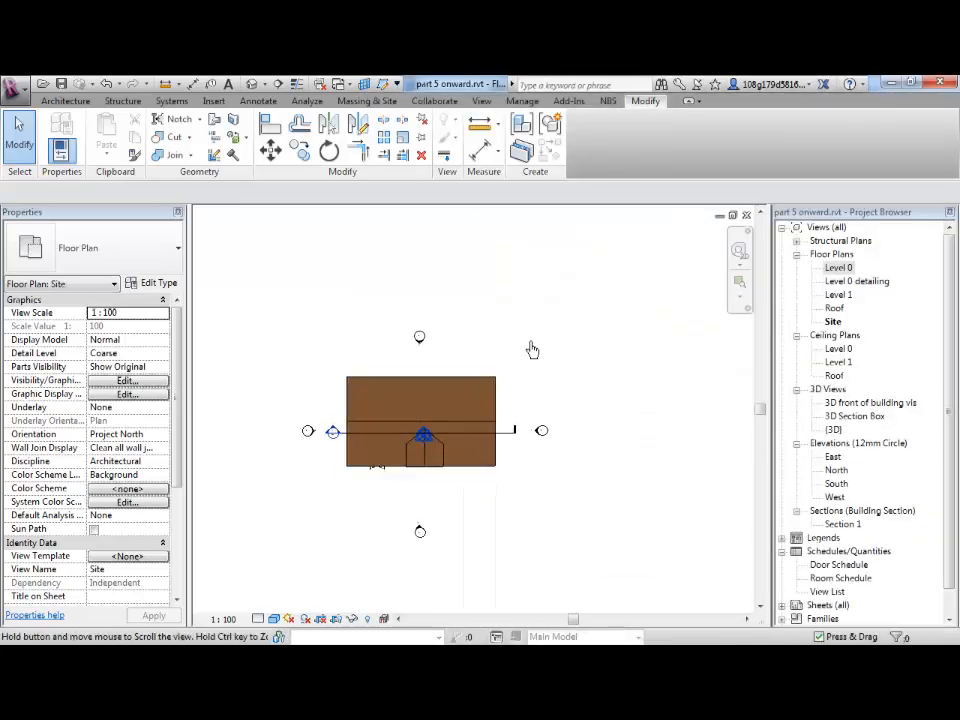
mouse_move(558, 410)
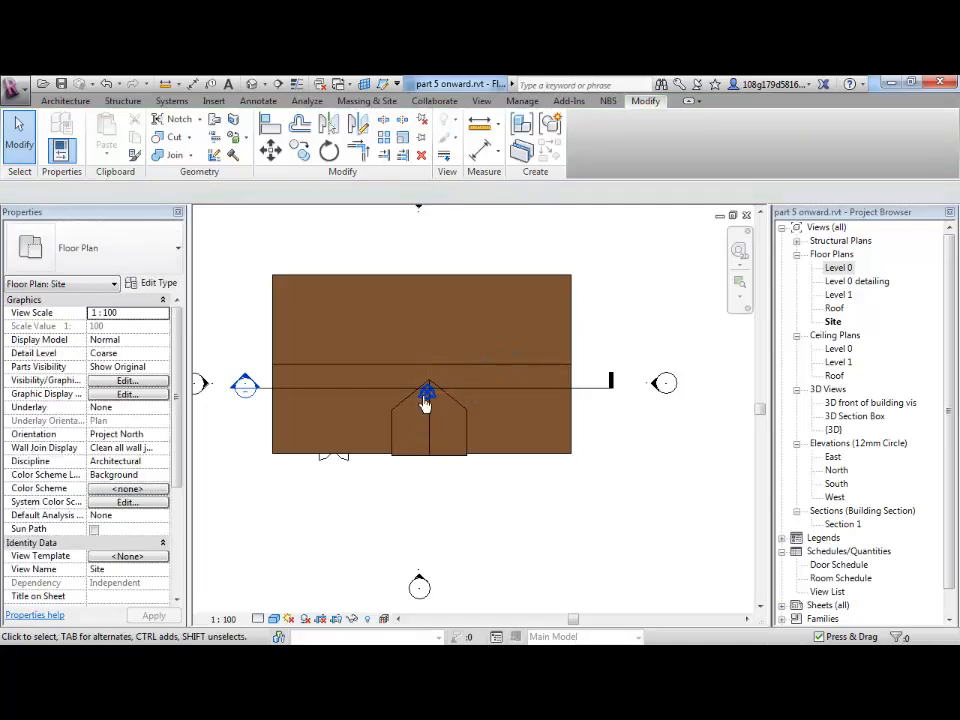
left_click(428, 390)
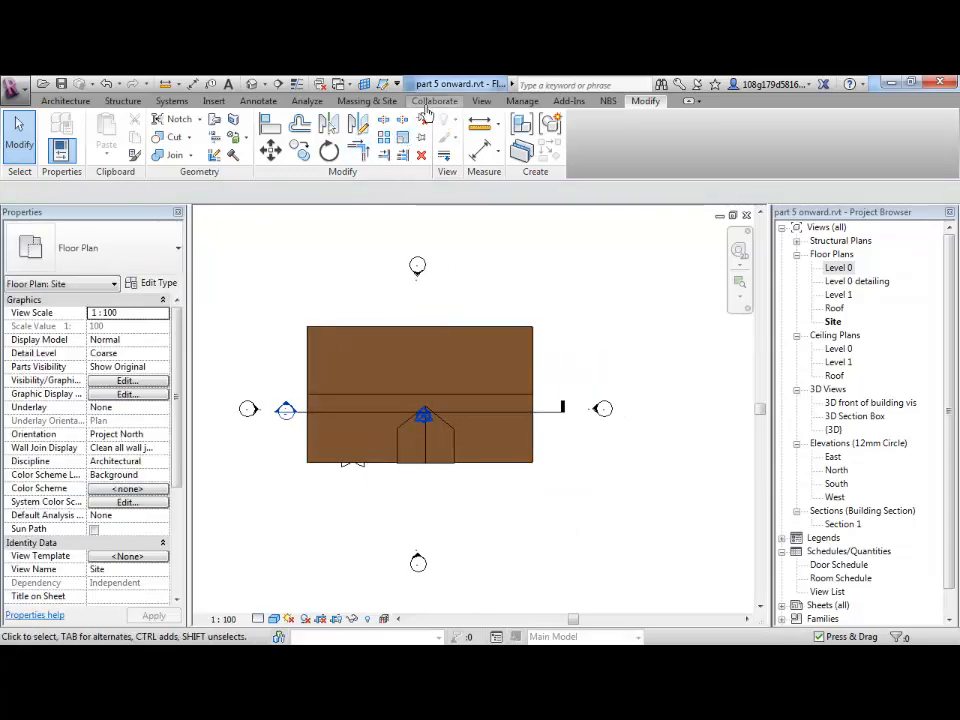
Step: From the Manage tools, check the Project Base Point coordinates, then pan the building leftward
left_click(522, 101)
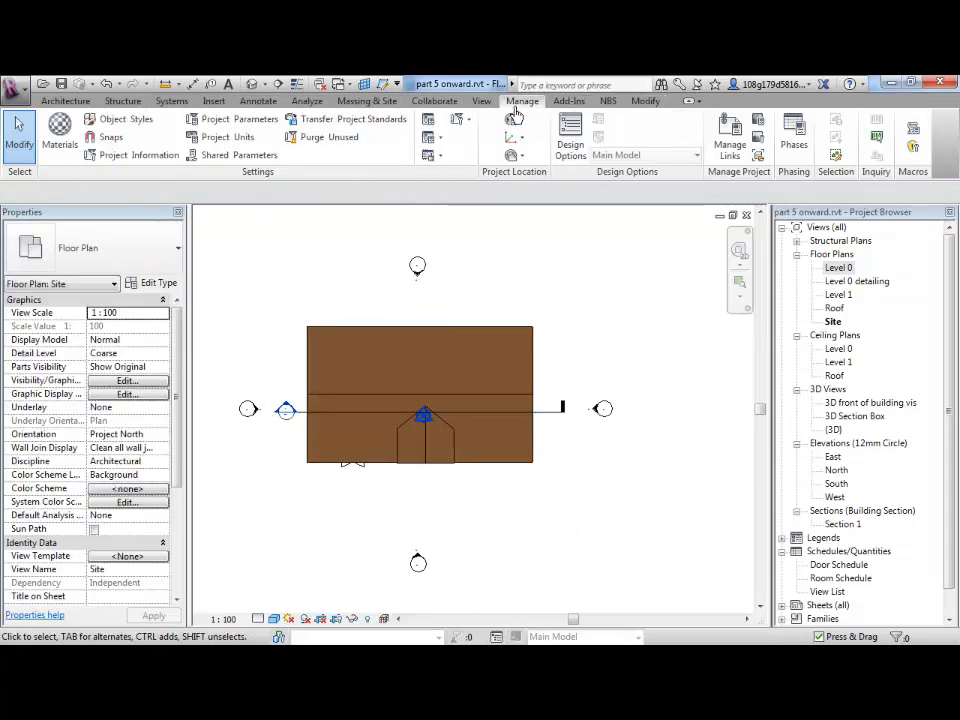
mouse_move(538, 150)
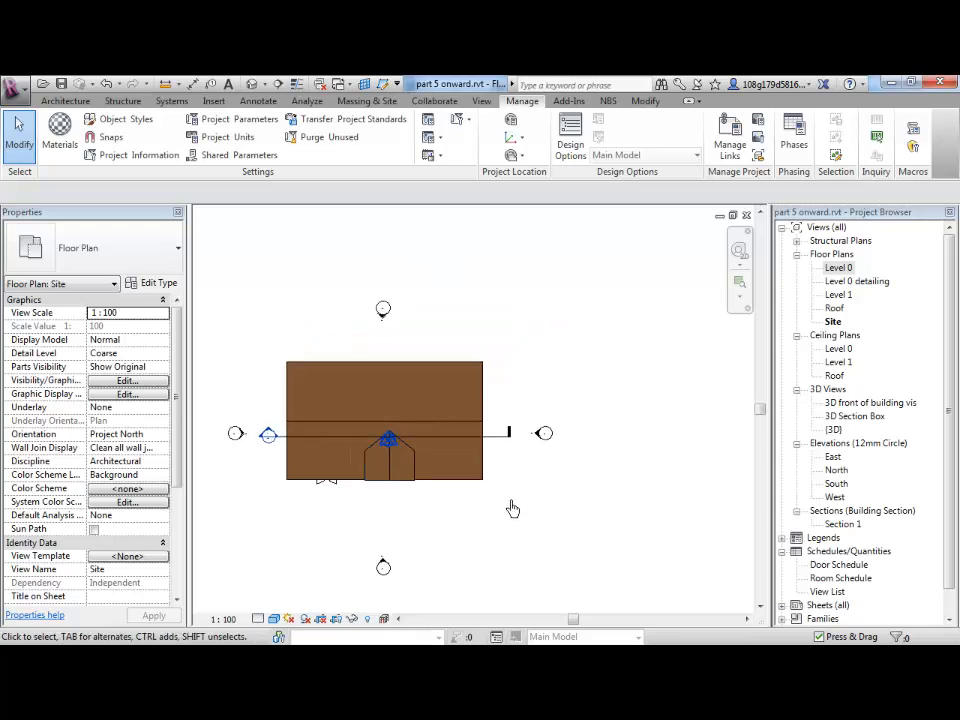
left_click(388, 440)
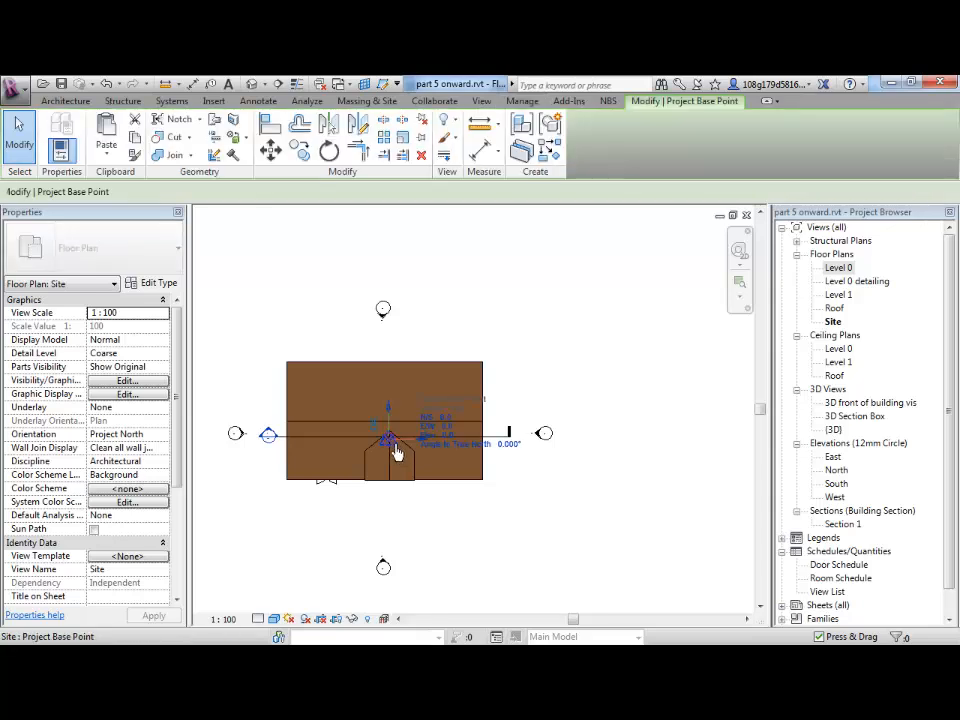
left_click(388, 440)
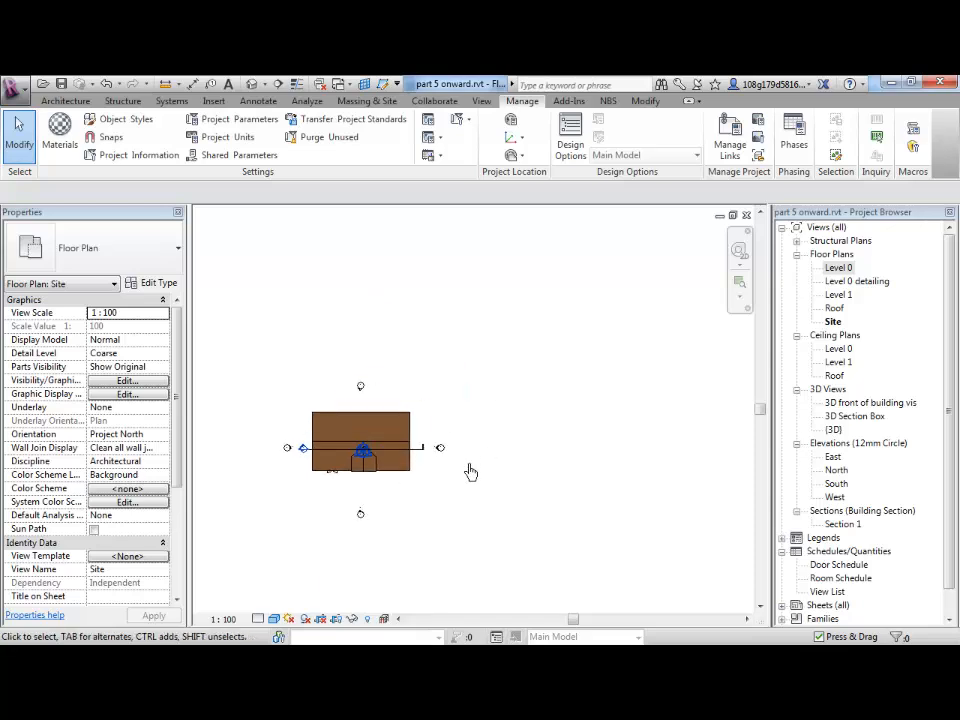
left_click_drag(472, 472, 427, 487)
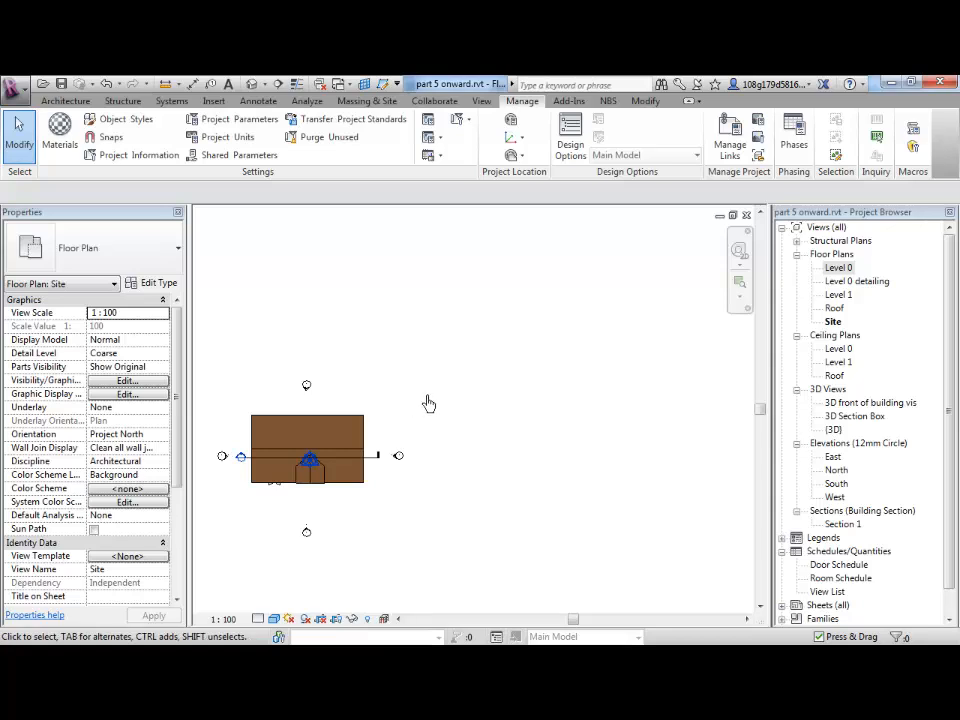
mouse_move(367, 101)
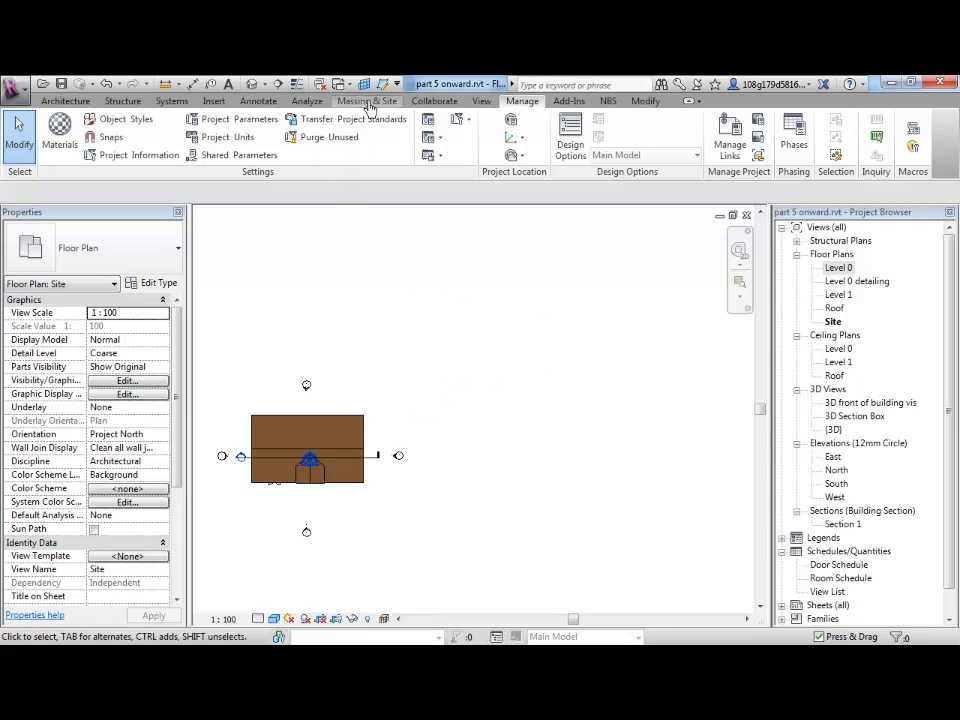
Step: Switch the ribbon to the Massing & Site tools
left_click(366, 101)
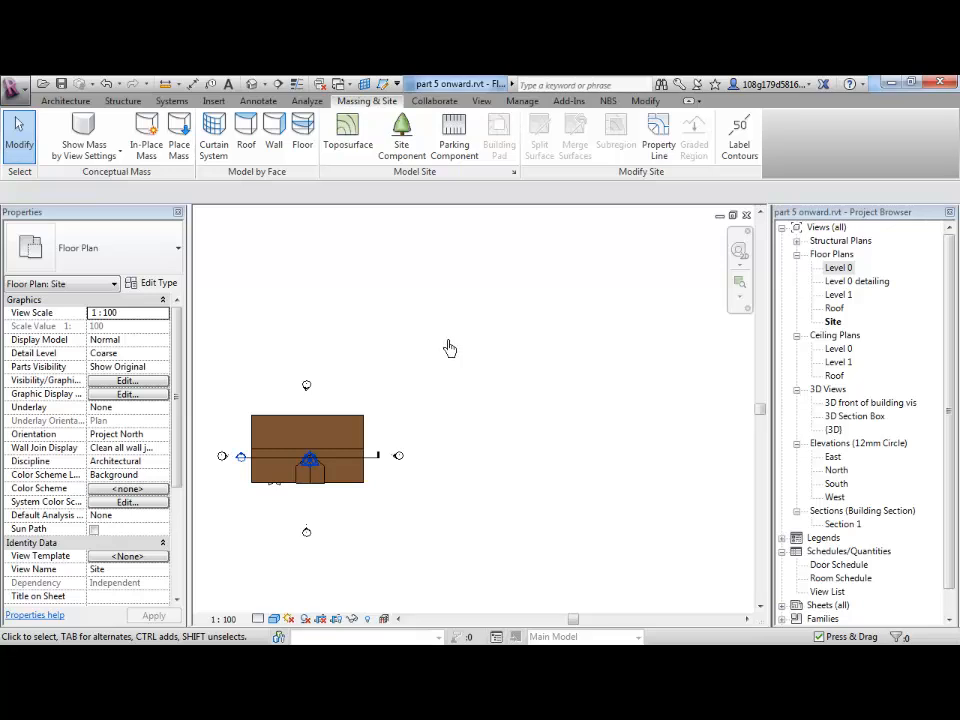
mouse_move(473, 376)
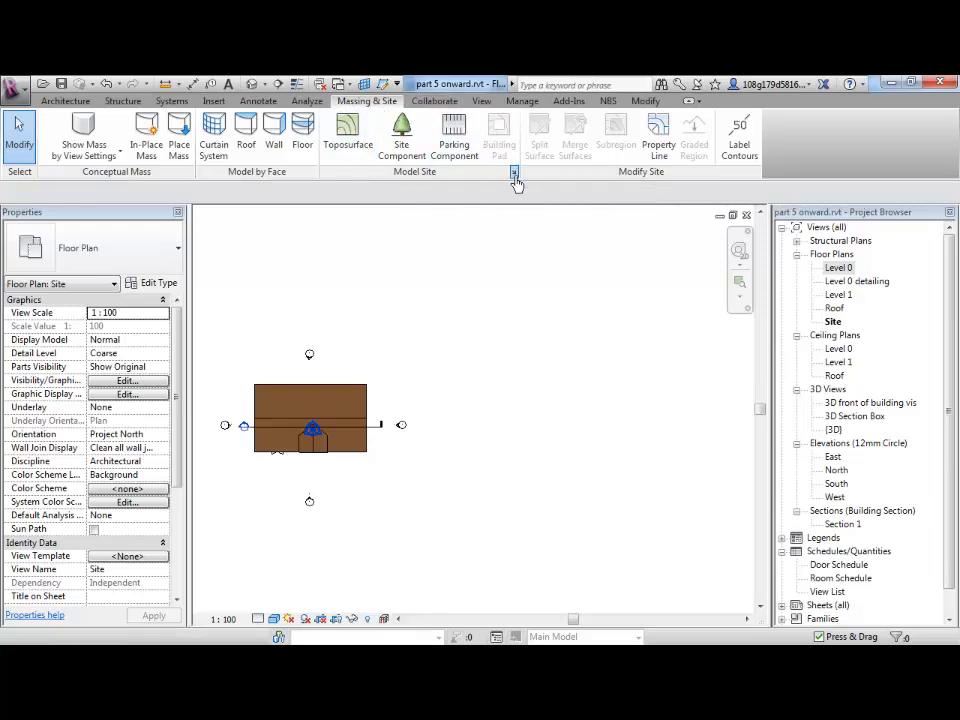
left_click(515, 178)
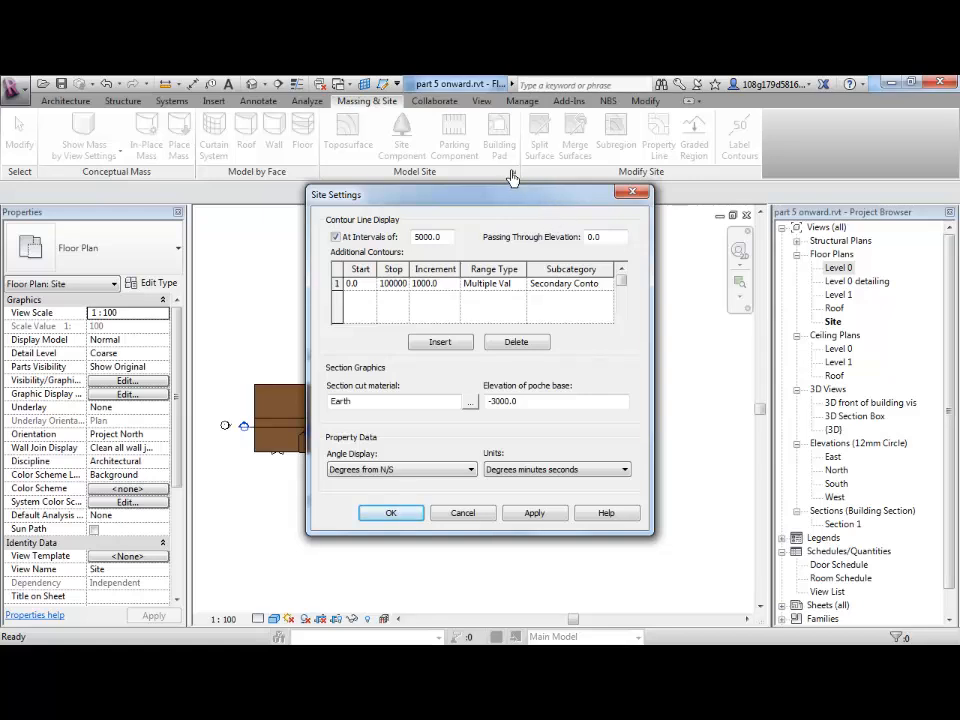
mouse_move(650, 293)
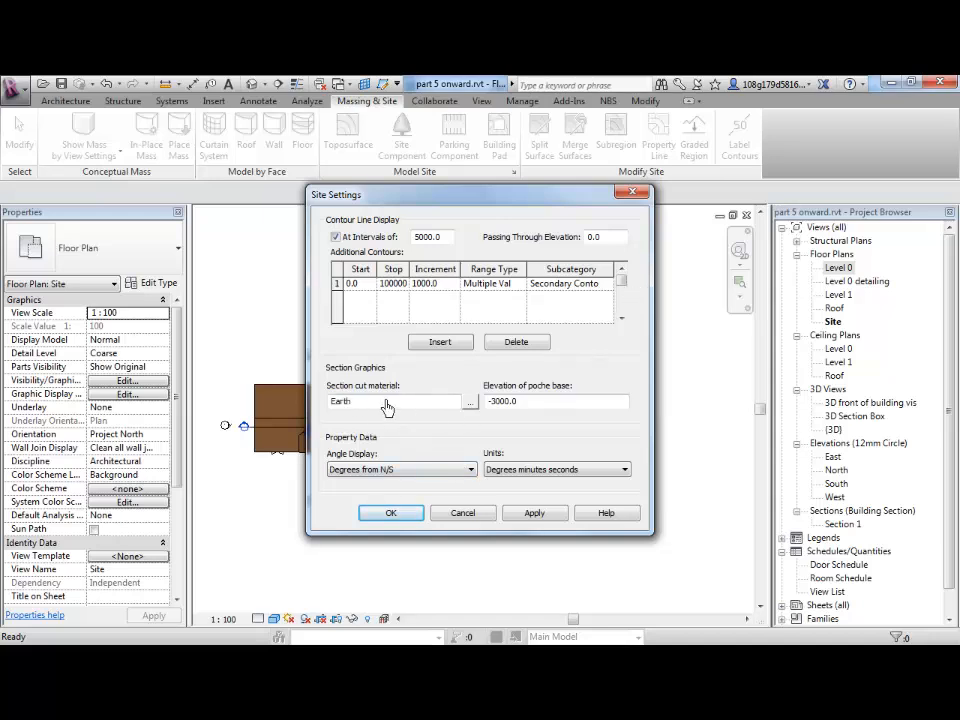
mouse_move(538, 417)
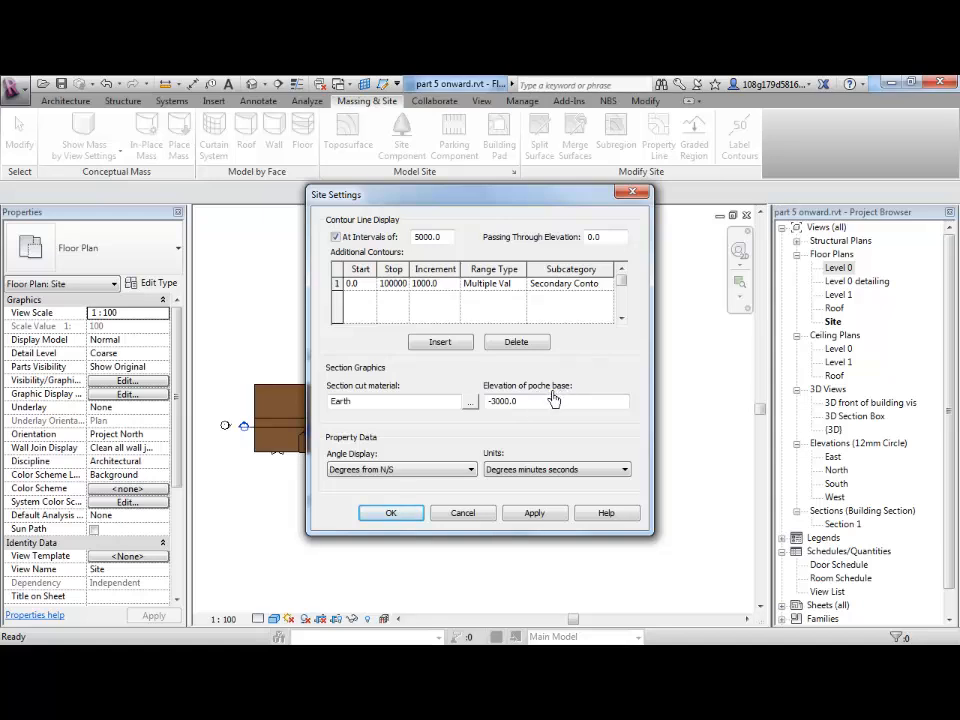
mouse_move(538, 412)
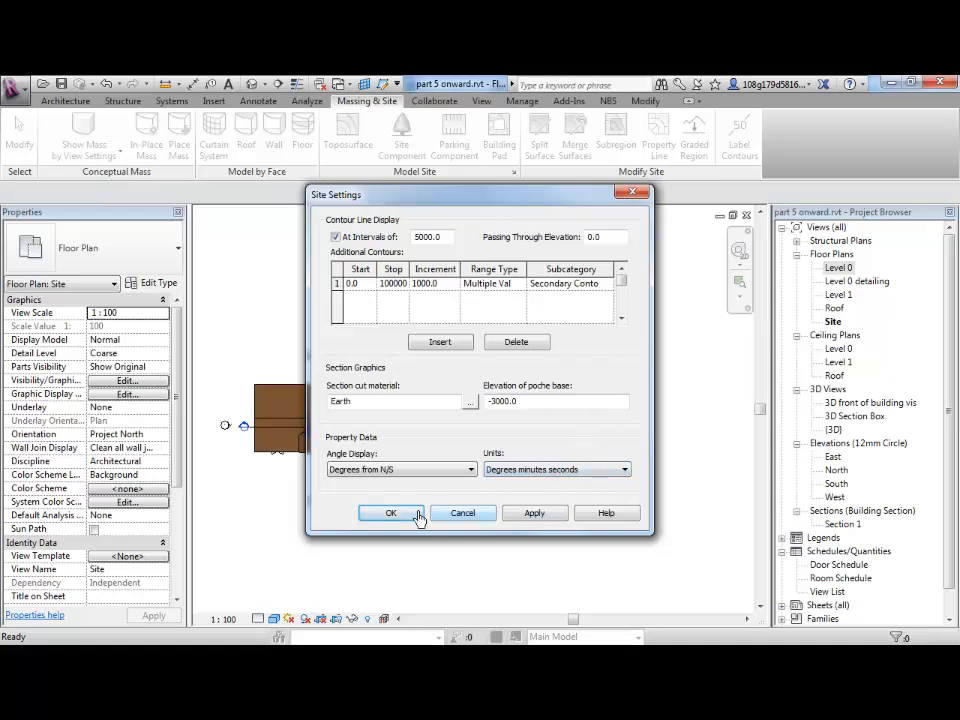
left_click(391, 512)
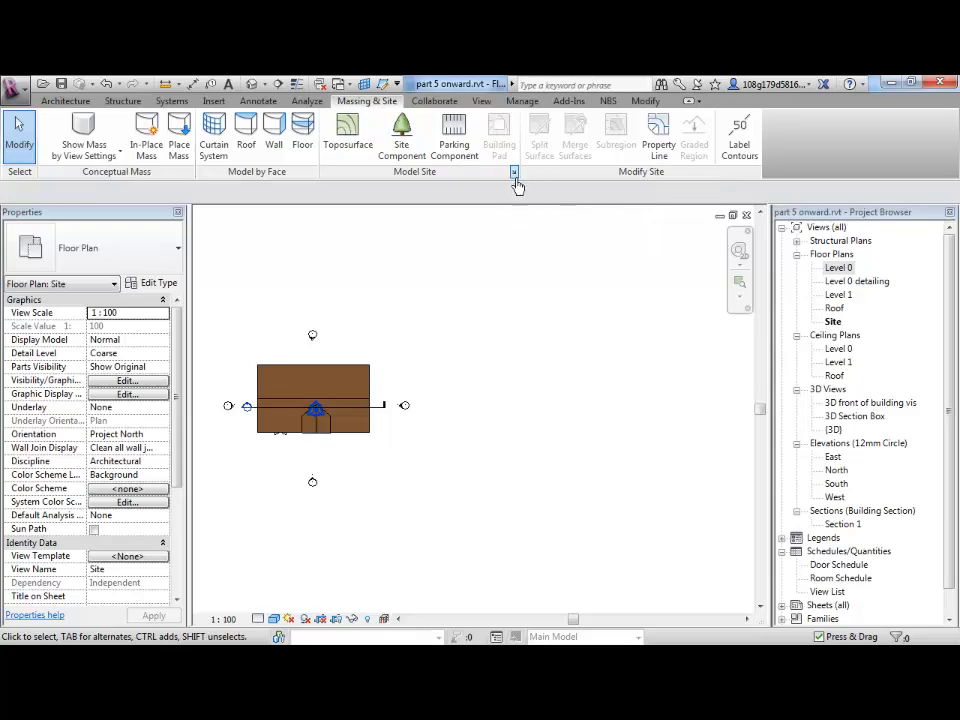
mouse_move(514, 178)
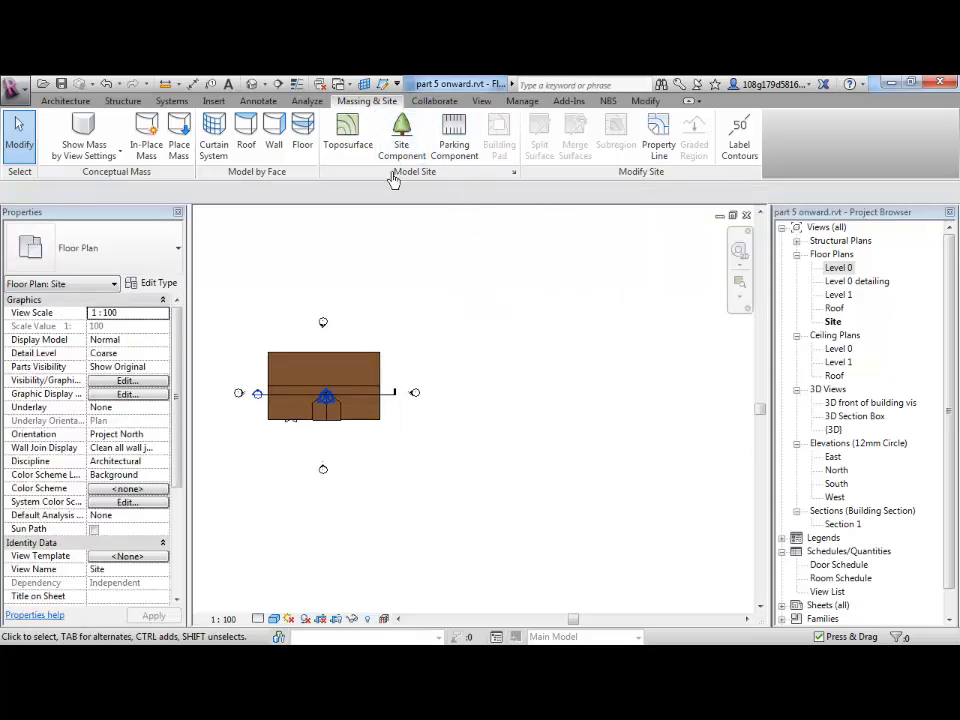
mouse_move(412, 222)
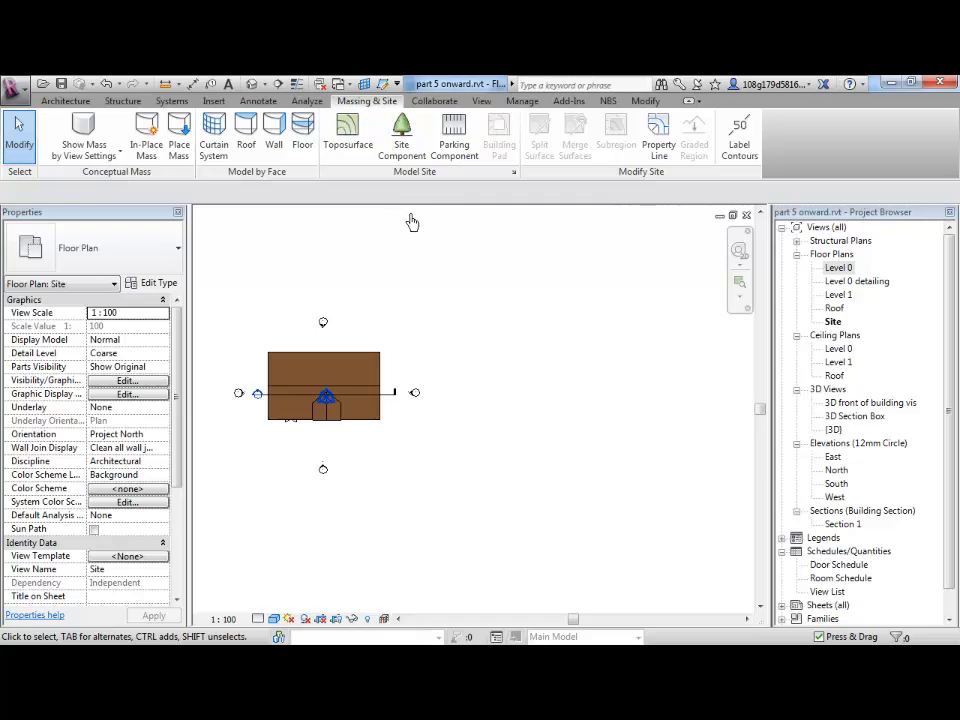
mouse_move(425, 243)
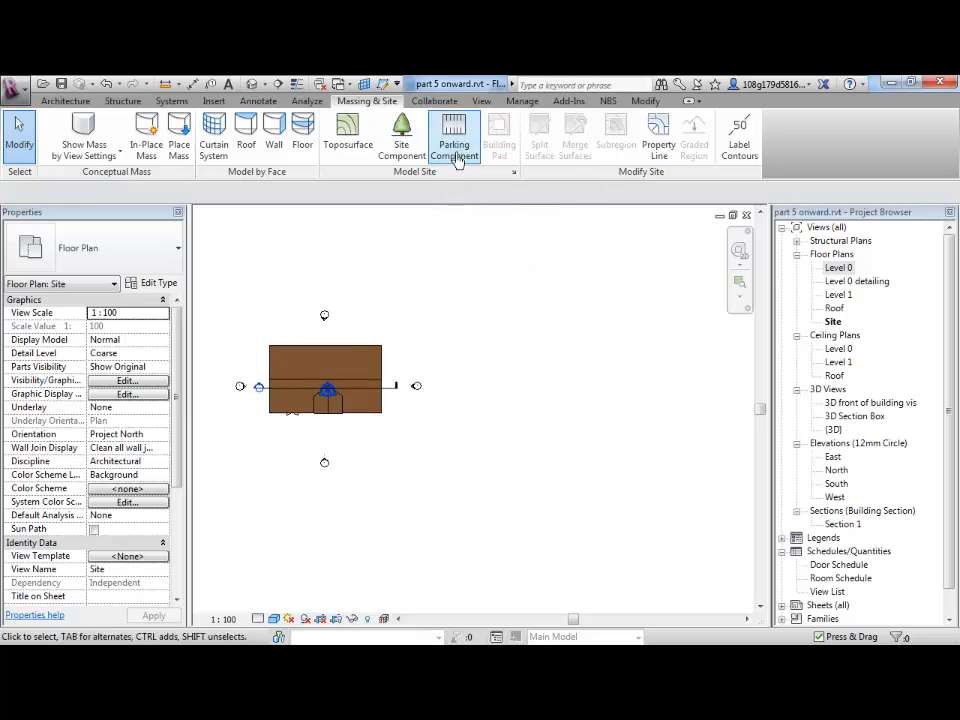
mouse_move(454, 135)
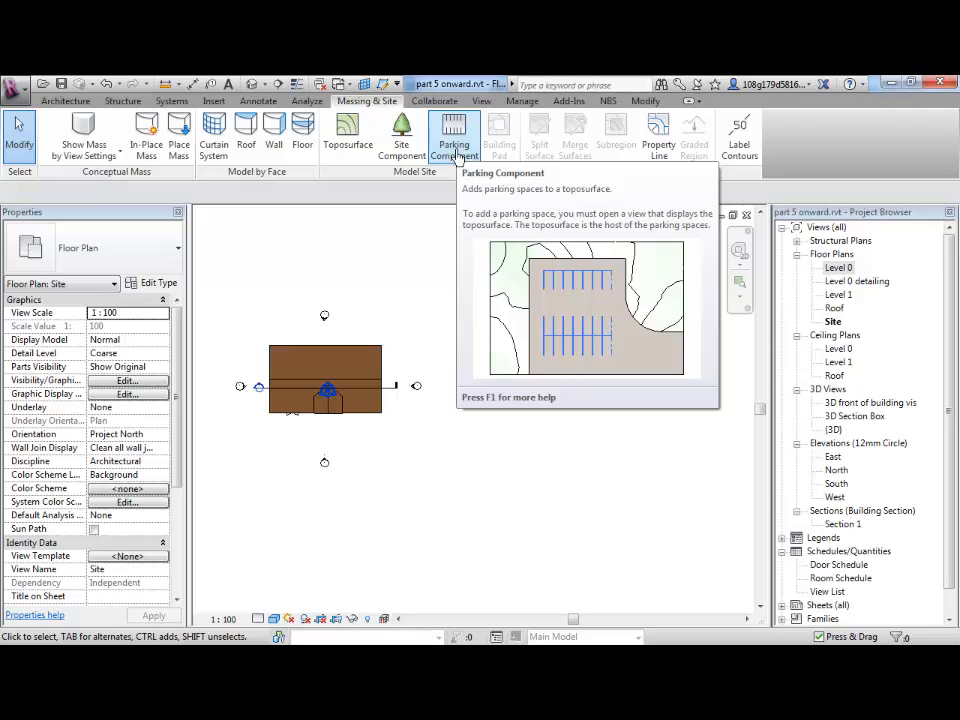
mouse_move(443, 274)
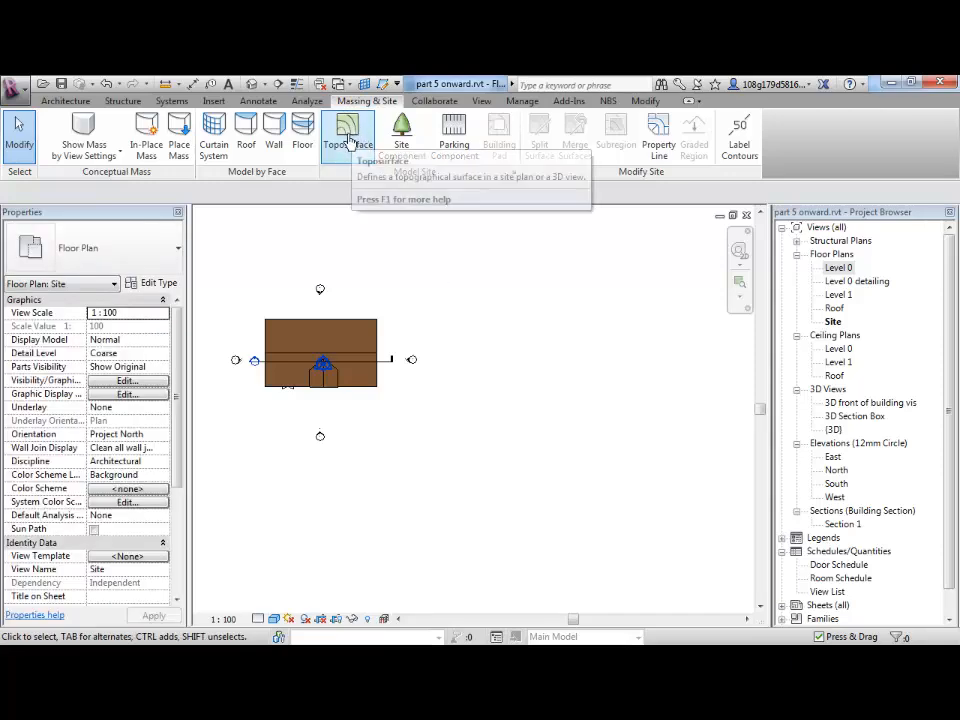
Step: Start a new Toposurface with the Place Point tool at absolute elevation 0
left_click(341, 130)
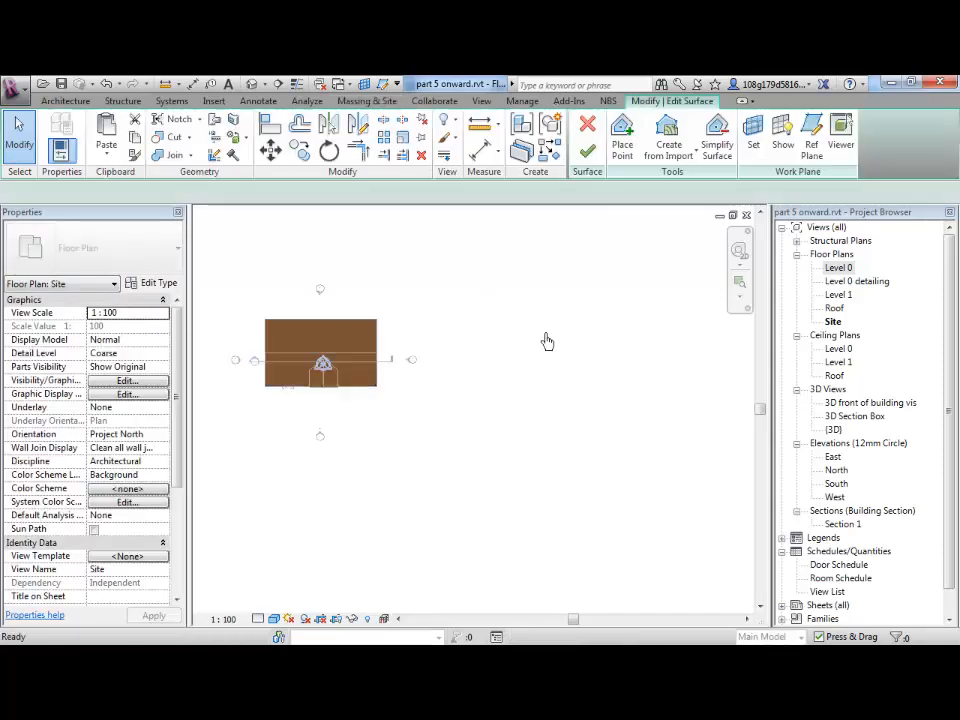
left_click(622, 137)
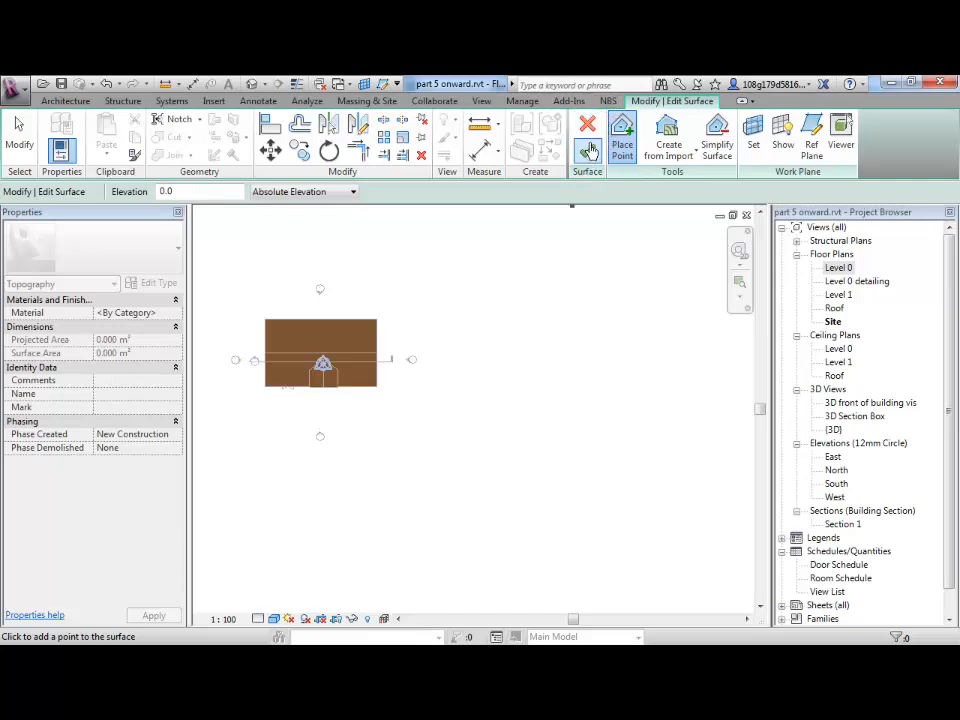
mouse_move(587, 130)
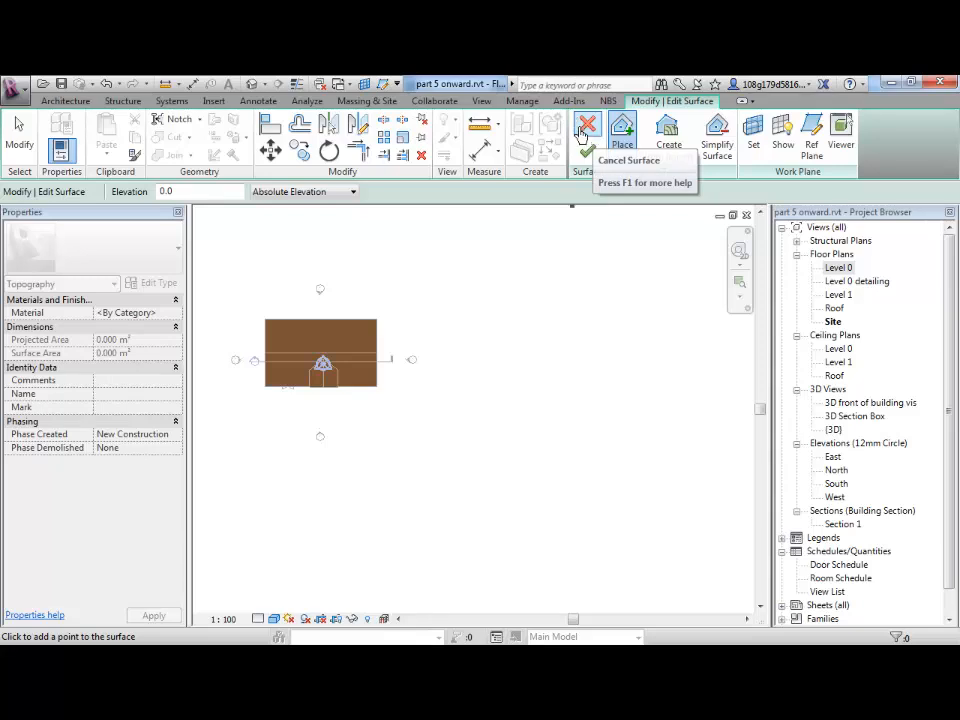
mouse_move(500, 370)
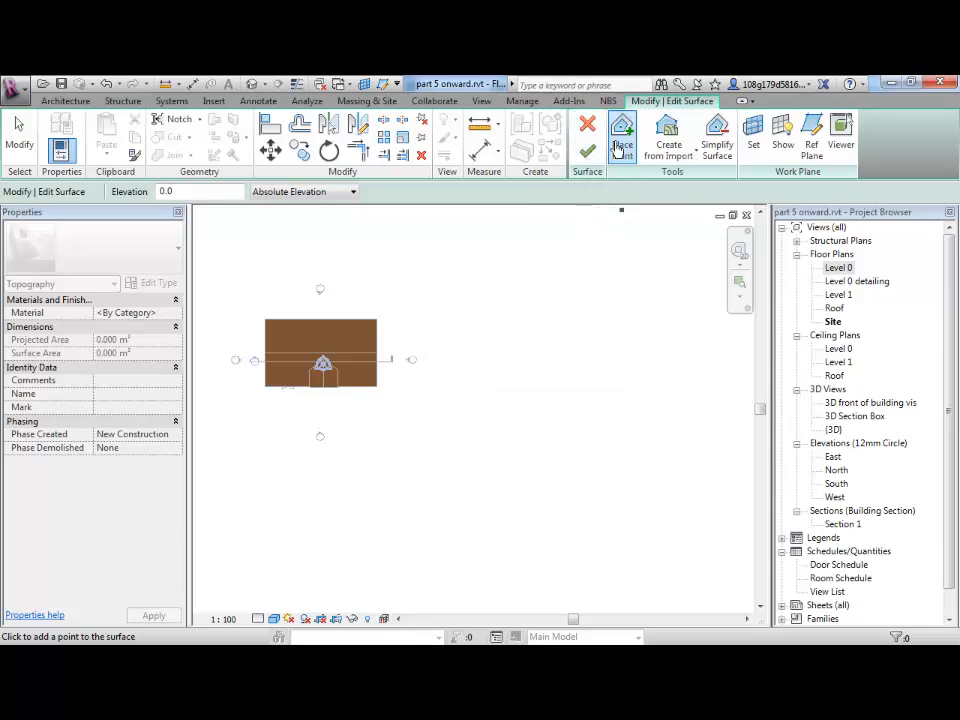
mouse_move(622, 135)
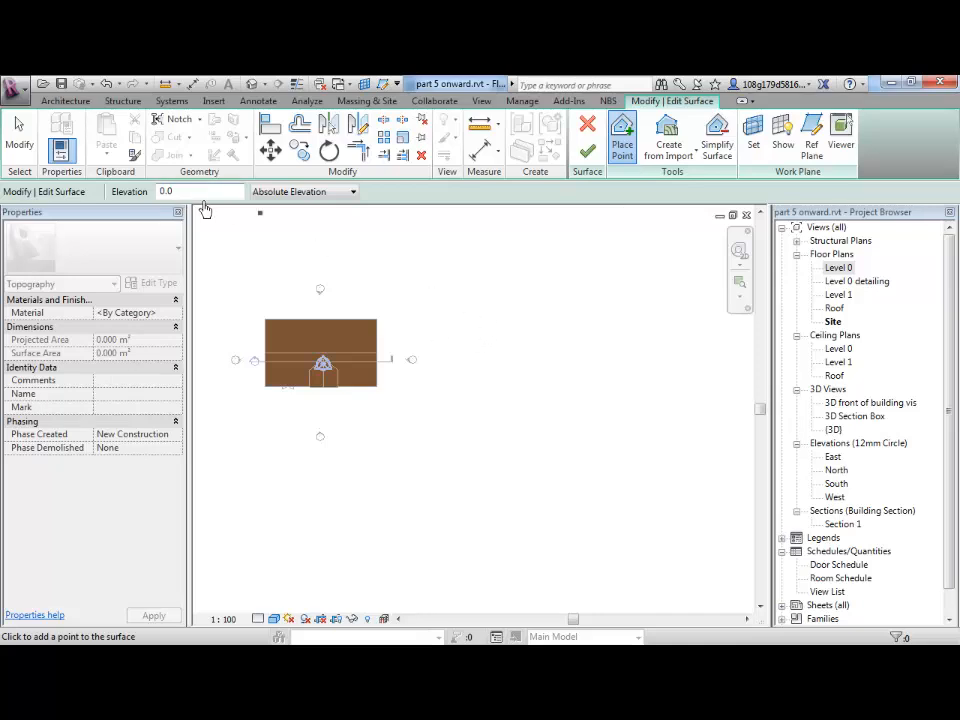
mouse_move(478, 324)
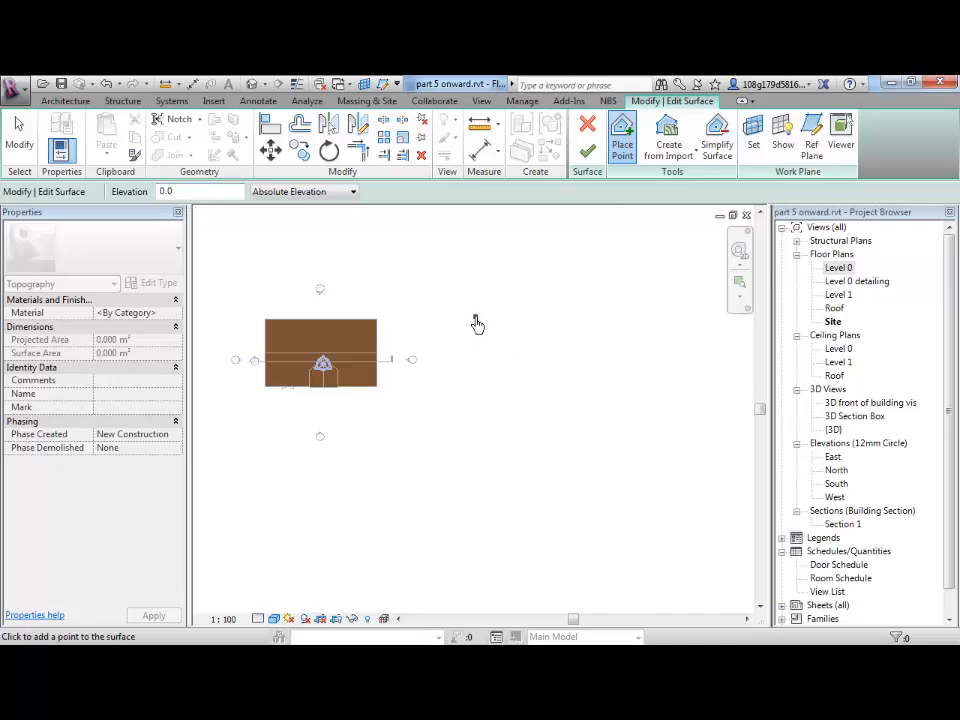
Step: Place corner points at 0 and concentric rings at 1000 and higher up to 3000, then finish the surface
left_click(472, 312)
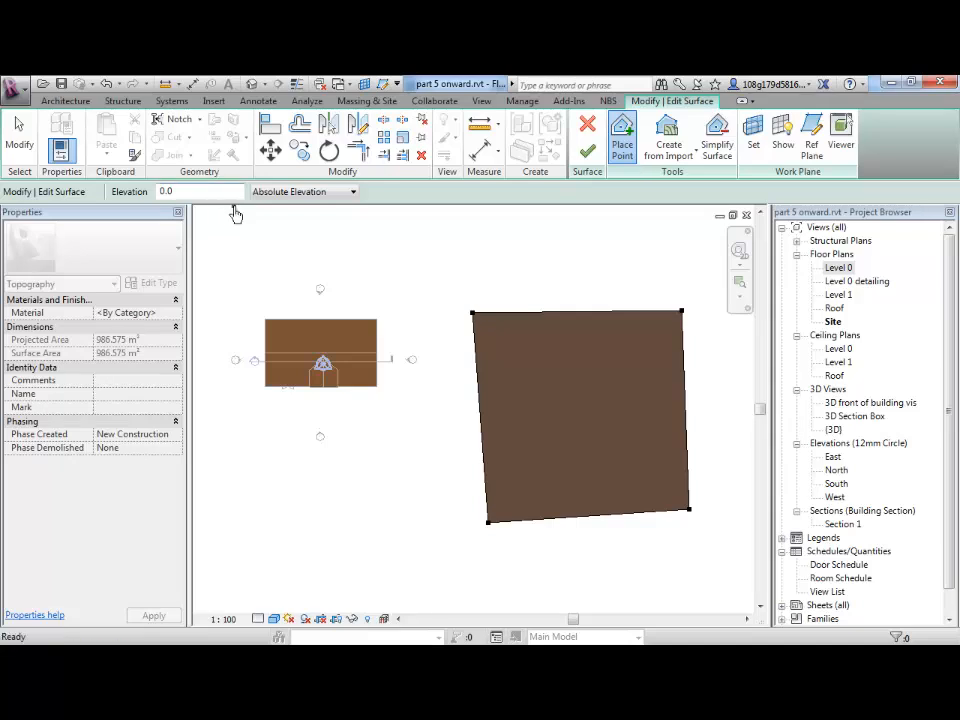
left_click(200, 191)
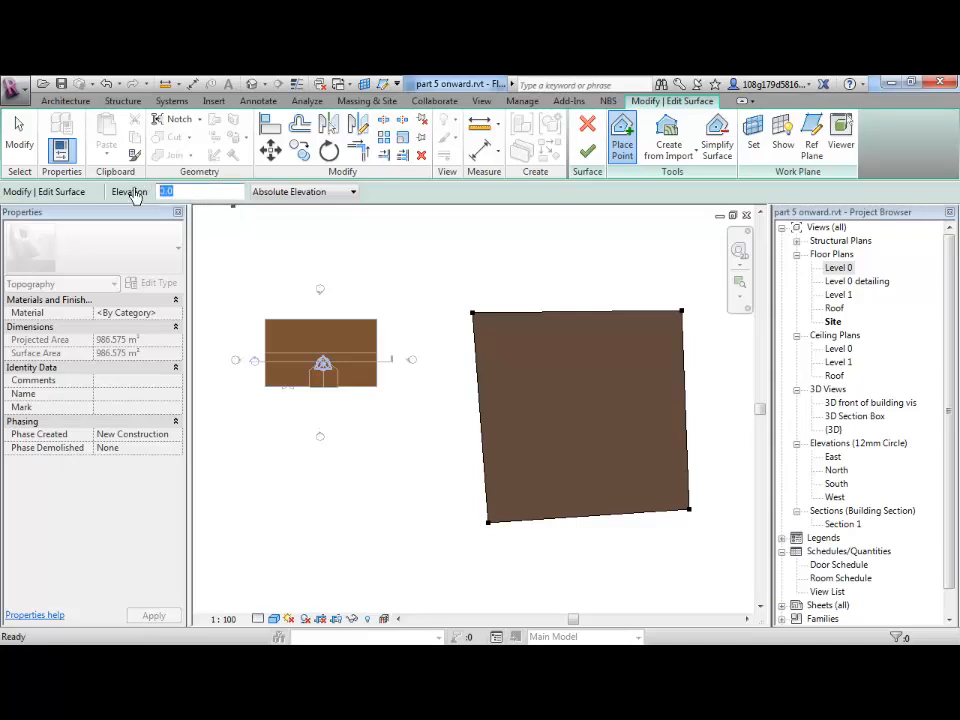
type("1000")
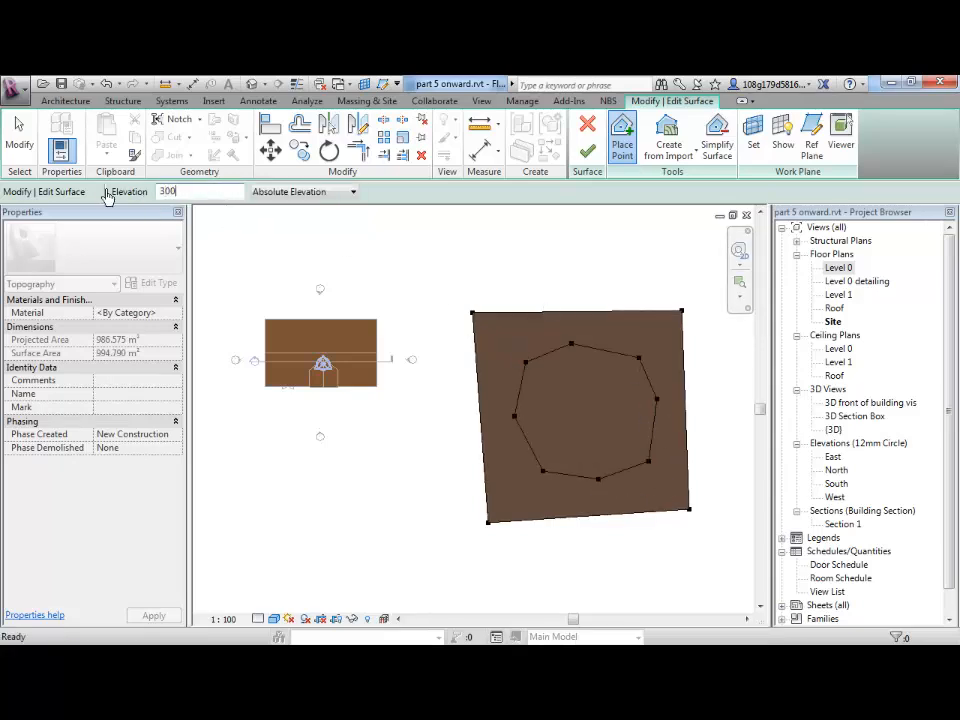
left_click(575, 398)
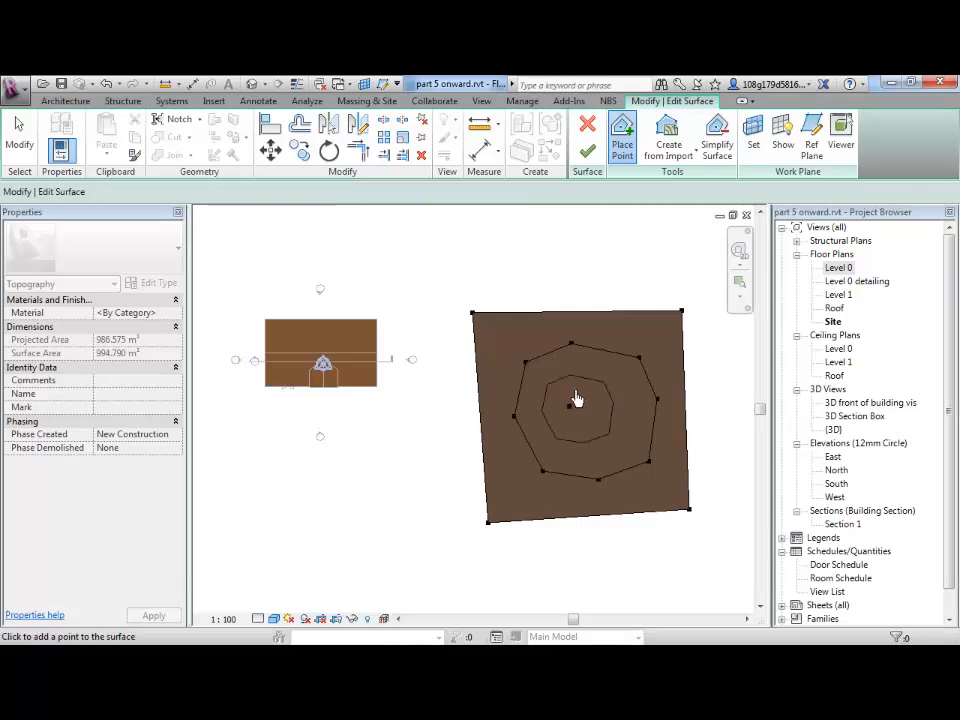
left_click(575, 398)
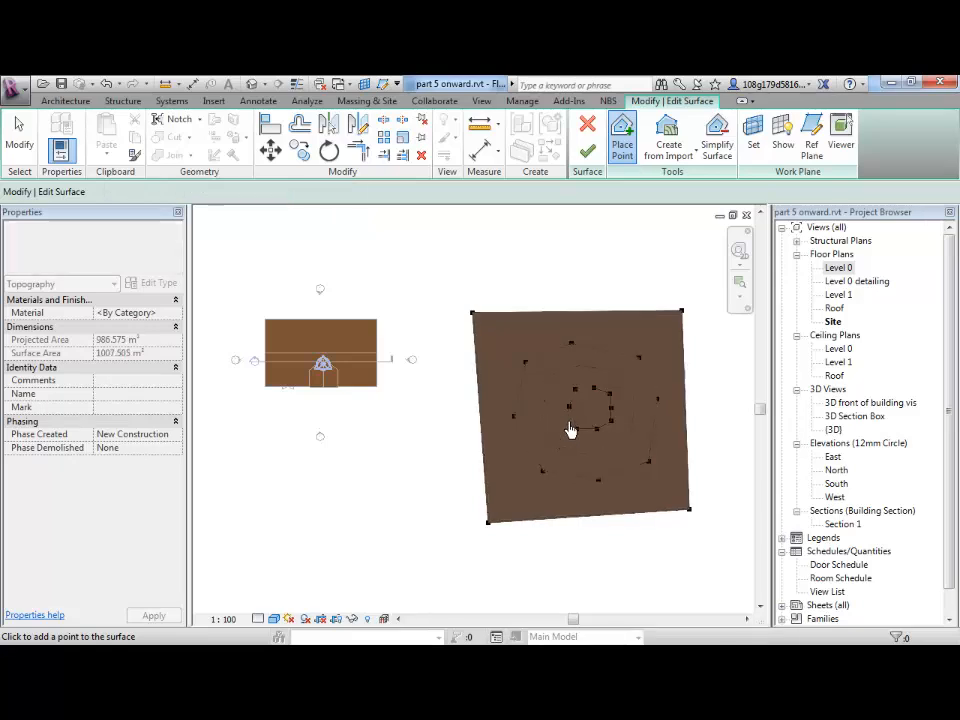
left_click(570, 430)
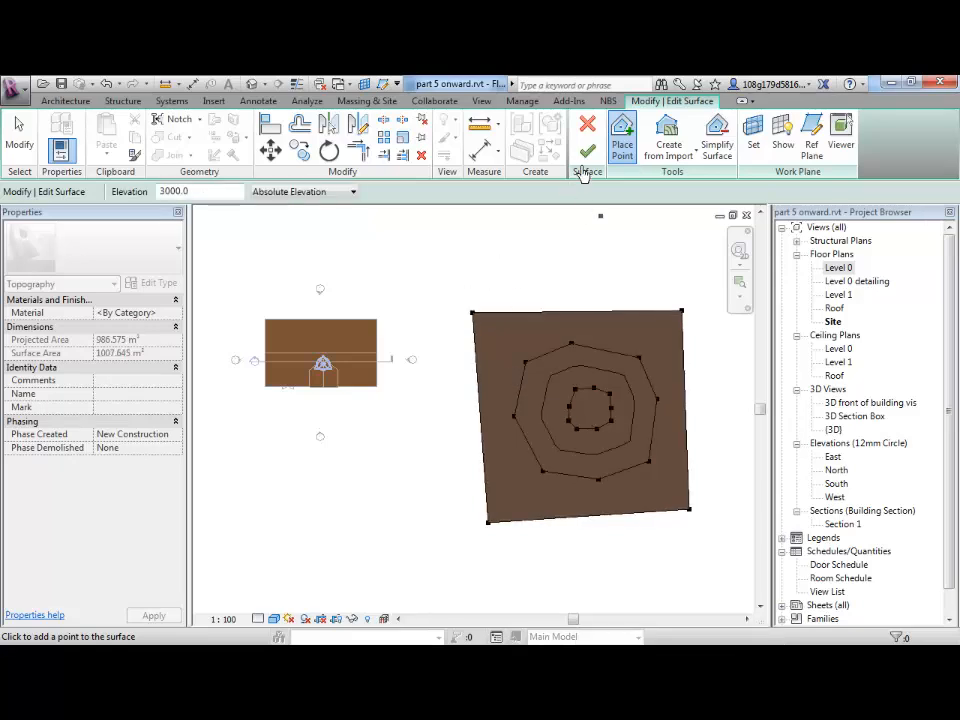
left_click(588, 128)
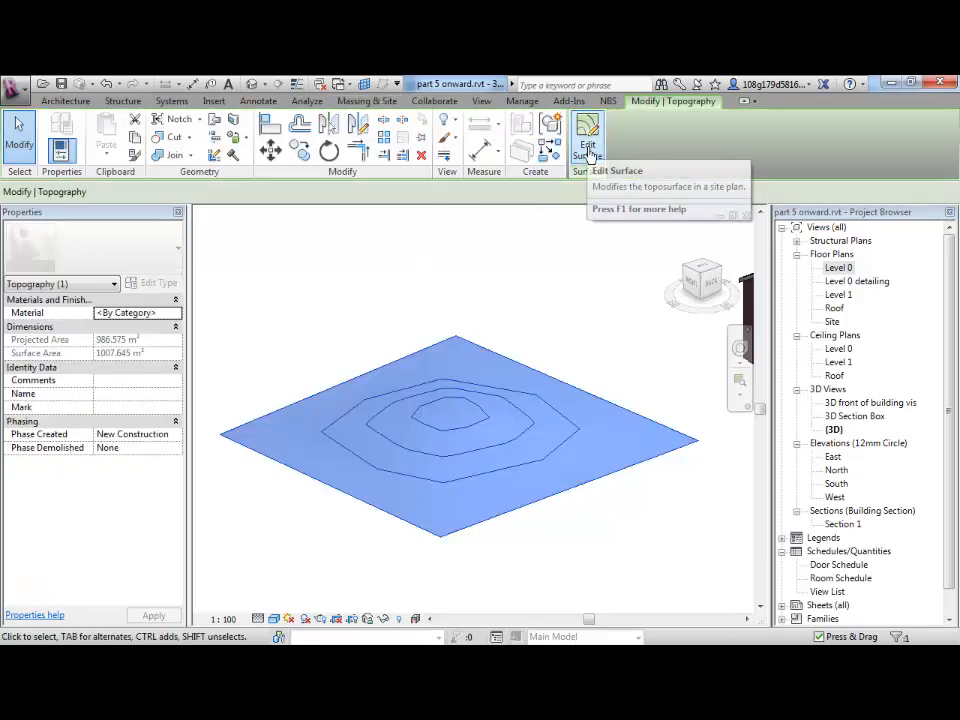
Step: Enter Edit Surface on the toposurface and select an interior point
left_click(588, 135)
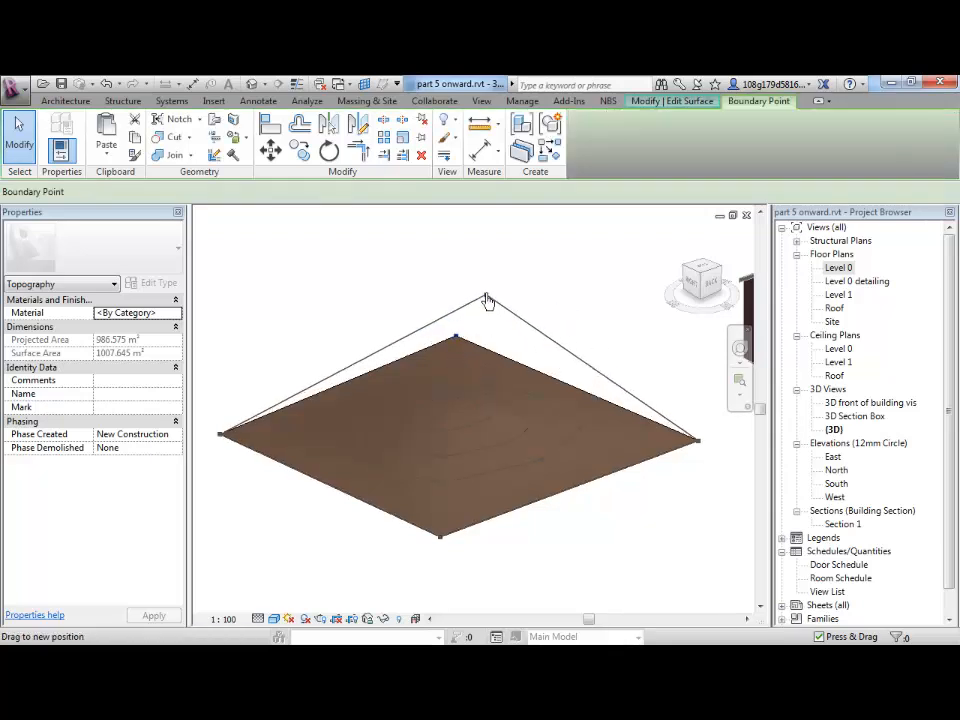
left_click(487, 298)
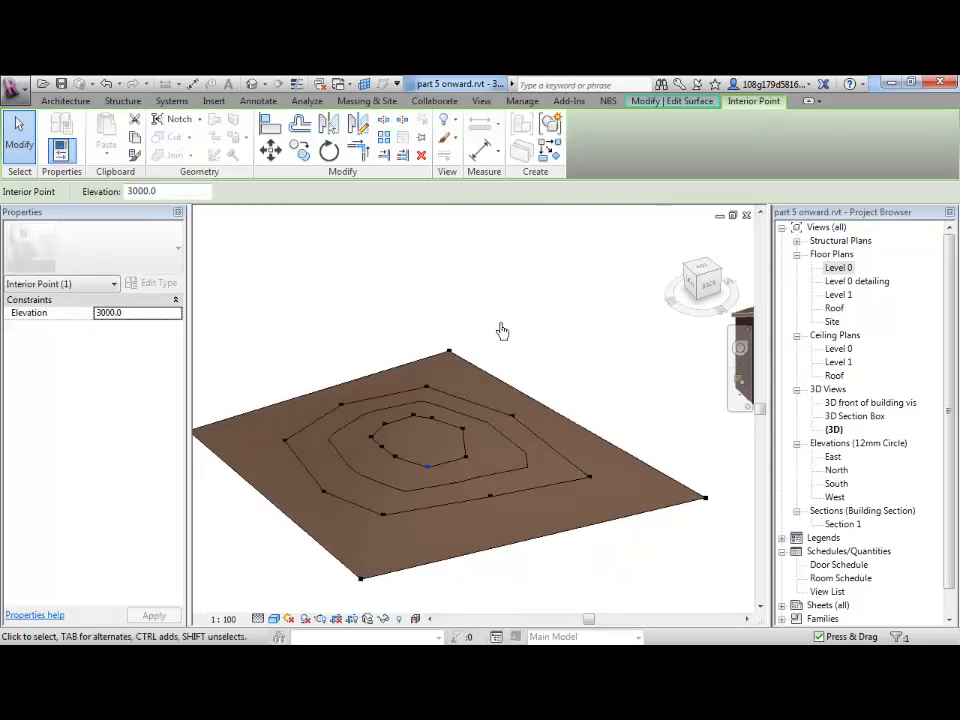
Step: Raise the selected innermost-ring point from 3000 to elevation 6000 to form a peak
left_click_drag(503, 330, 529, 302)
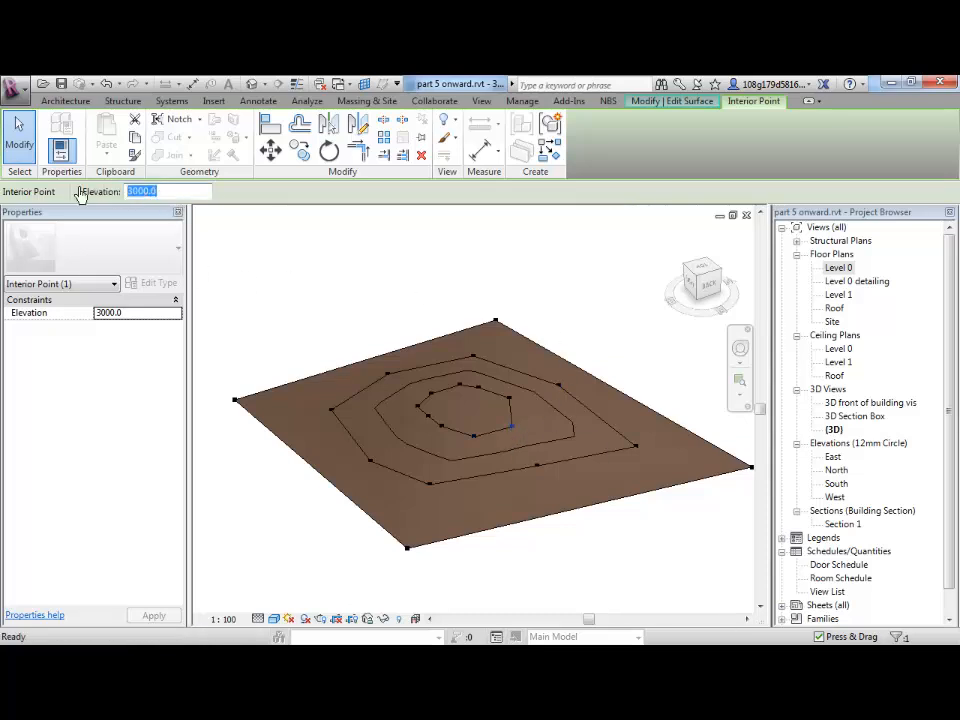
type("6000")
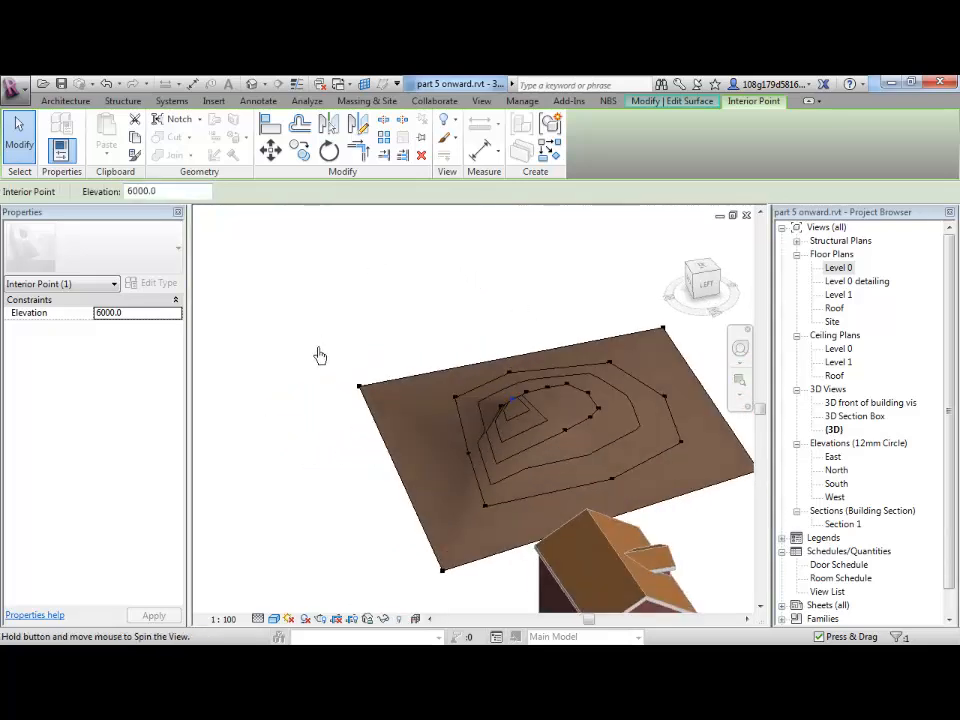
type("3000.0")
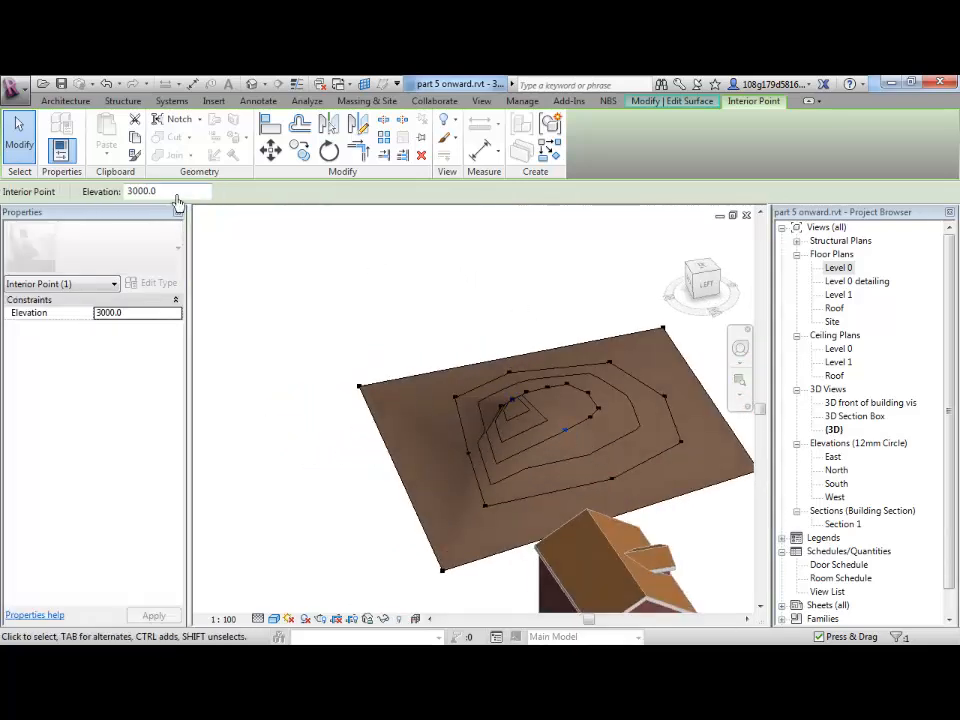
type("6000")
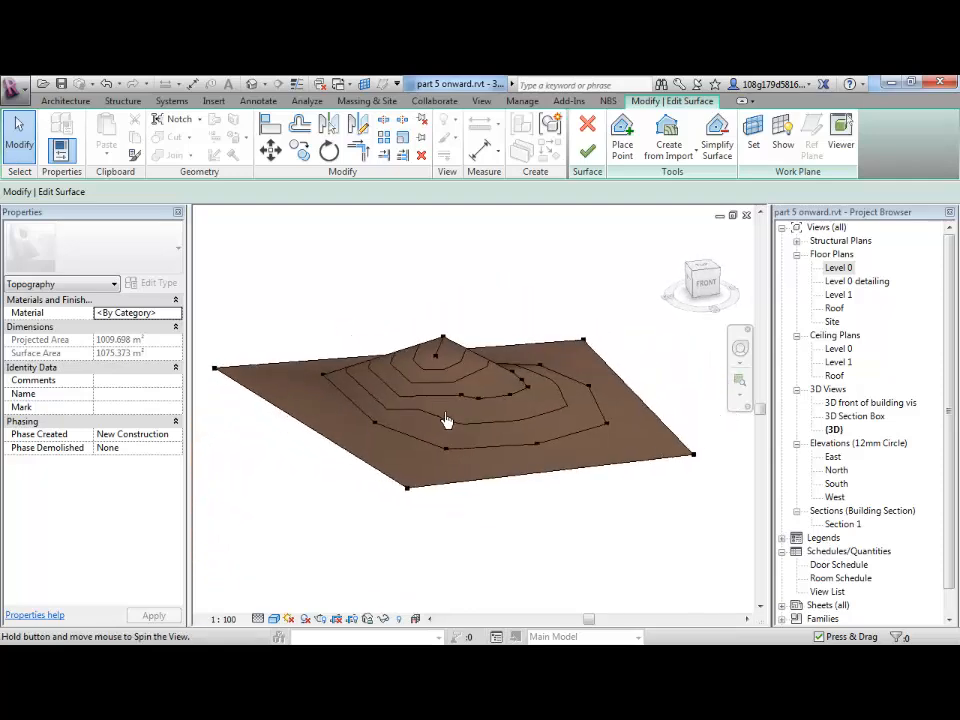
Step: Run Simplify Surface three times, ending at a lower accuracy around 20, to thin the mound's points
left_click_drag(447, 420, 325, 467)
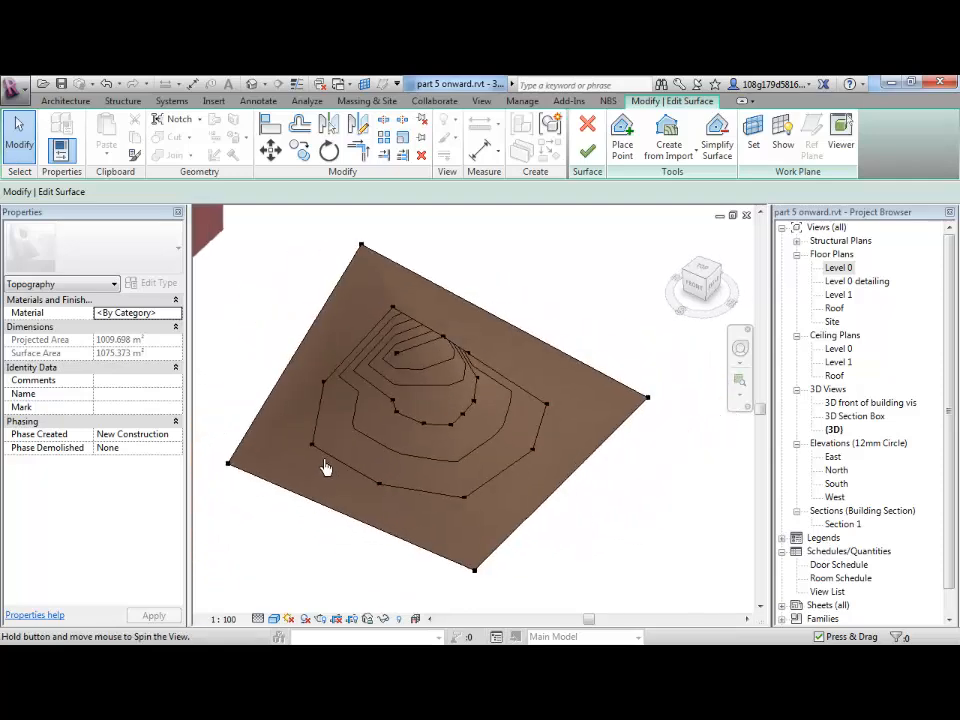
left_click_drag(325, 467, 437, 330)
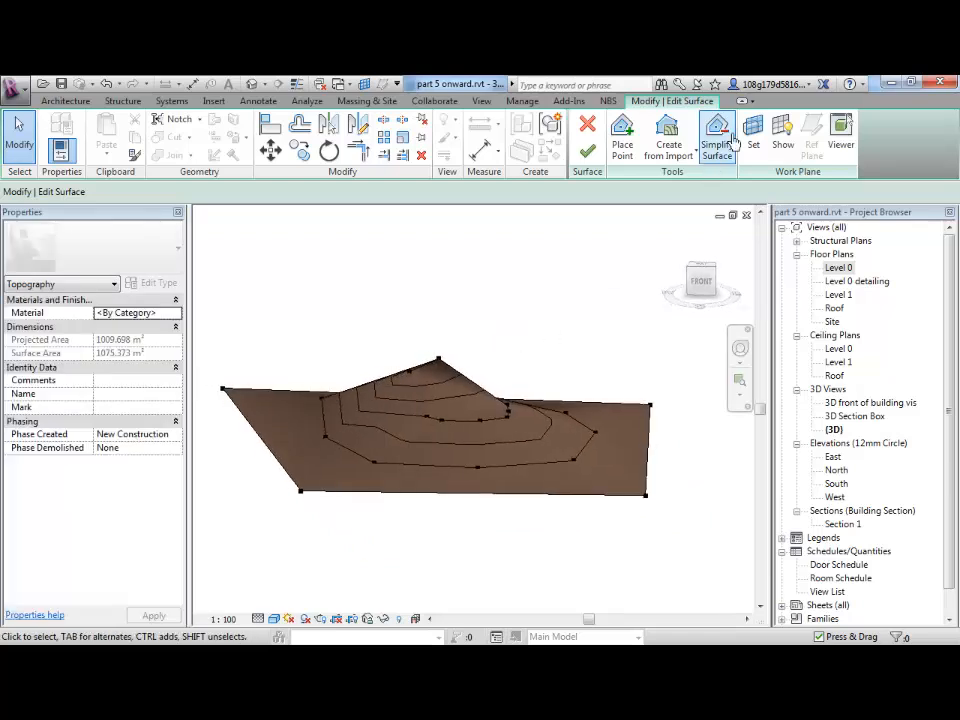
mouse_move(717, 135)
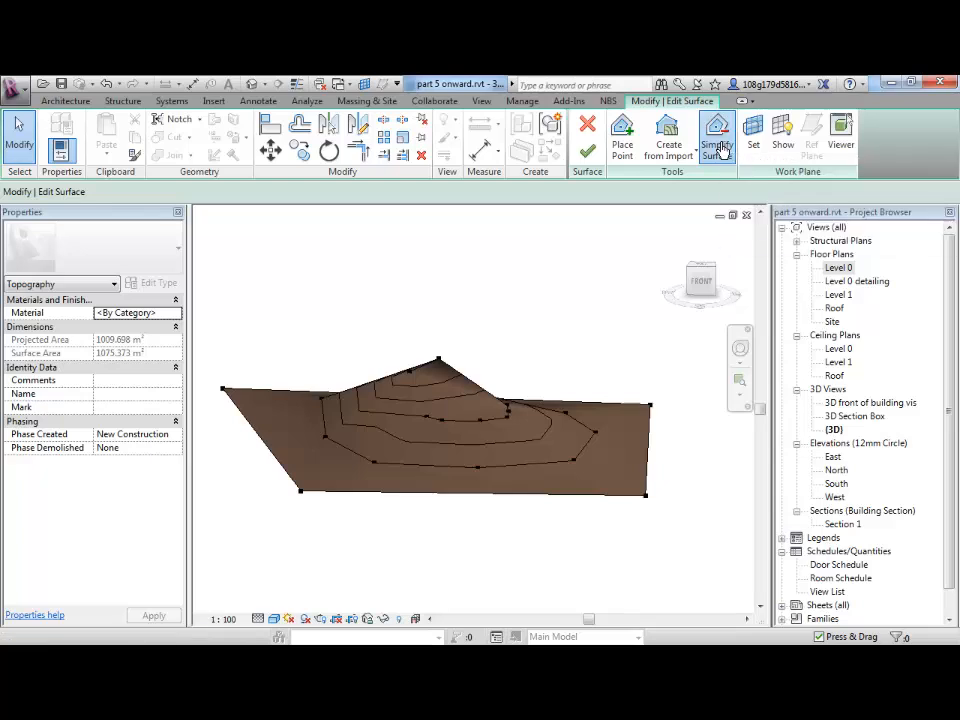
left_click(717, 135)
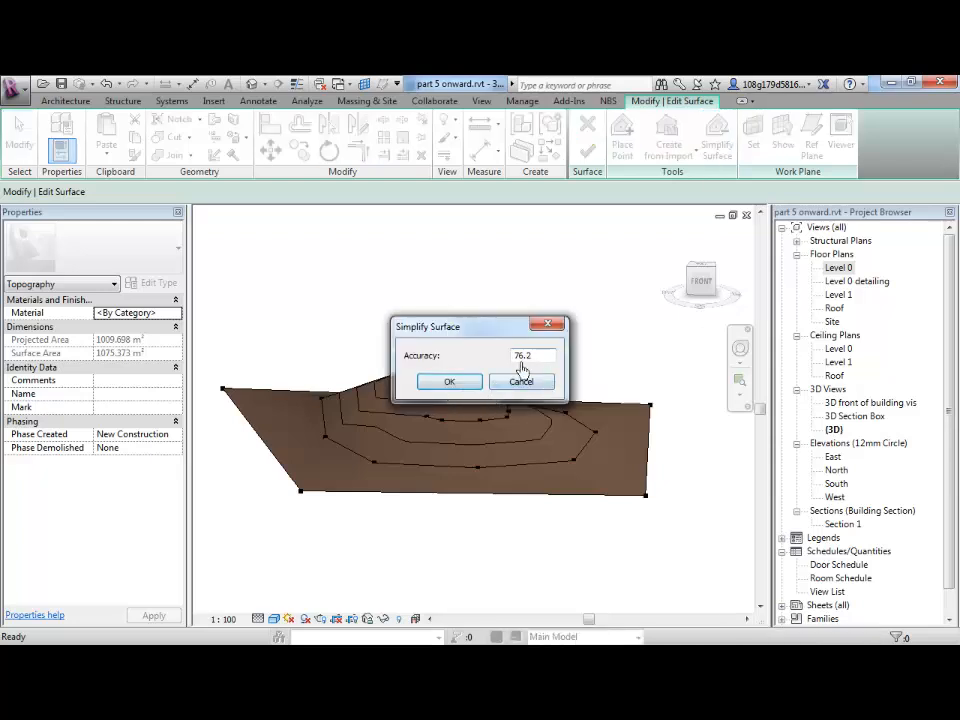
left_click(449, 381)
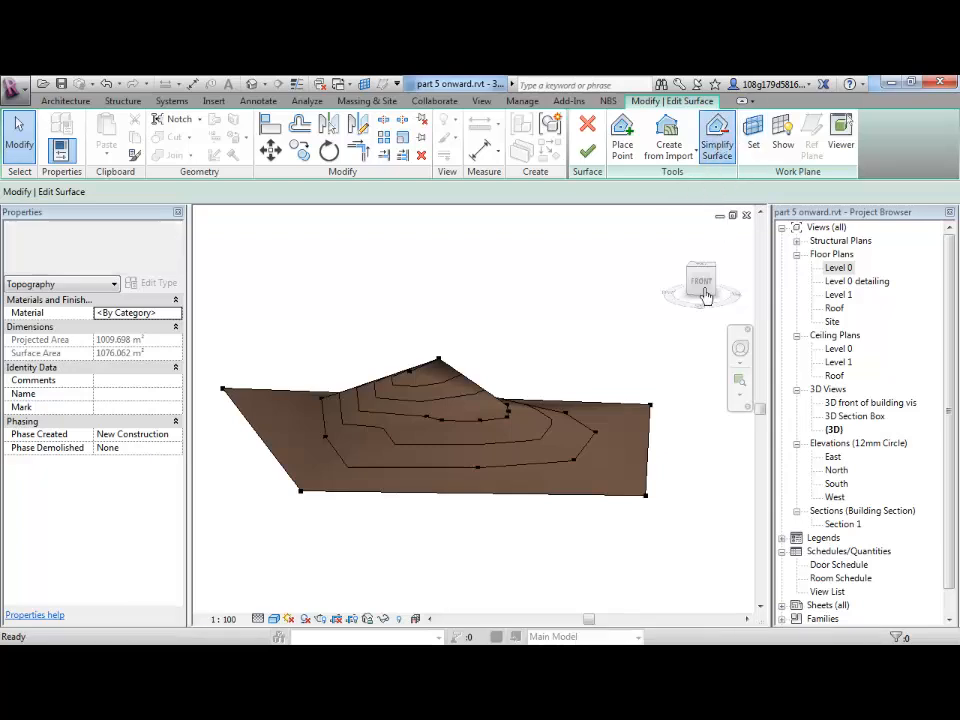
left_click(717, 135)
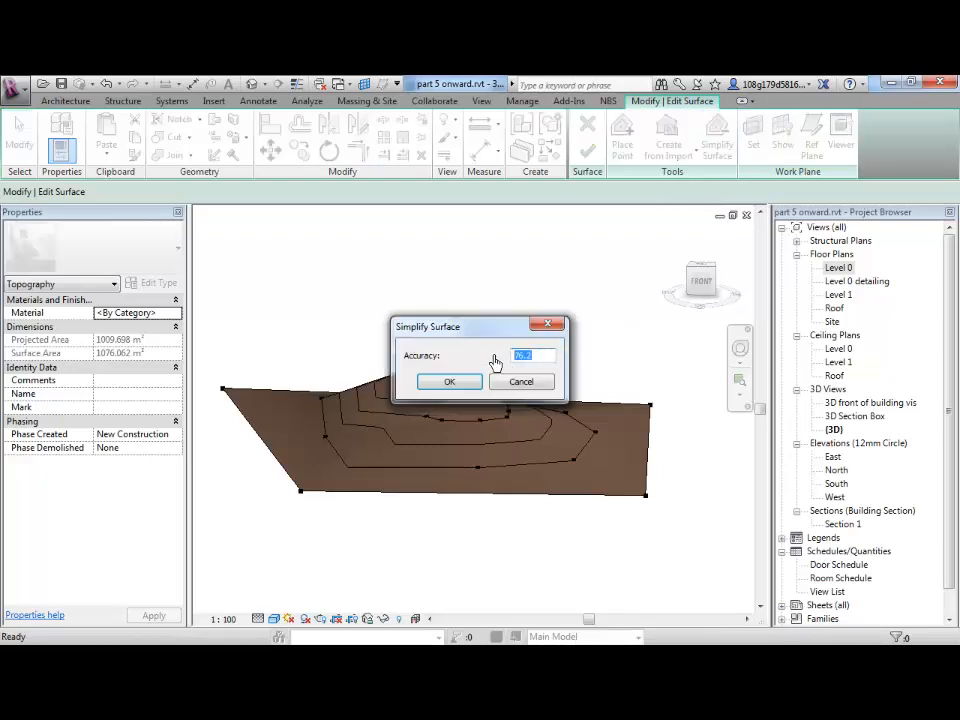
left_click(449, 381)
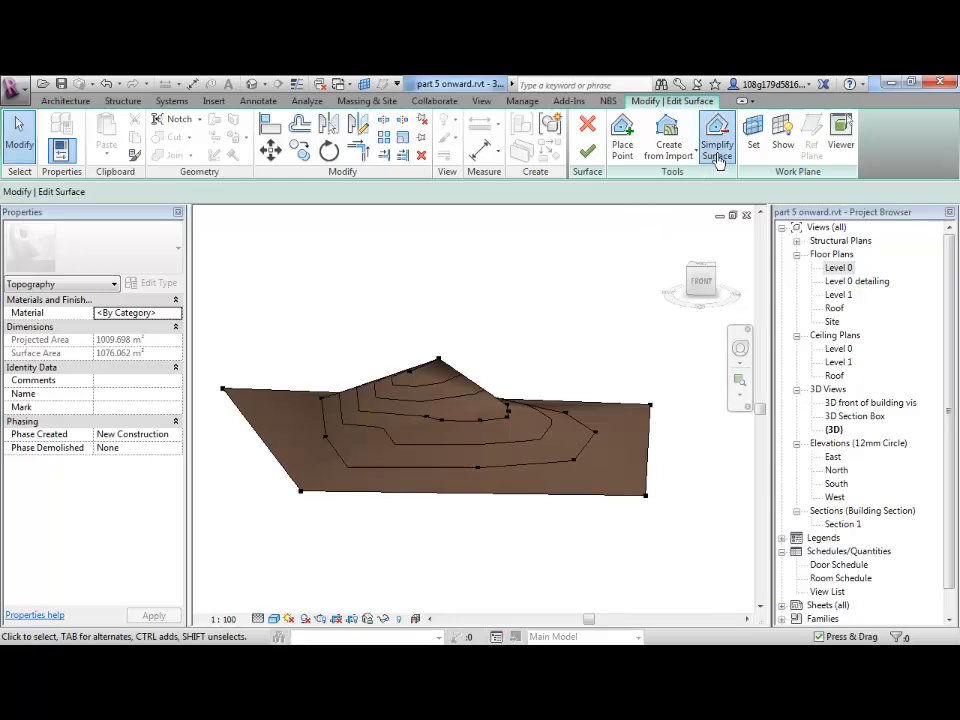
left_click(716, 138)
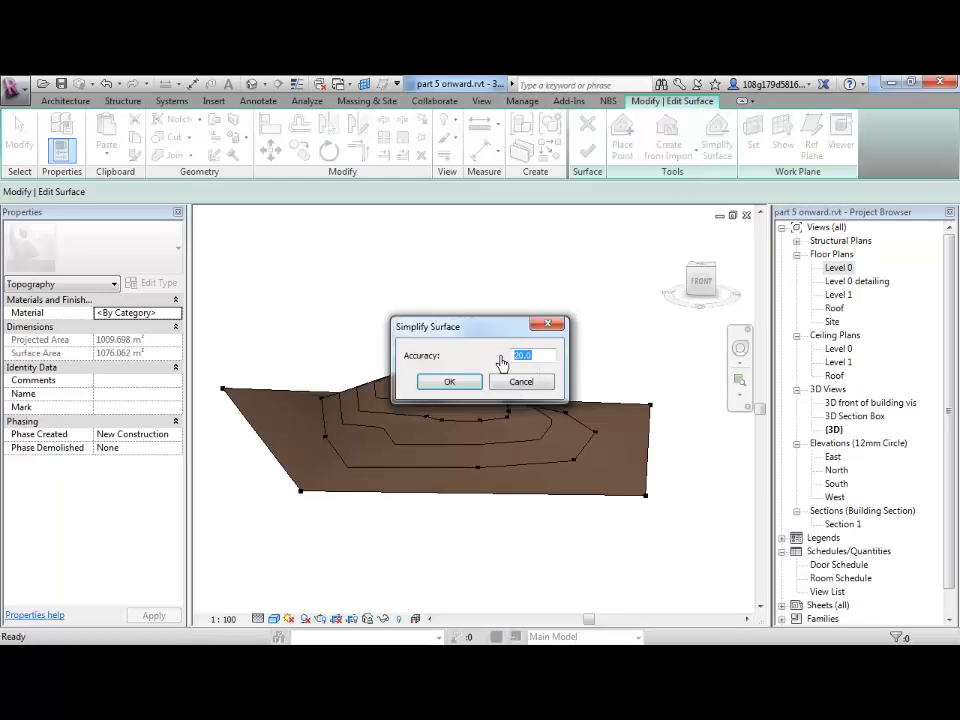
left_click(449, 381)
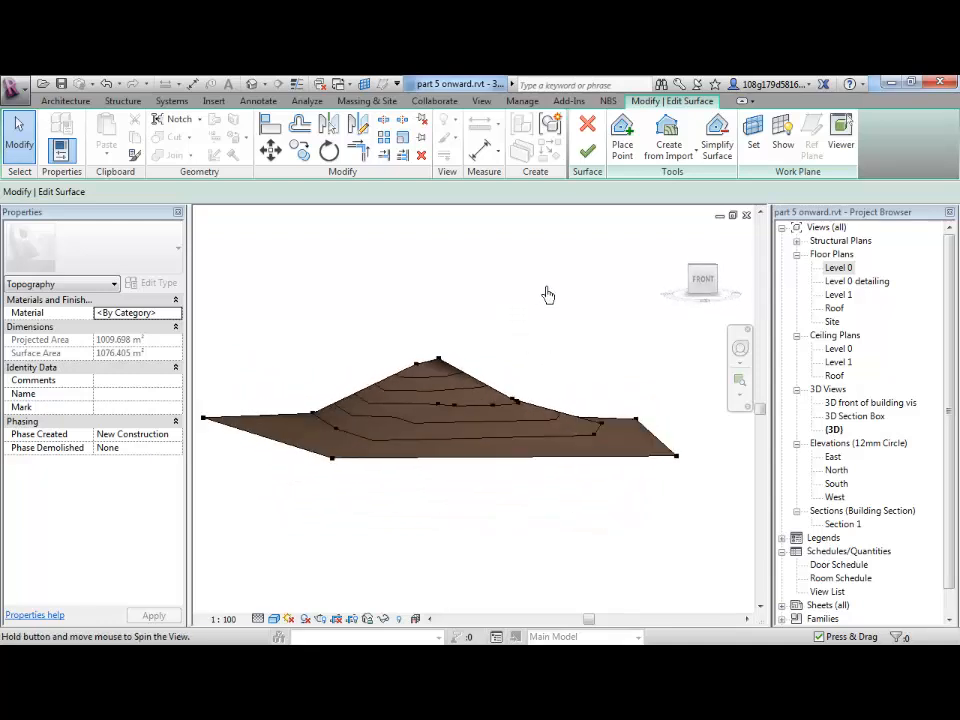
Step: Add a final high-elevation point forming the tall sharp peak while orbiting the mound
left_click_drag(547, 294, 489, 329)
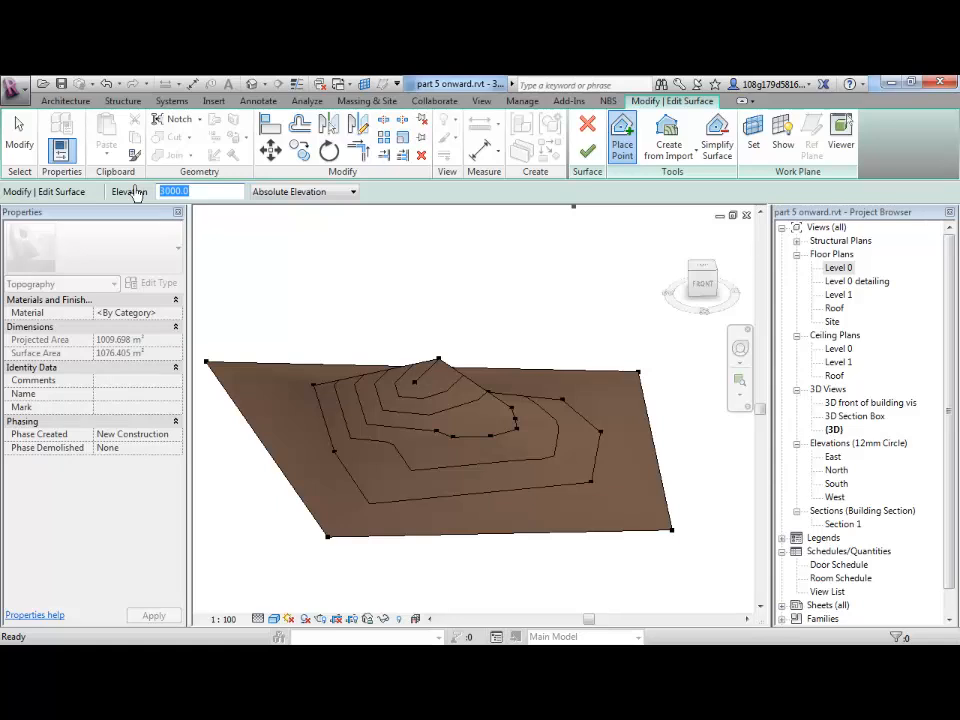
type("1000")
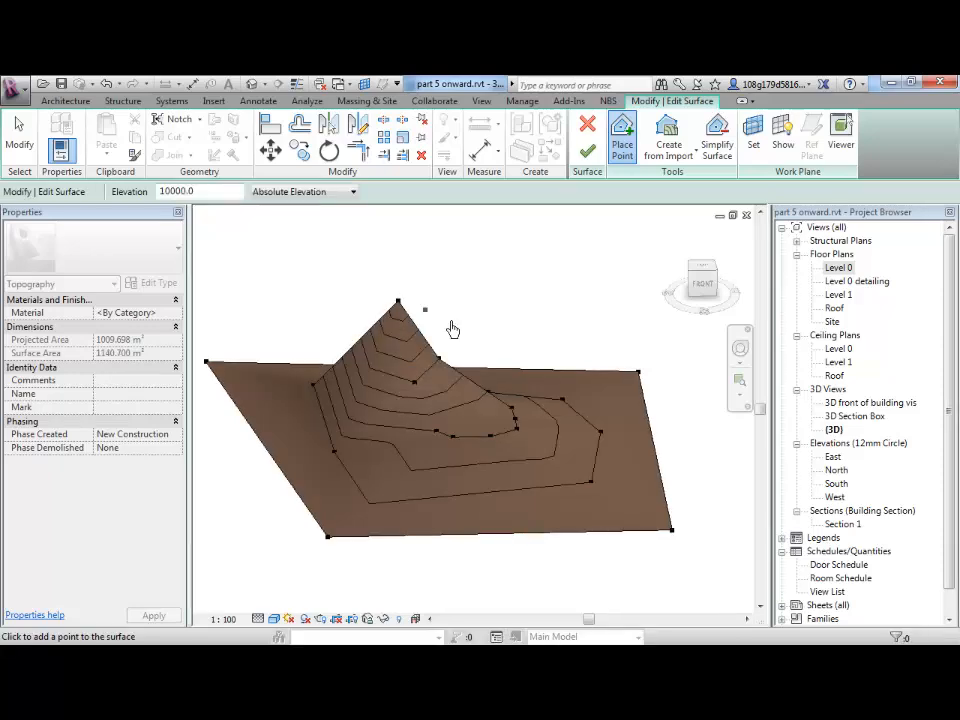
left_click_drag(453, 330, 480, 378)
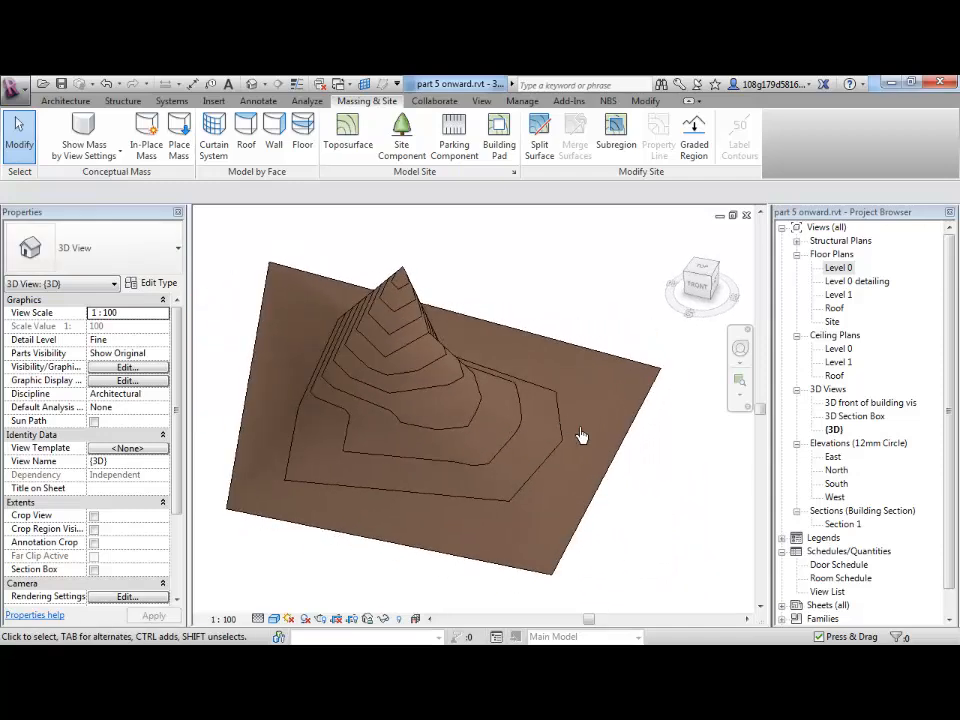
left_click_drag(583, 434, 585, 413)
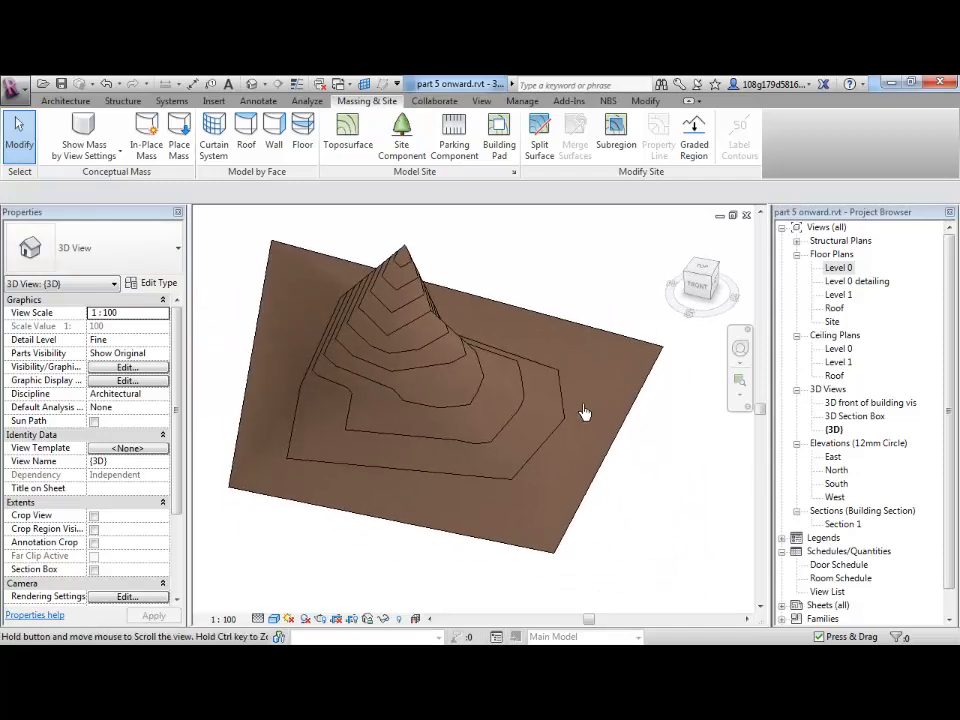
left_click_drag(585, 413, 545, 316)
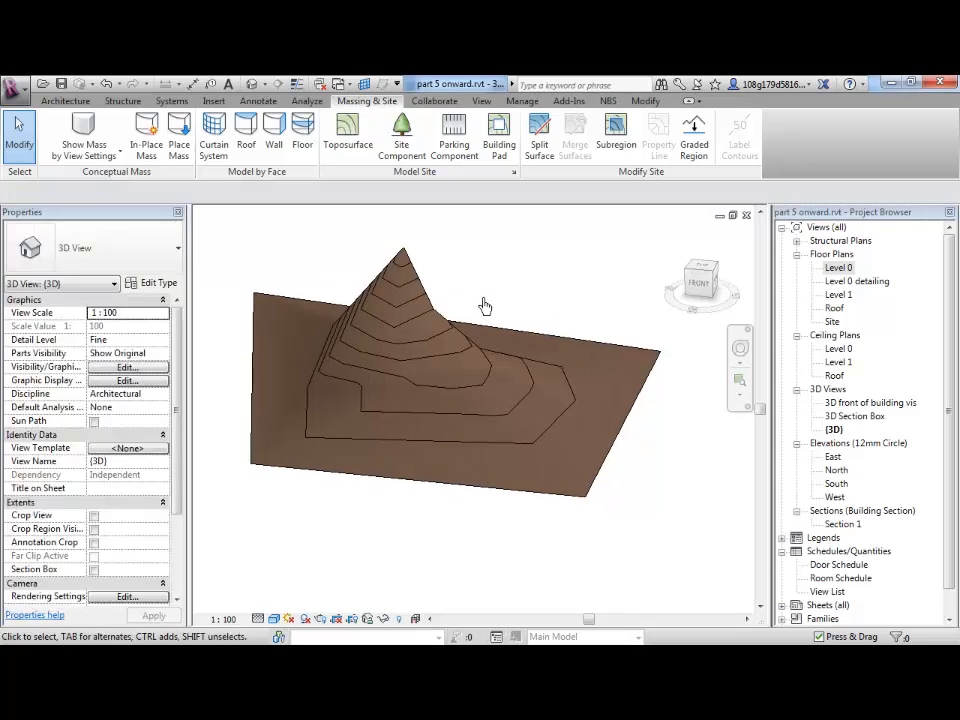
left_click_drag(485, 305, 495, 282)
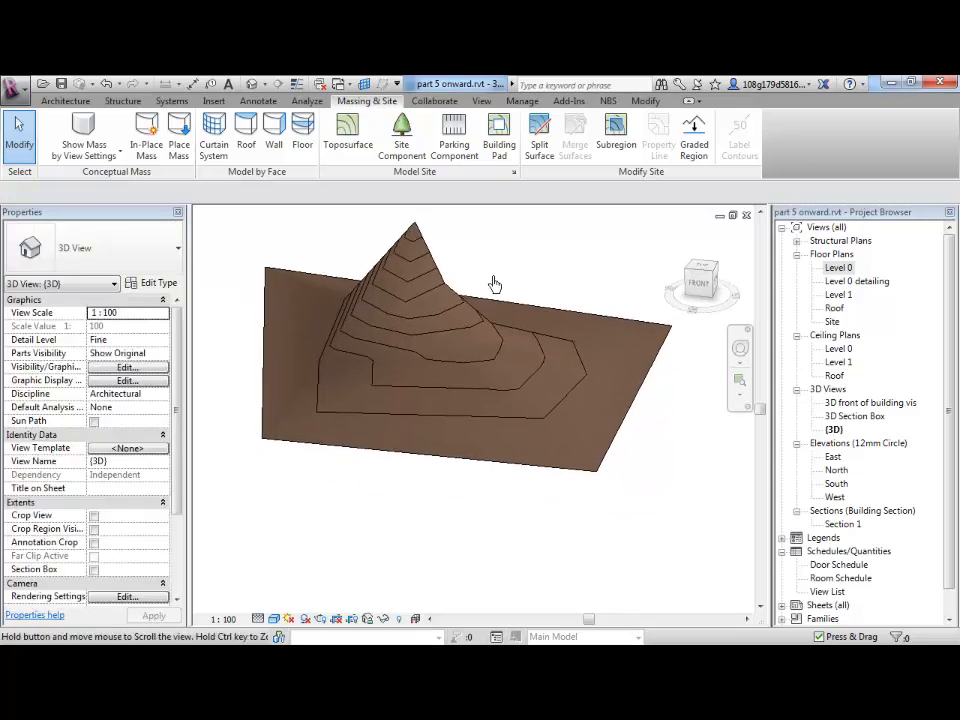
mouse_move(488, 300)
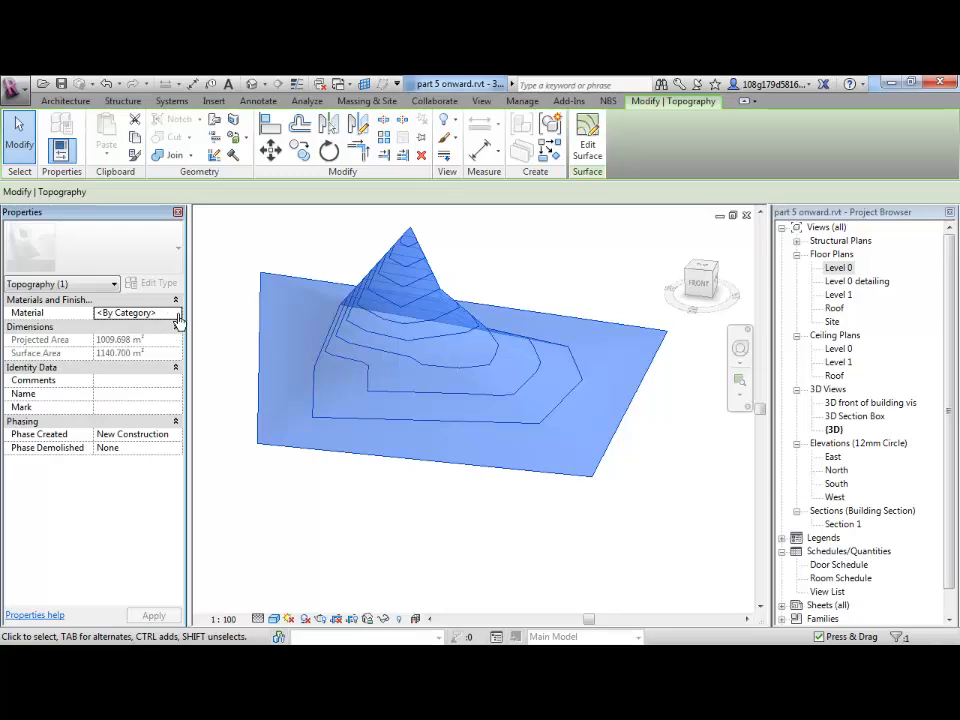
Step: Search 'grass' in the Material Browser, add Grass to the document and assign it to the terrain
left_click(176, 312)
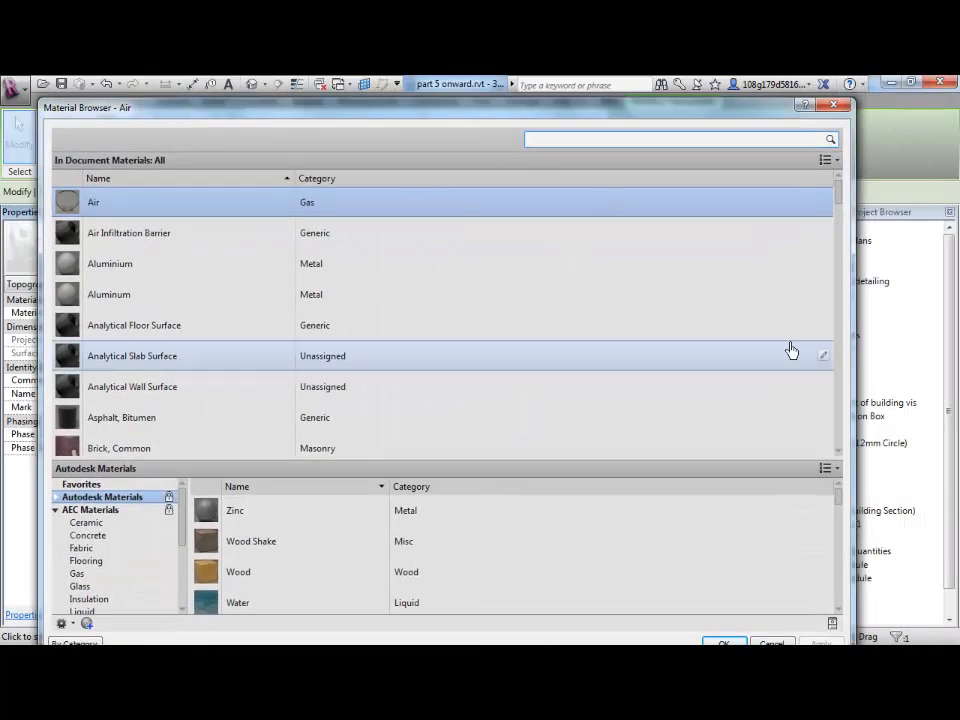
type("grass")
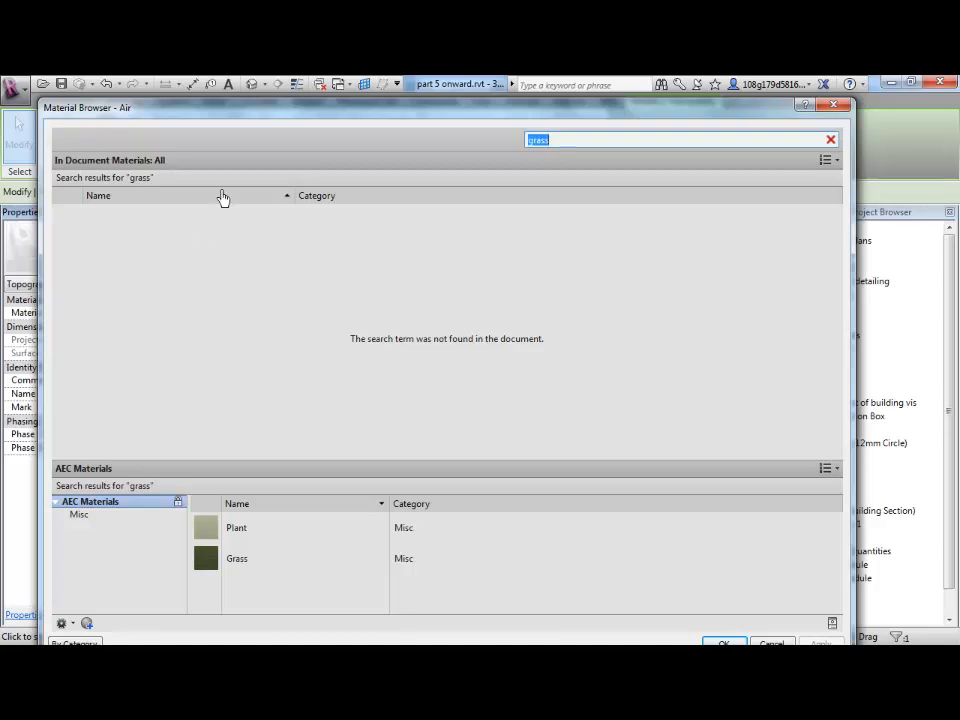
mouse_move(307, 317)
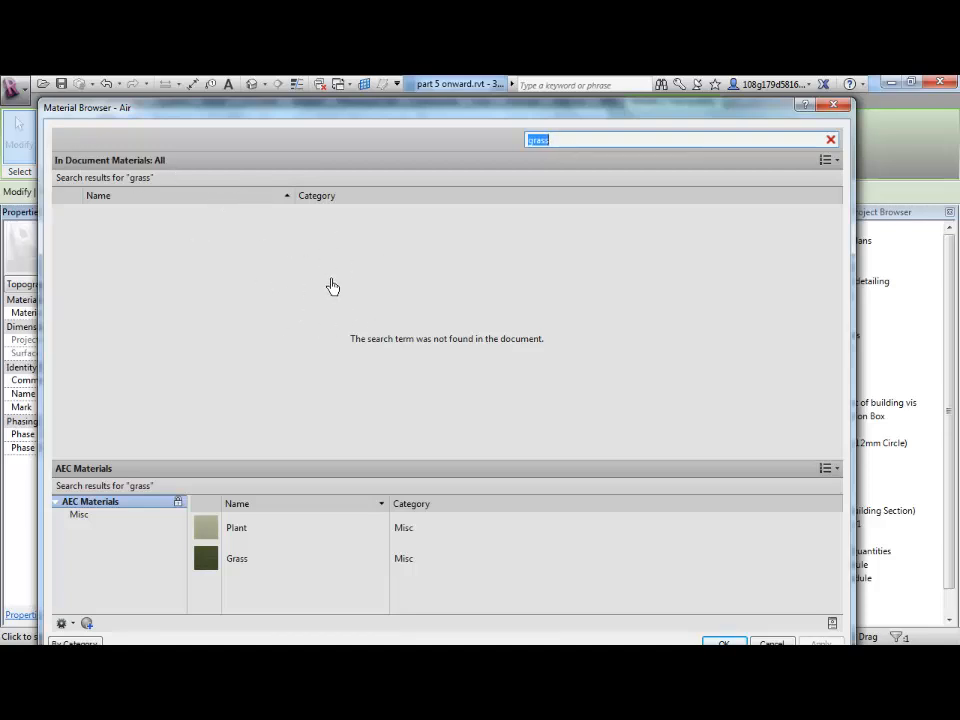
mouse_move(325, 487)
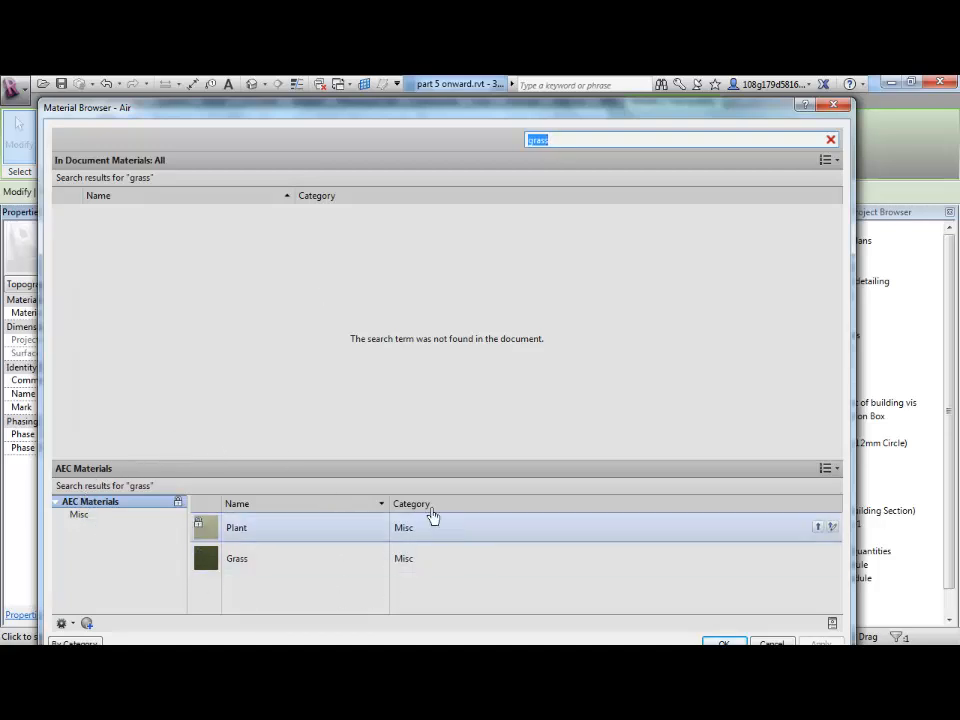
left_click(237, 558)
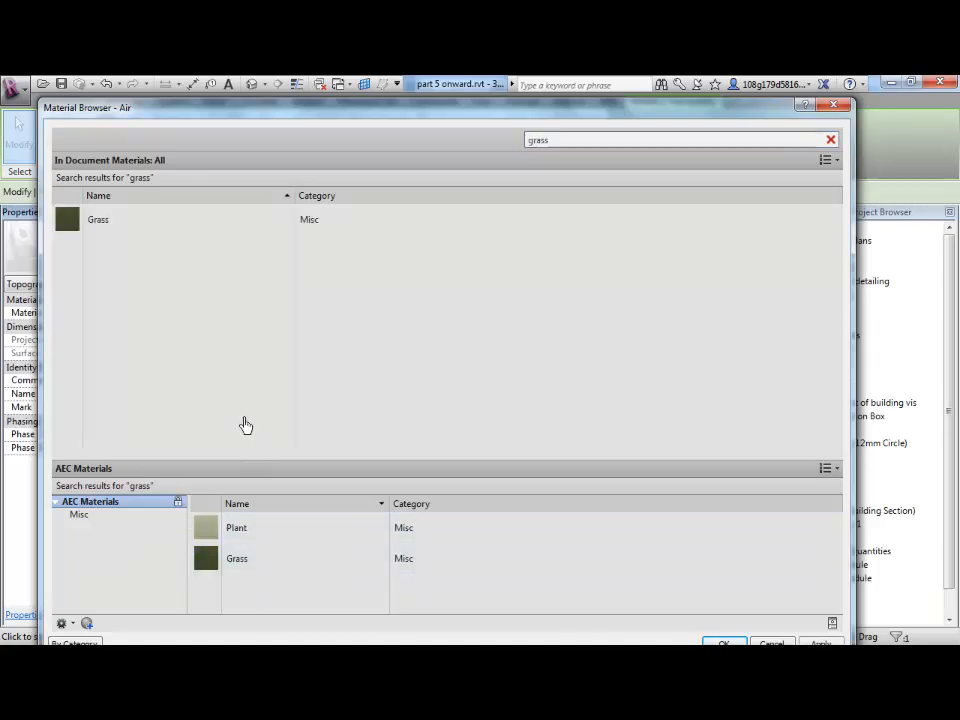
left_click(98, 219)
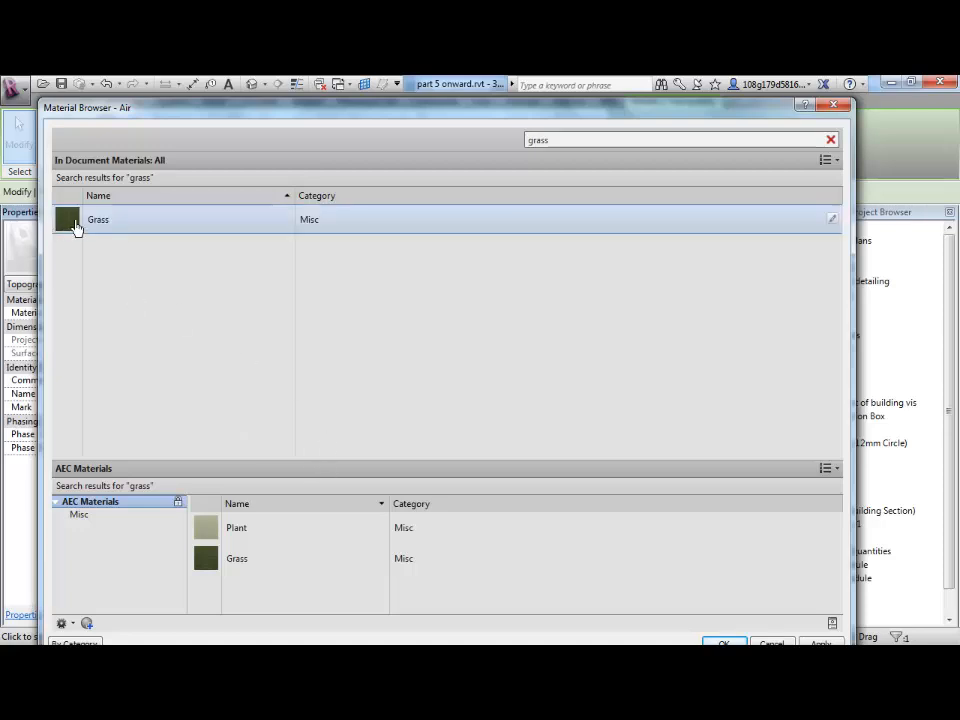
left_click(98, 219)
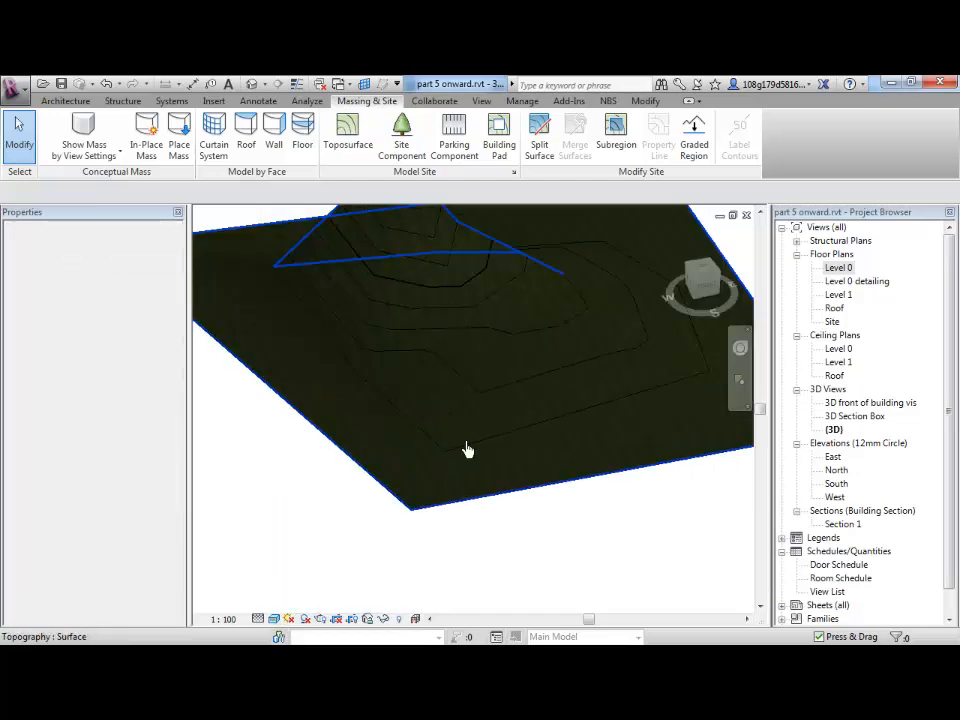
left_click_drag(470, 450, 450, 425)
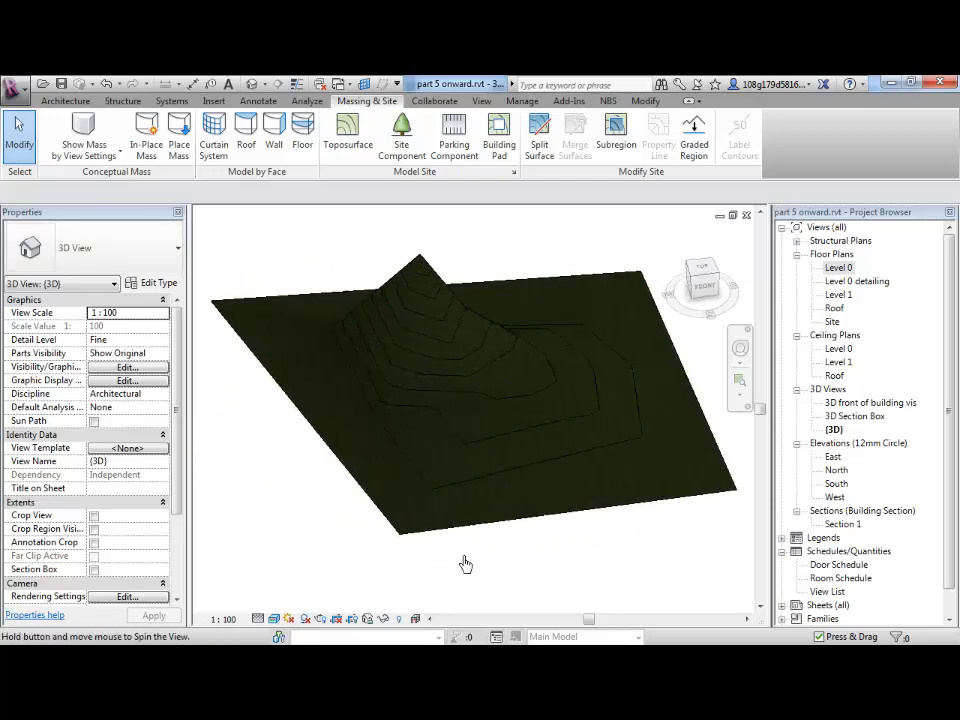
left_click_drag(465, 562, 497, 563)
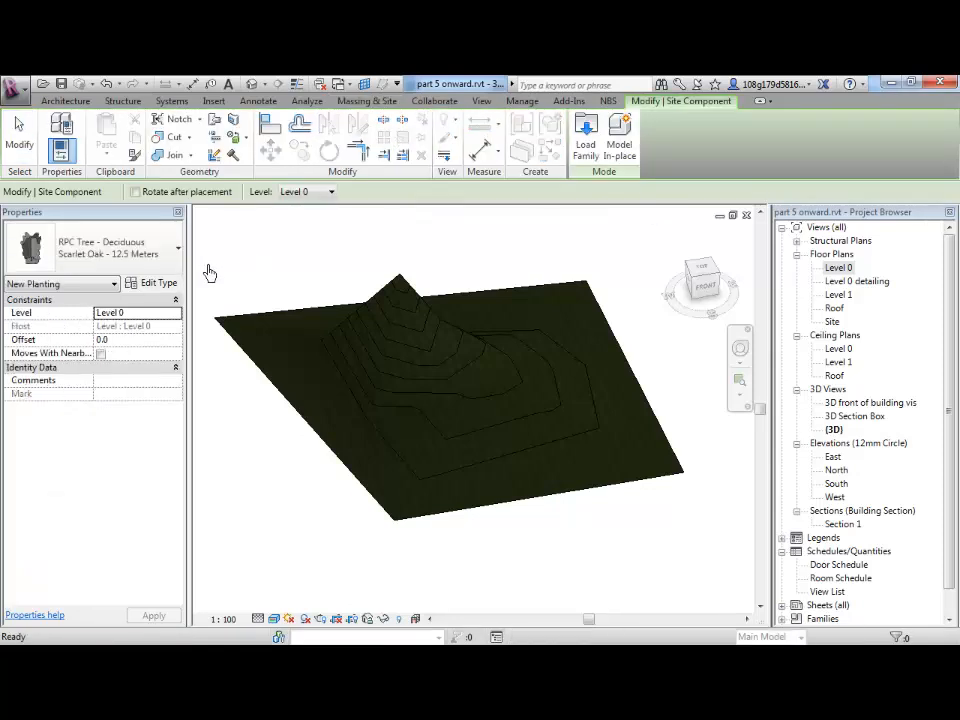
mouse_move(294, 268)
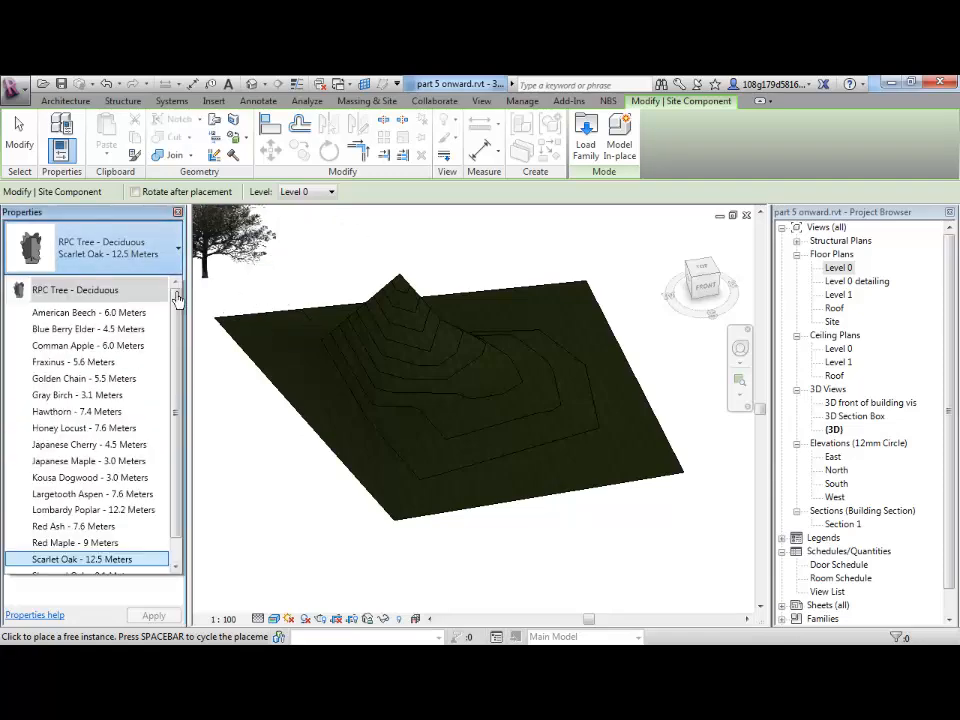
Step: Place an RPC American Beech tree on the mound and start loading more families
scroll("down", 3)
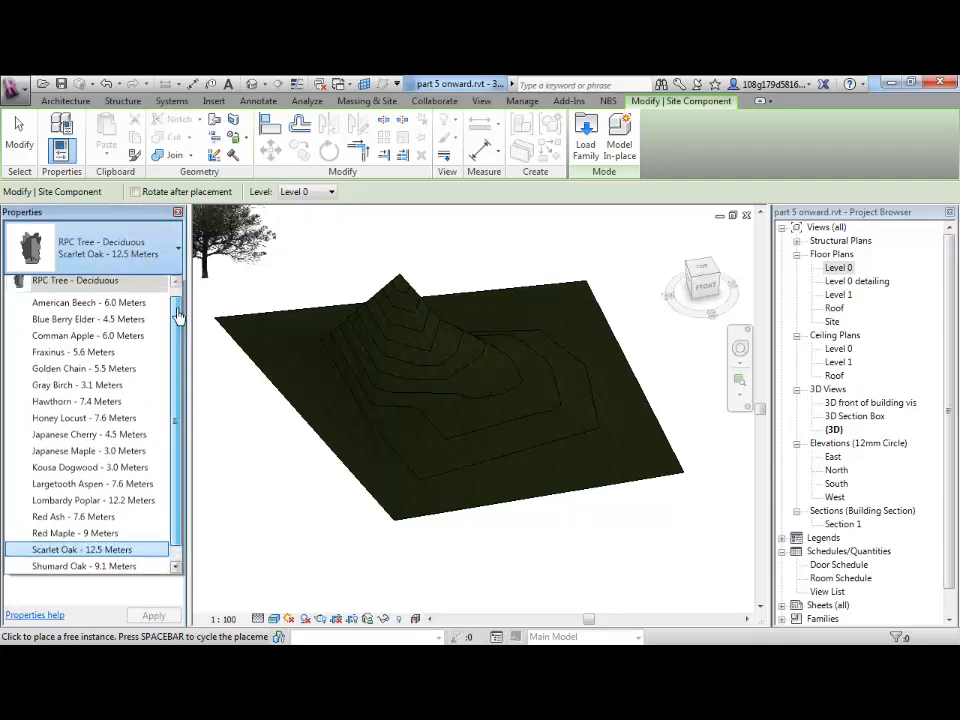
left_click(89, 302)
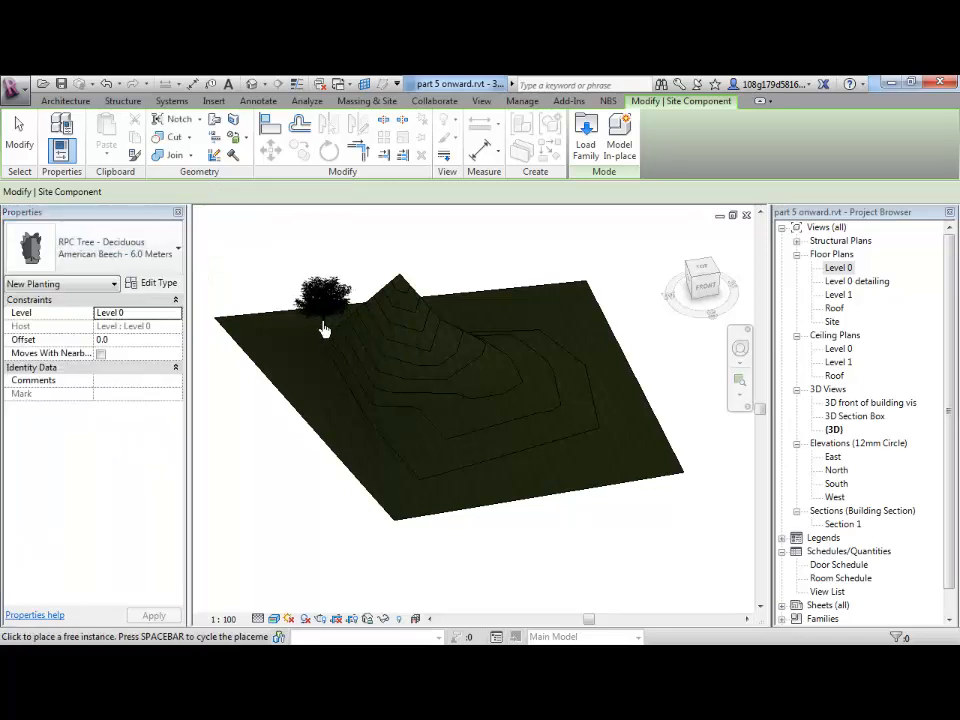
left_click(471, 222)
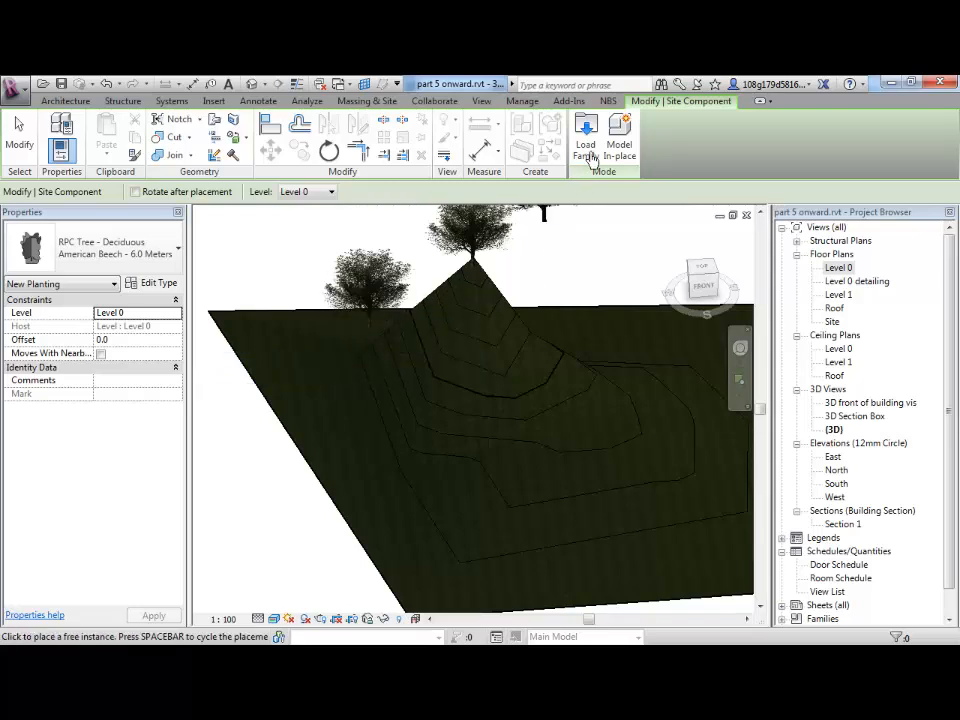
mouse_move(585, 135)
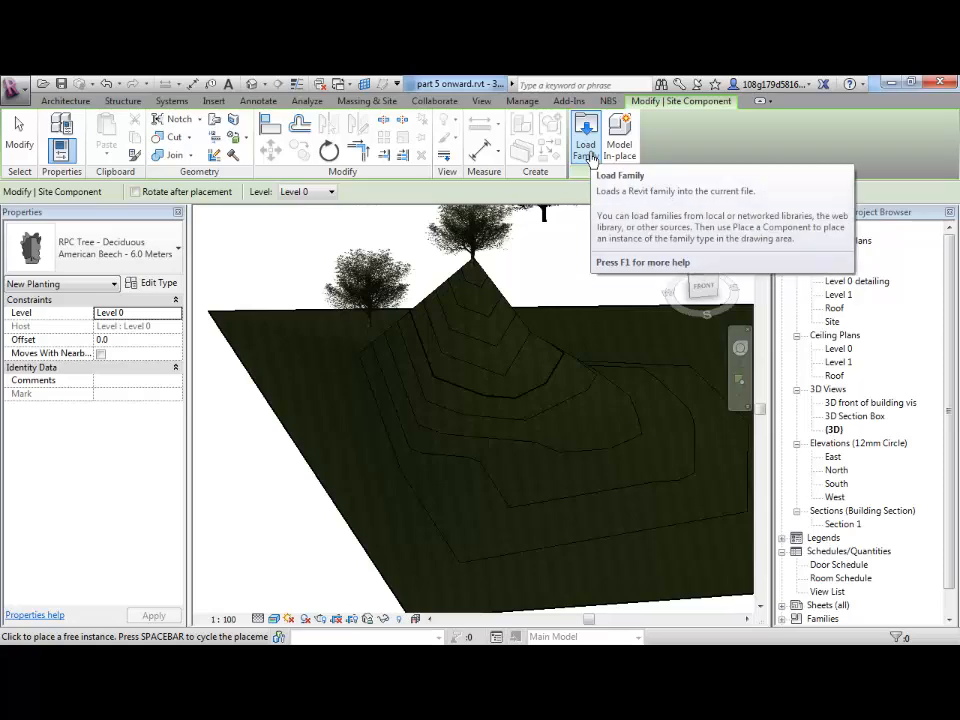
left_click(585, 138)
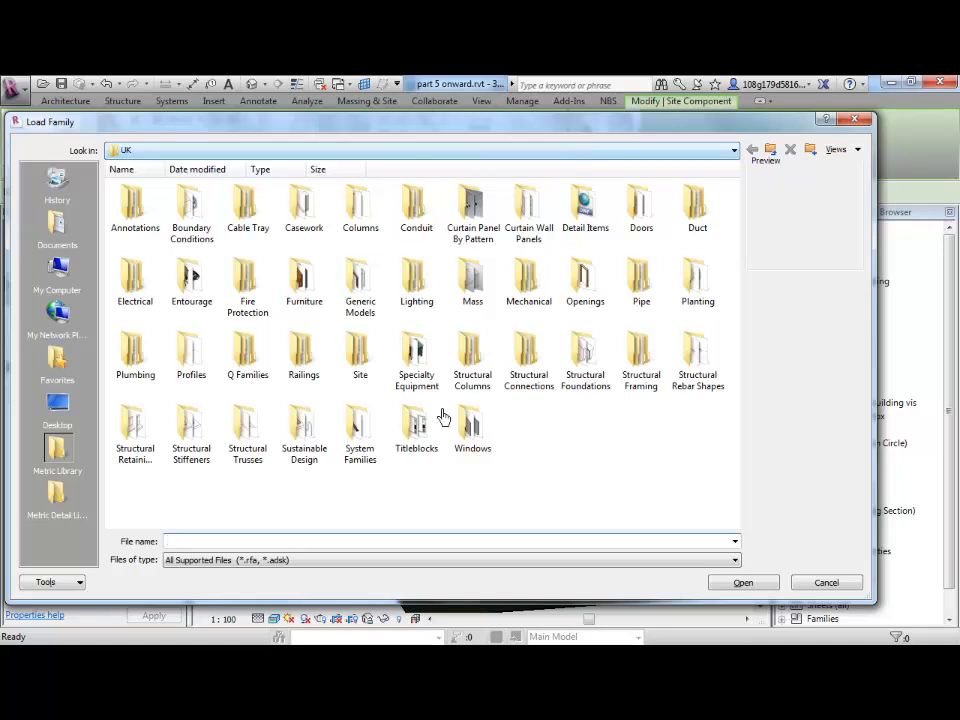
mouse_move(697, 285)
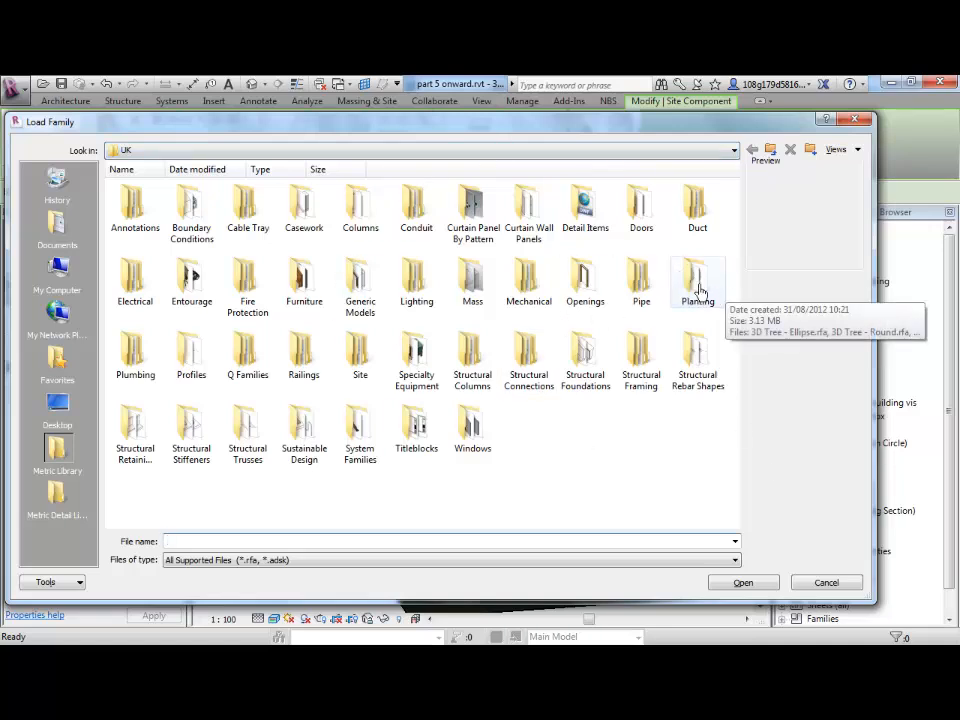
Step: Browse into the Planting folder and look at the fruit tree family
double_click(697, 280)
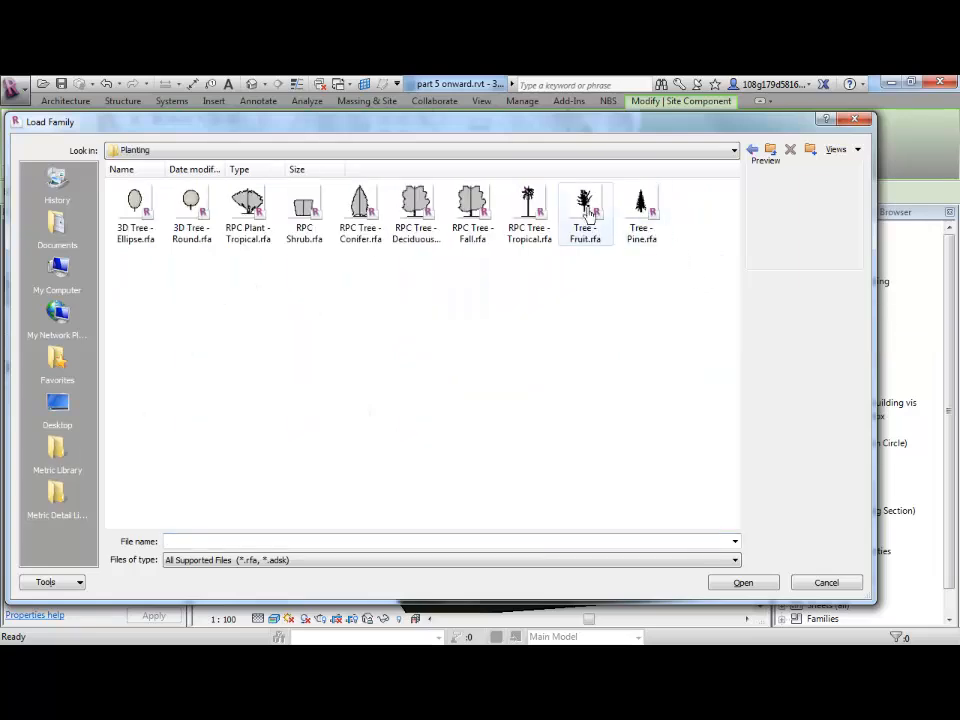
left_click(742, 582)
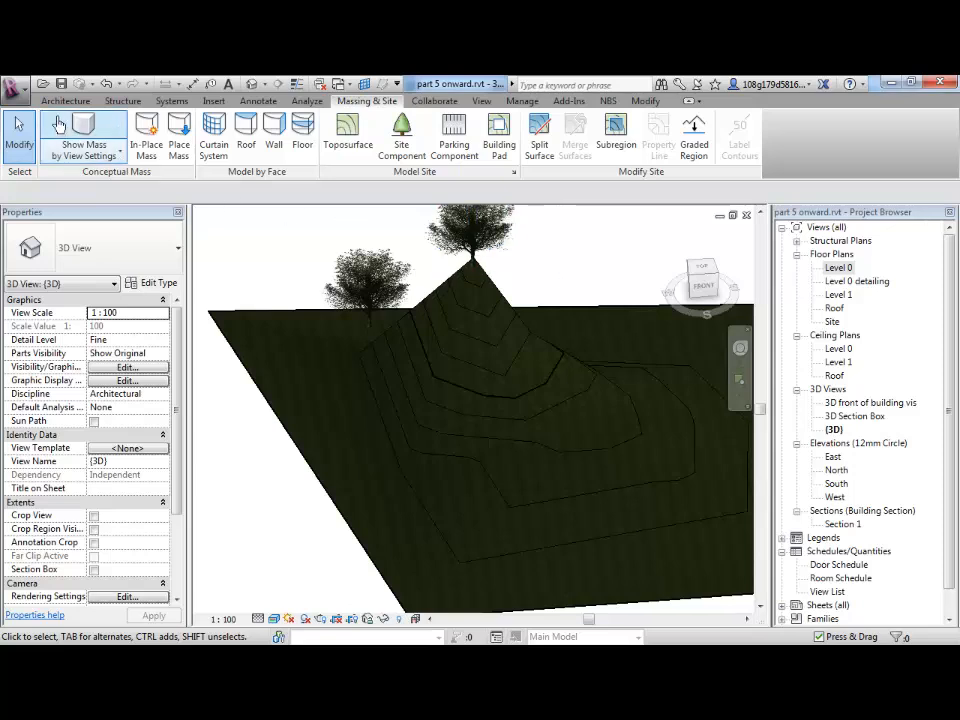
left_click(213, 101)
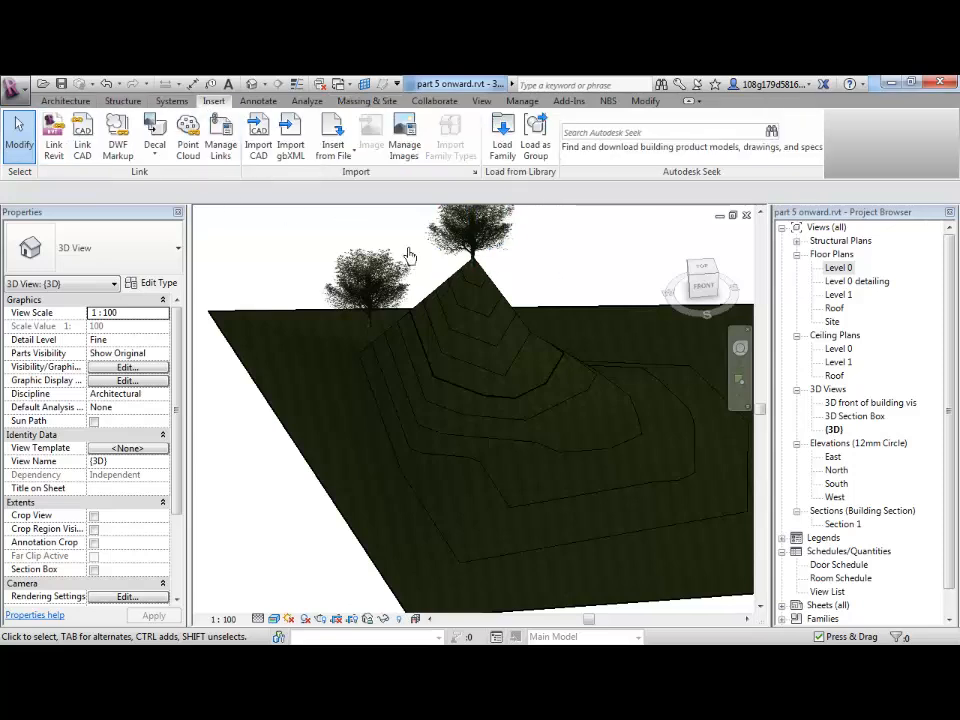
mouse_move(605, 147)
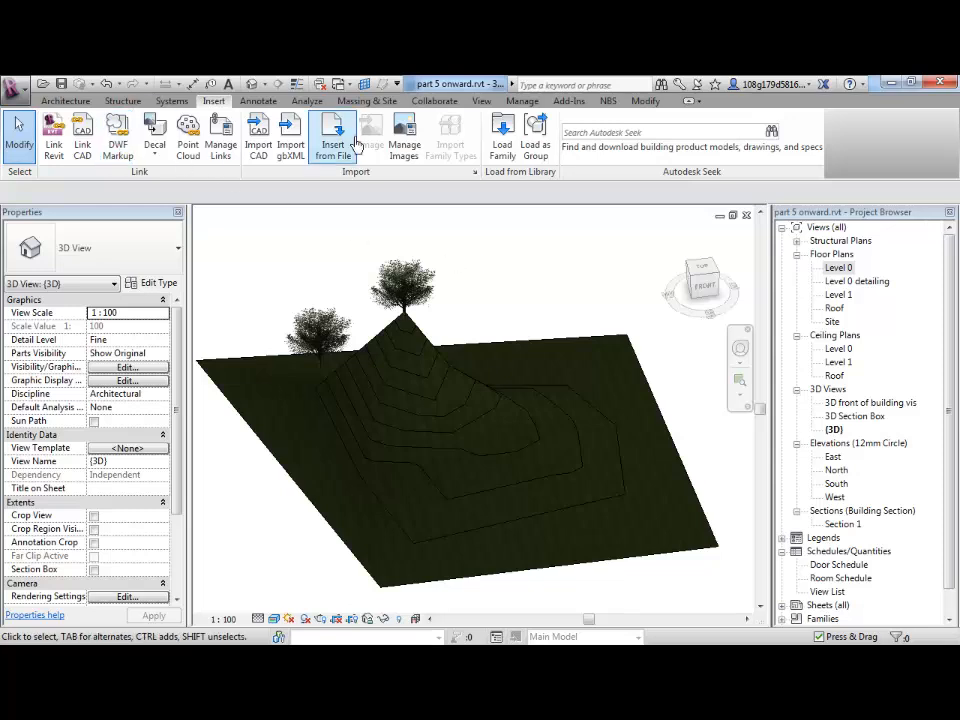
left_click(367, 100)
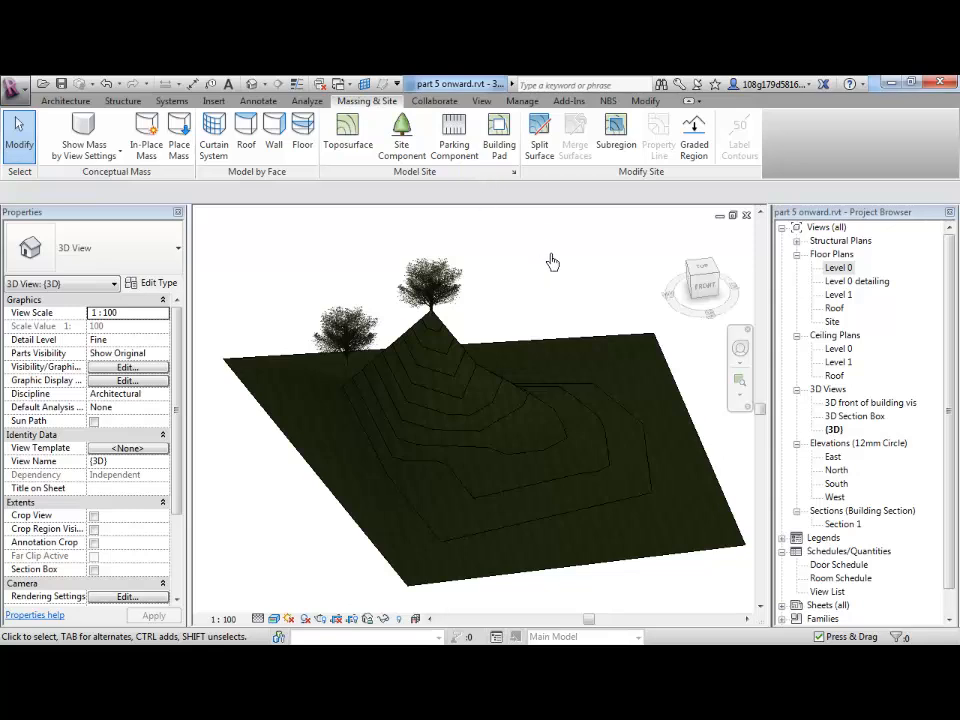
left_click_drag(553, 262, 537, 278)
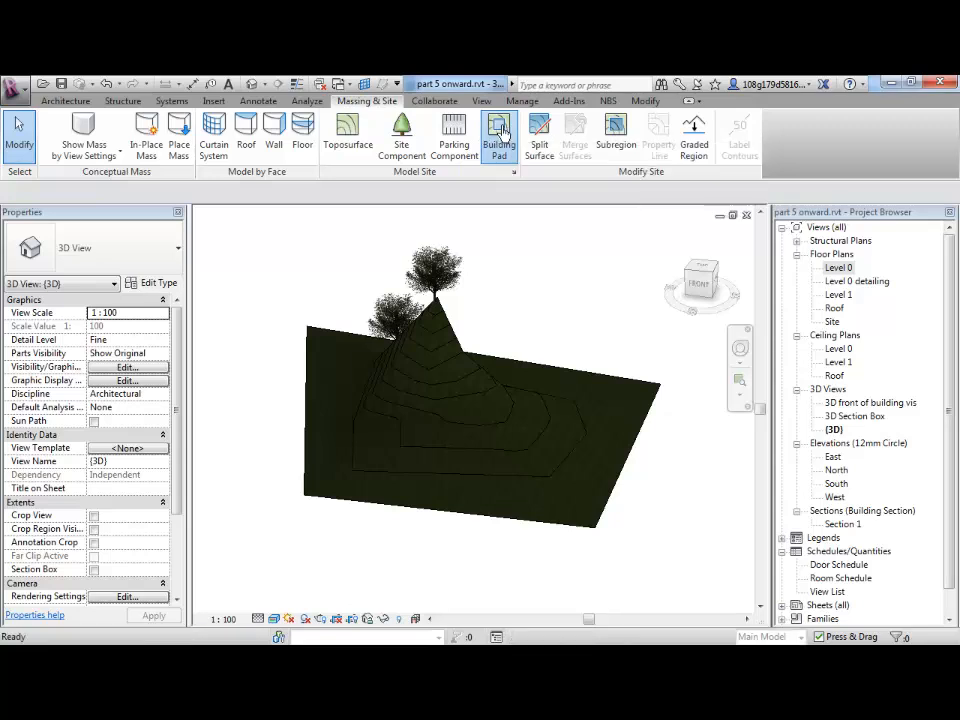
Step: Sketch a rectangular Building Pad boundary on the lower front slope
left_click(499, 135)
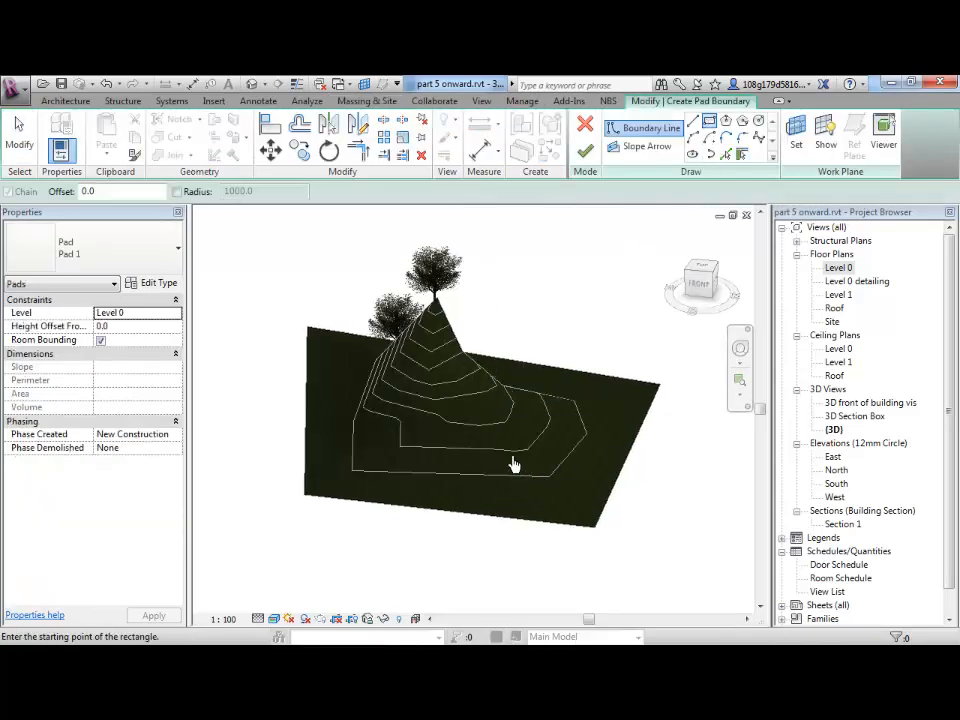
left_click_drag(510, 460, 600, 515)
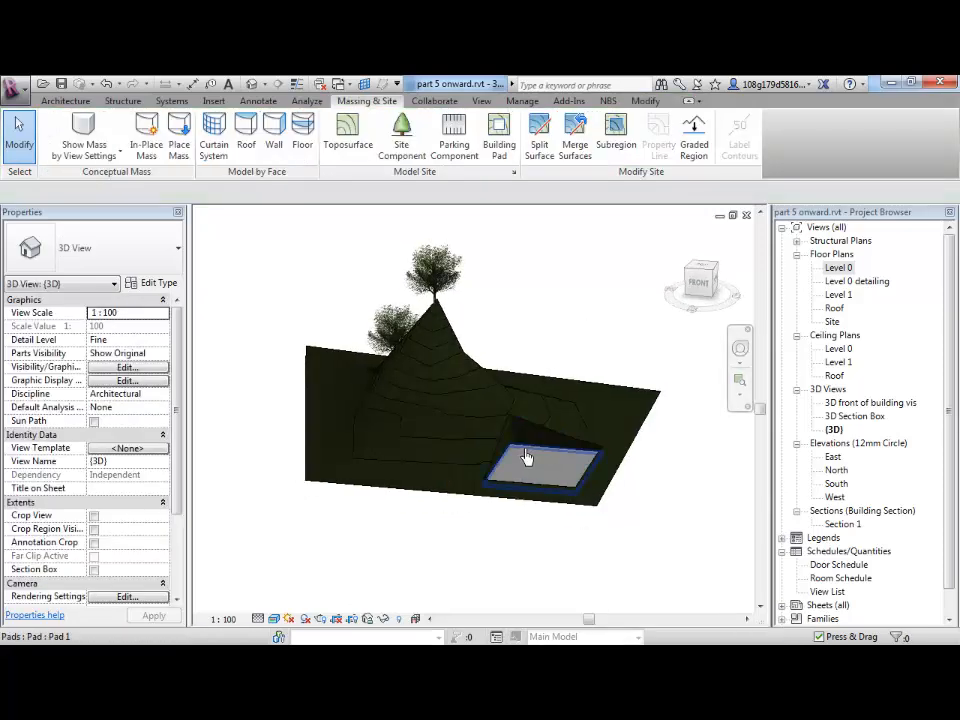
Step: Duplicate the pad's type as a new type named Concrete flooring
left_click(540, 460)
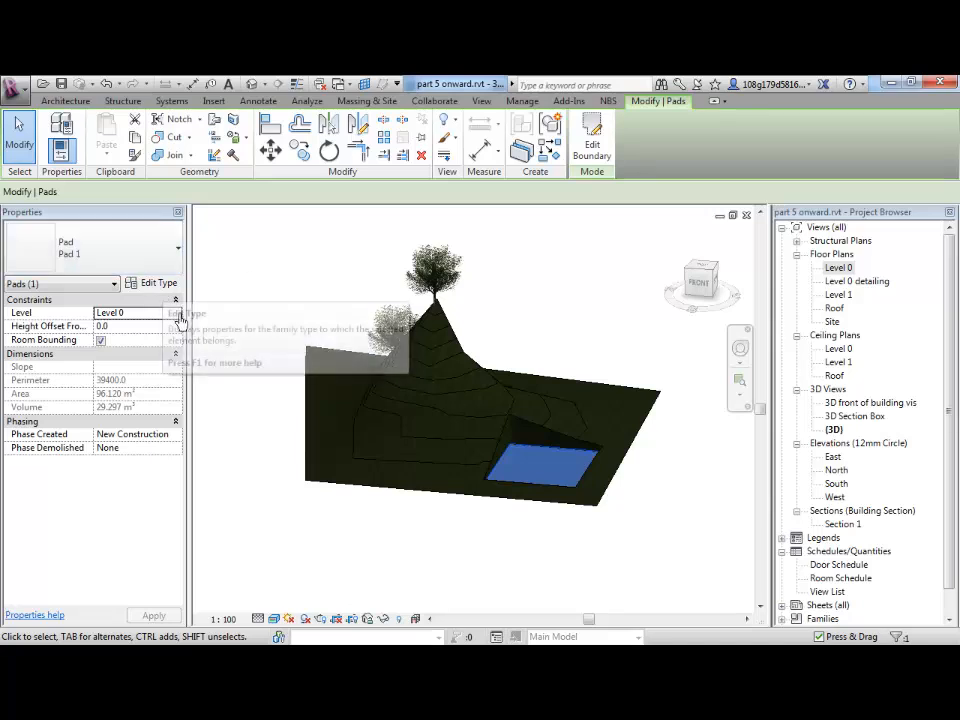
left_click(158, 283)
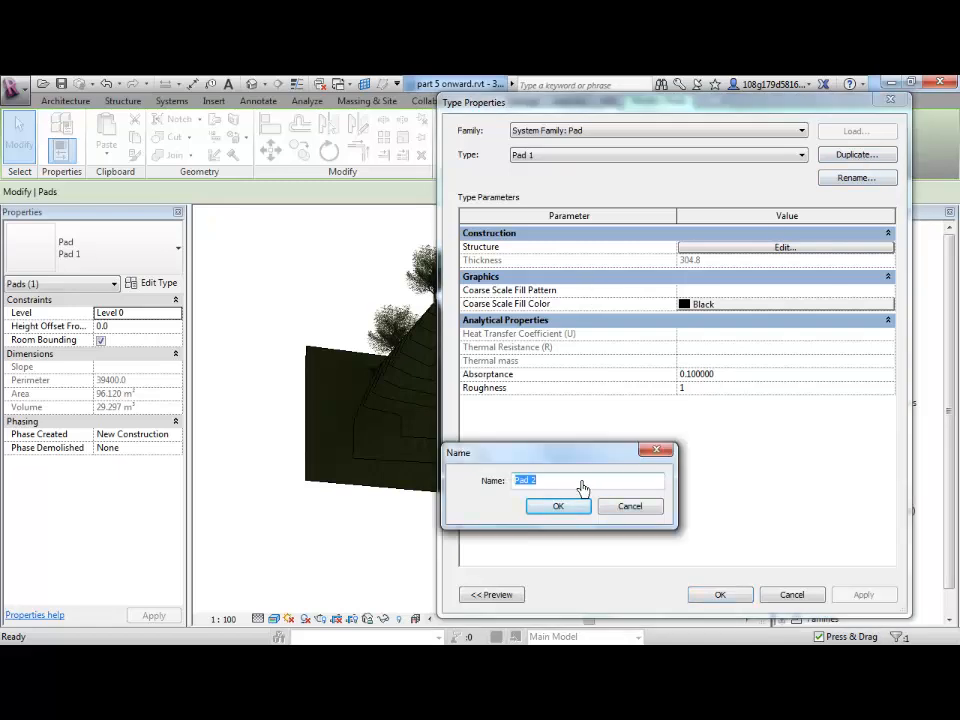
type("C")
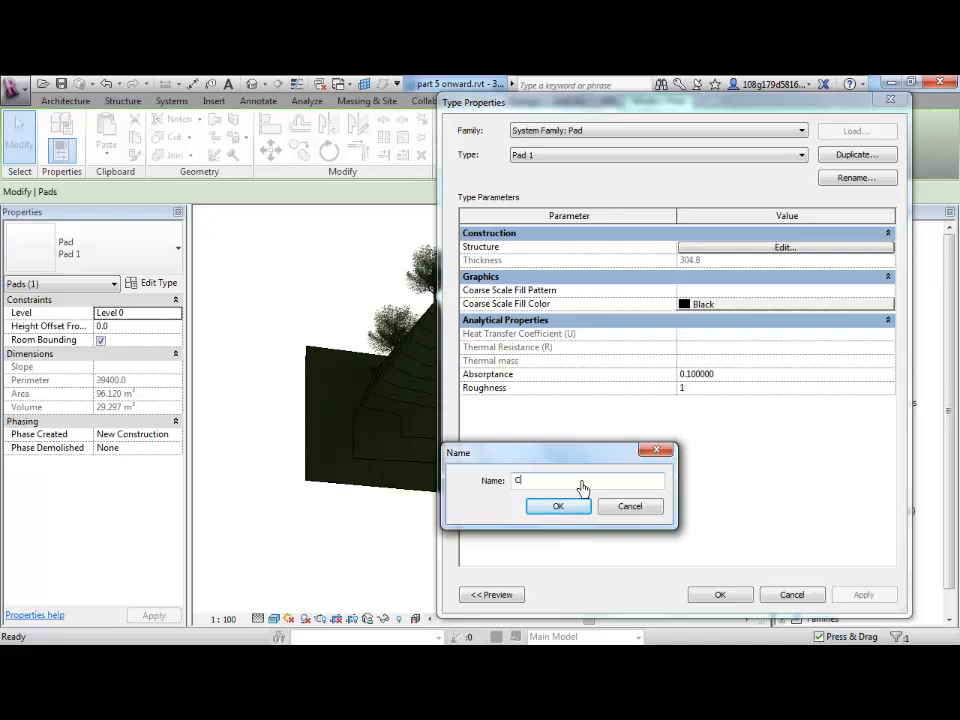
type("oncrete")
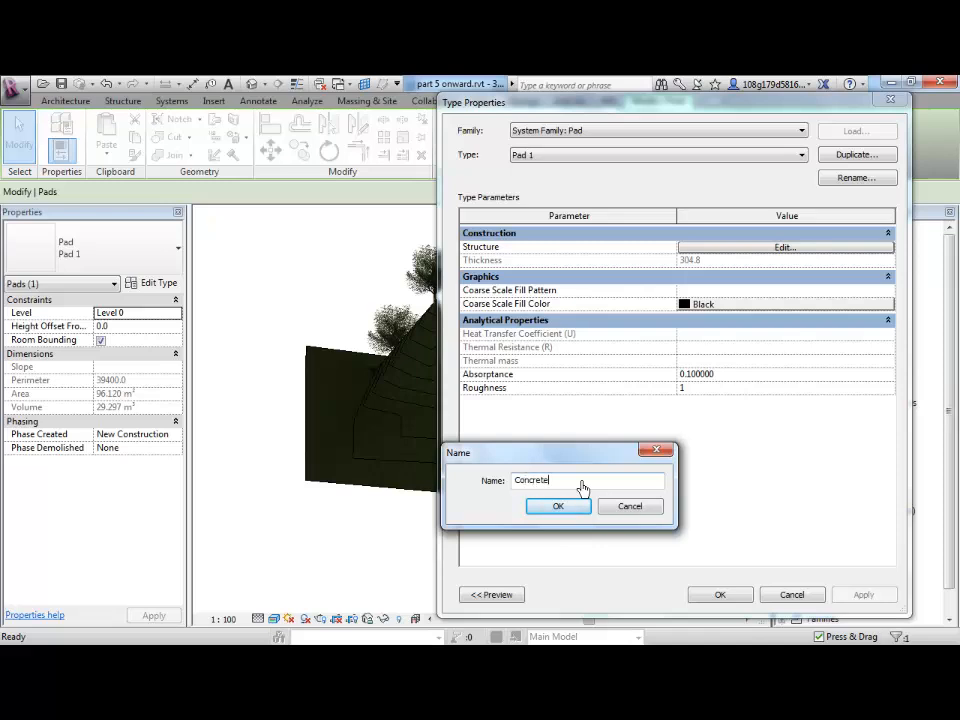
type("floorin")
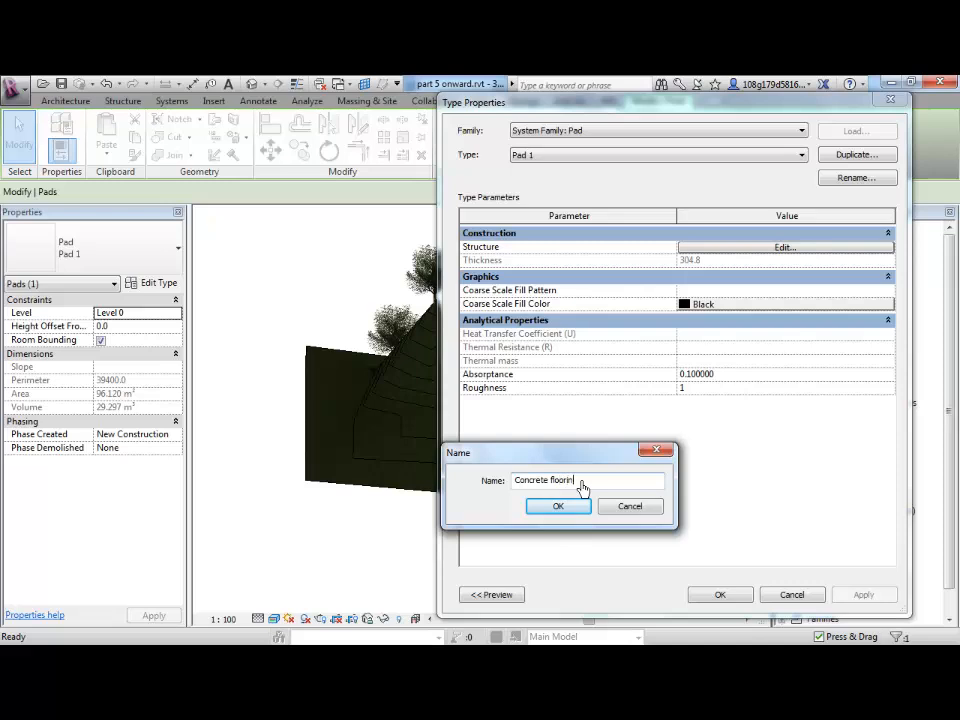
left_click(558, 505)
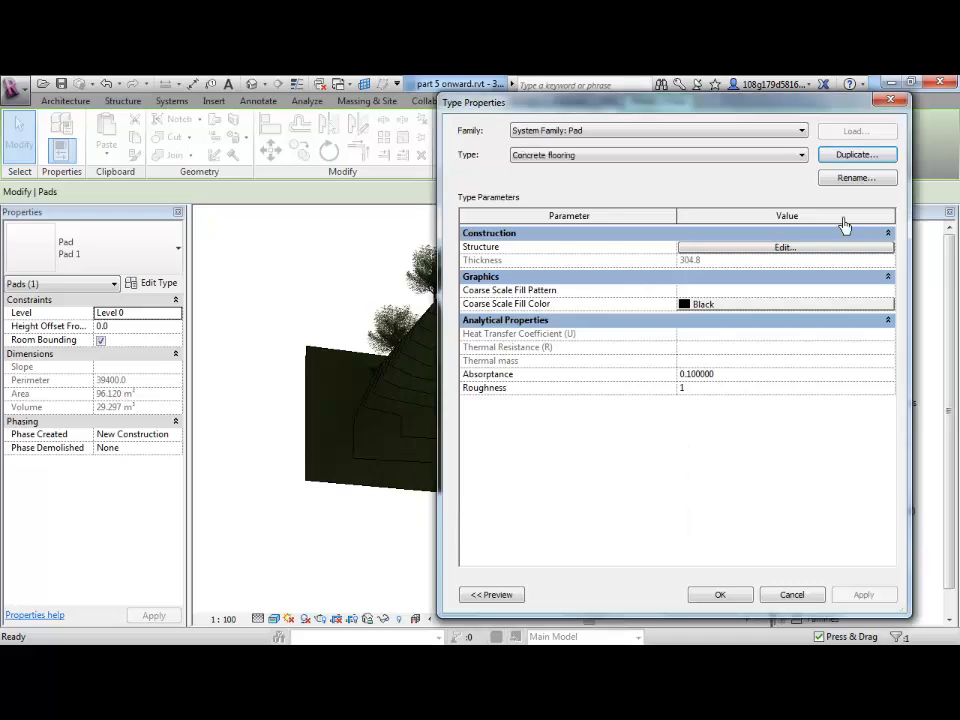
Step: Give its structure a Concrete, Cast In Situ layer 500 thick
left_click(784, 247)
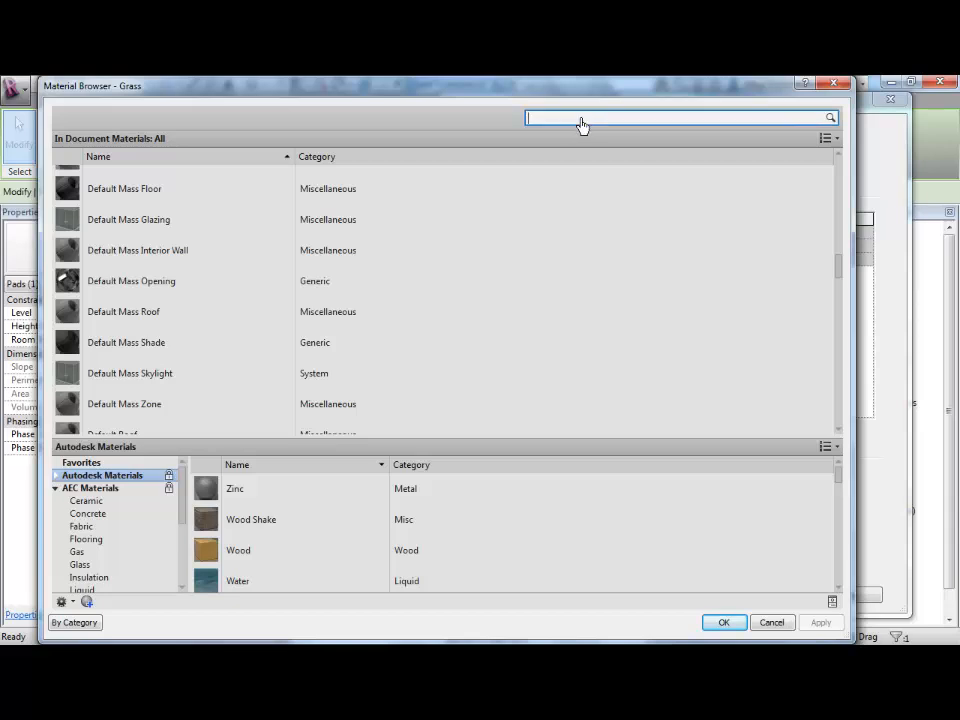
type("concrete")
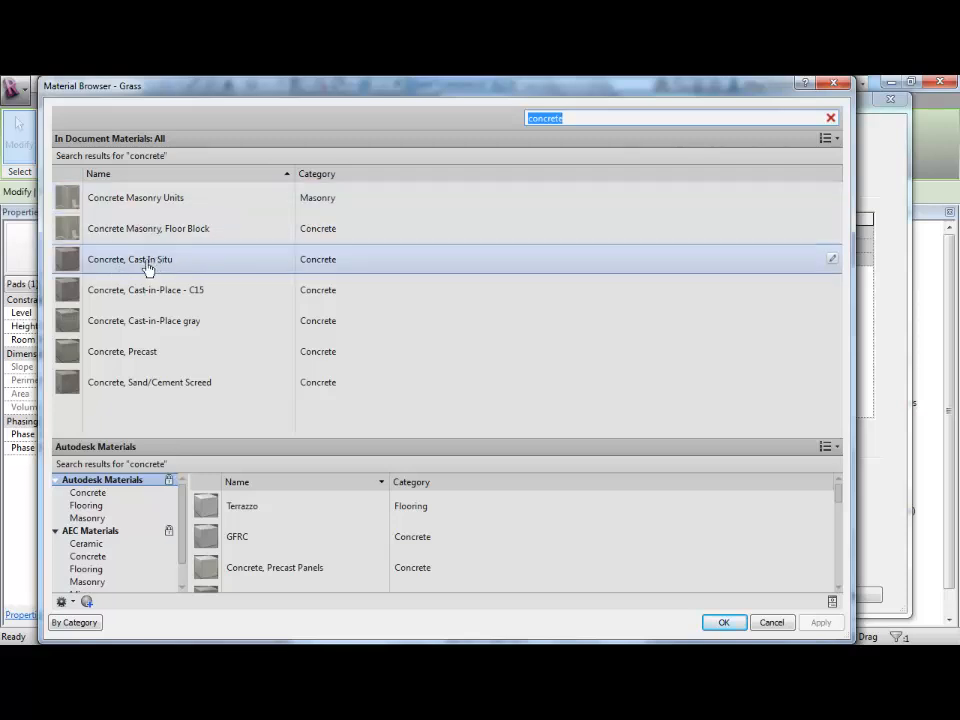
mouse_move(140, 270)
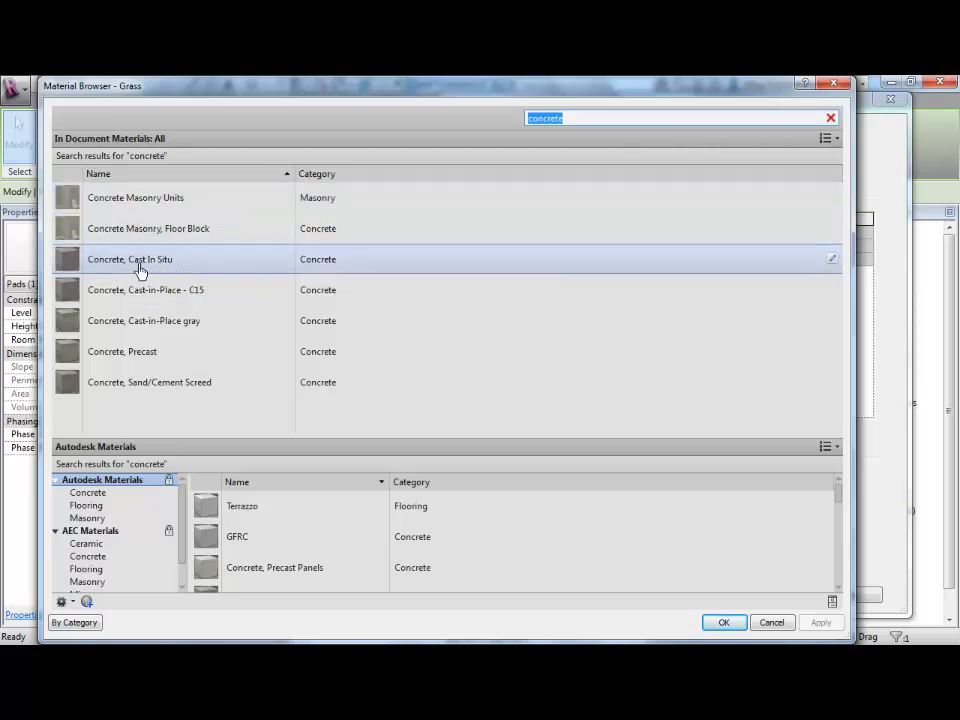
left_click(130, 259)
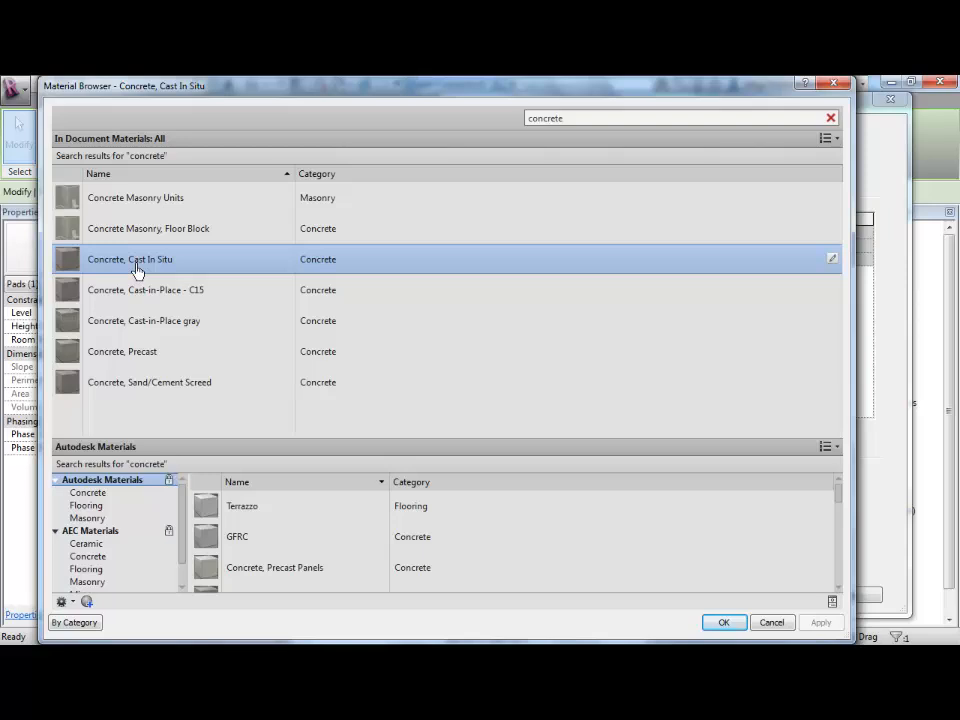
left_click(723, 622)
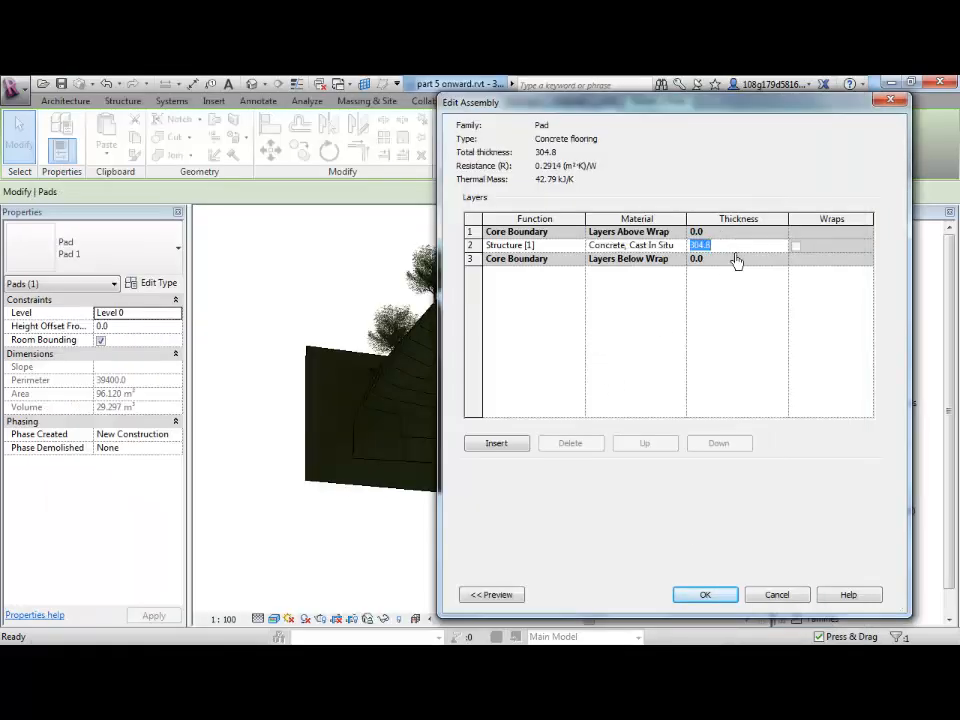
type("500.0")
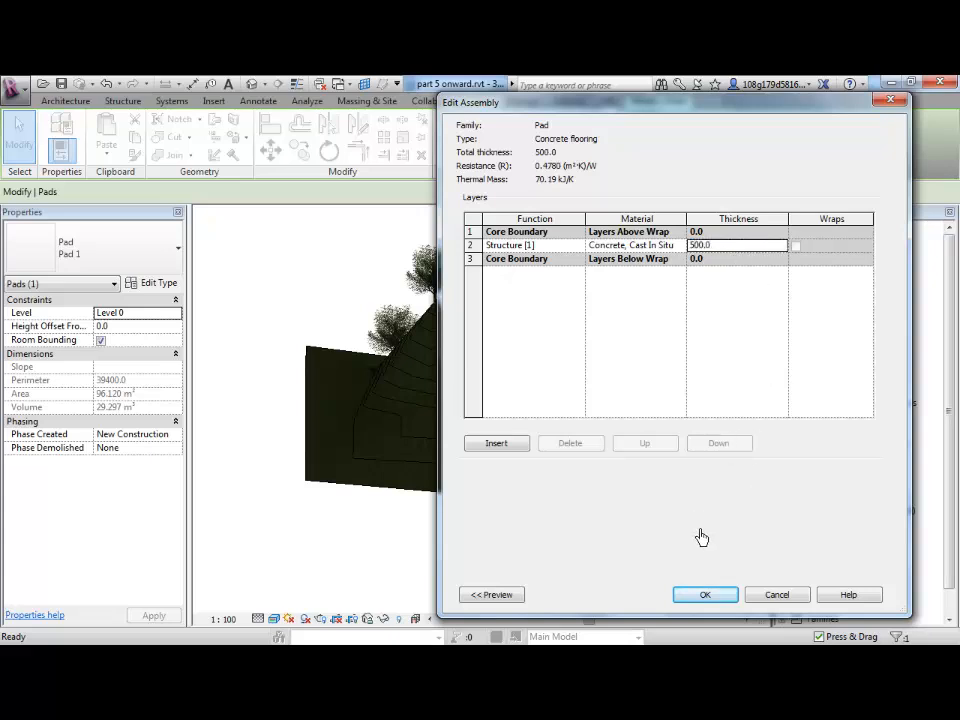
left_click(705, 594)
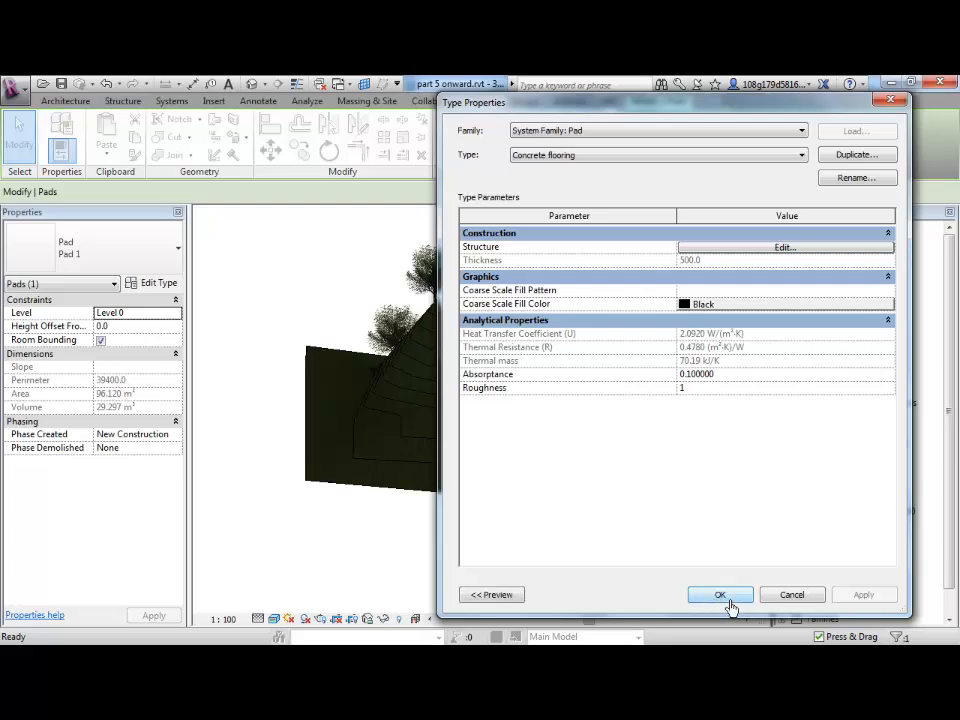
Step: Apply the Concrete flooring type and orbit to view the concrete slab in the slope
left_click(720, 594)
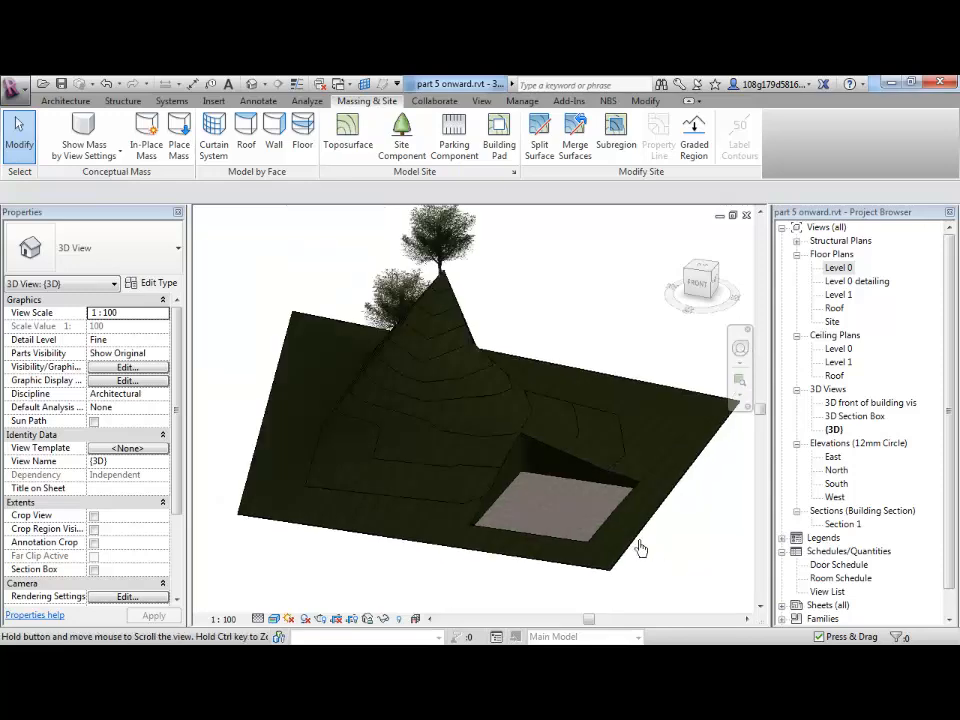
left_click_drag(640, 548, 528, 541)
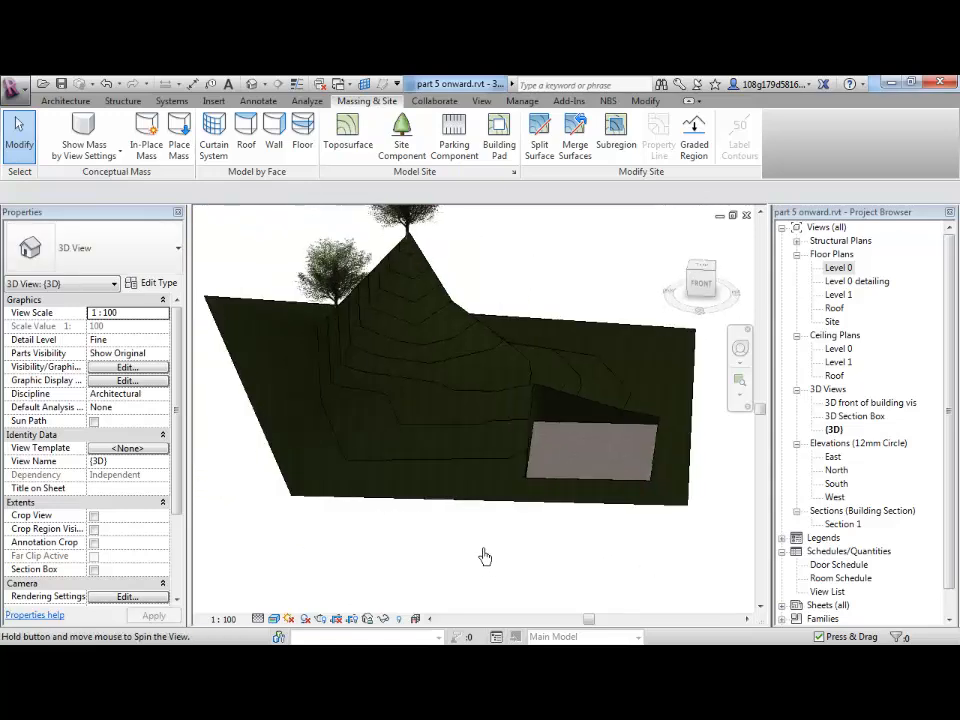
left_click_drag(485, 555, 535, 580)
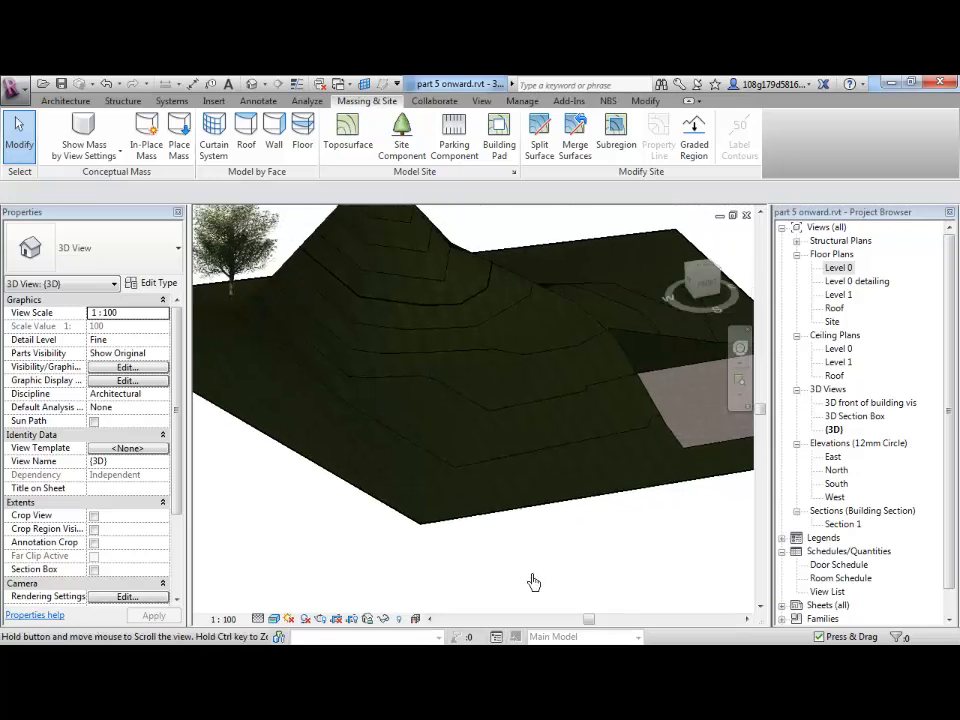
mouse_move(615, 135)
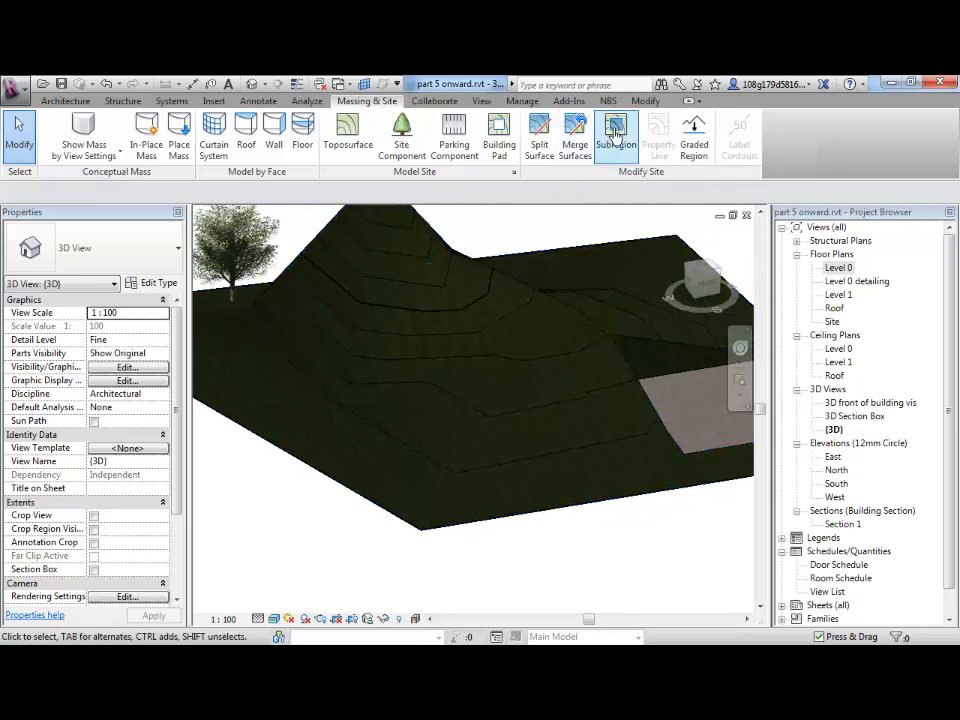
Step: Begin a Subregion, search 'tarma', add Asphalt, Pavement and set it as the material
left_click(615, 135)
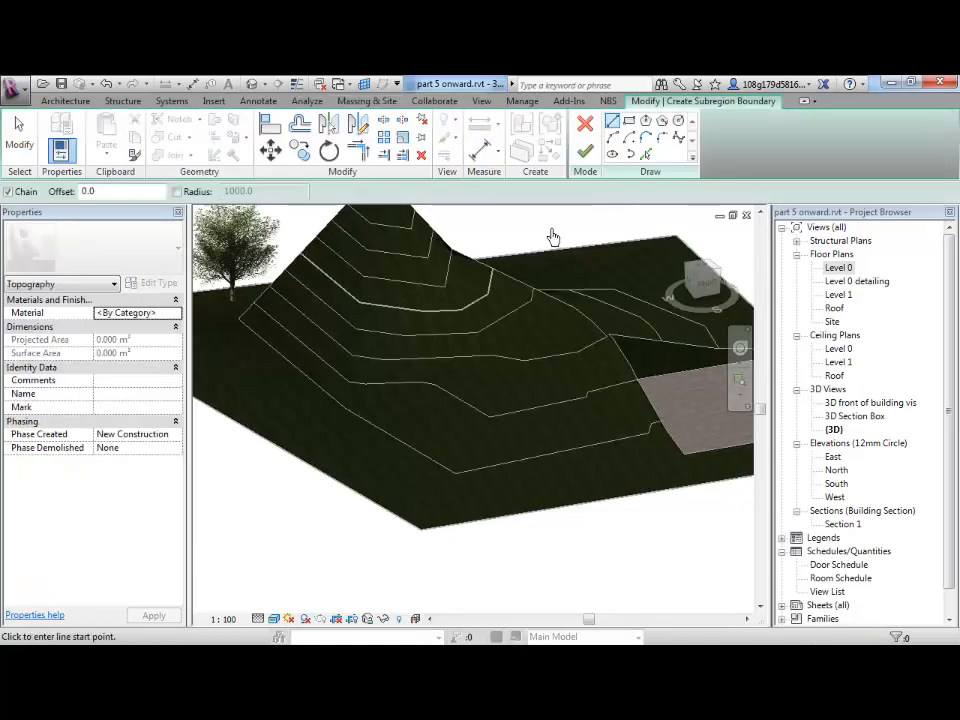
mouse_move(445, 408)
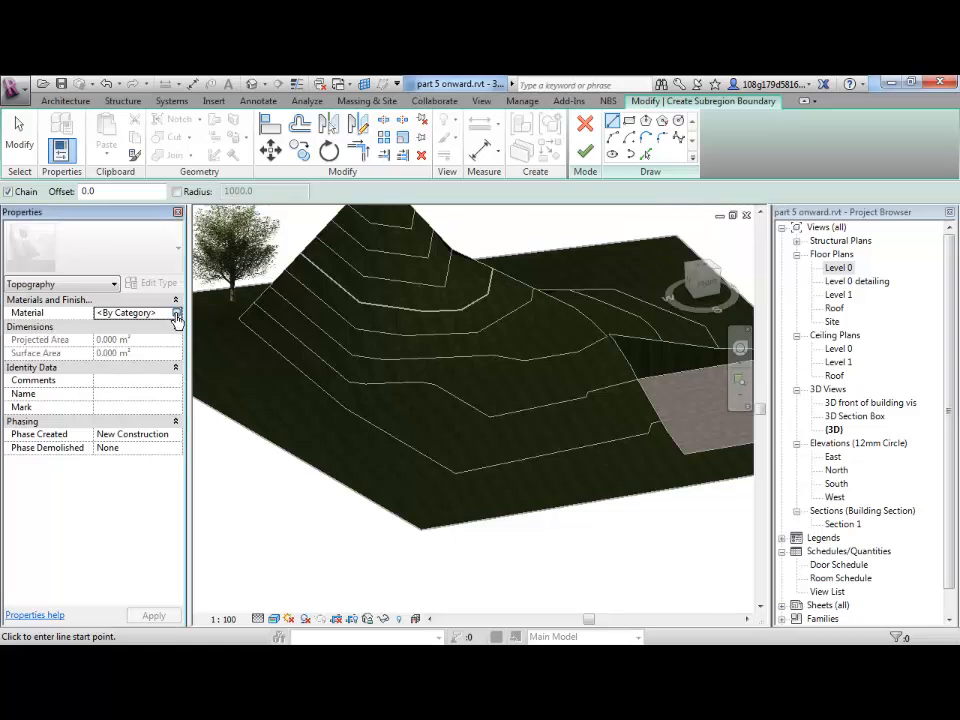
left_click(175, 312)
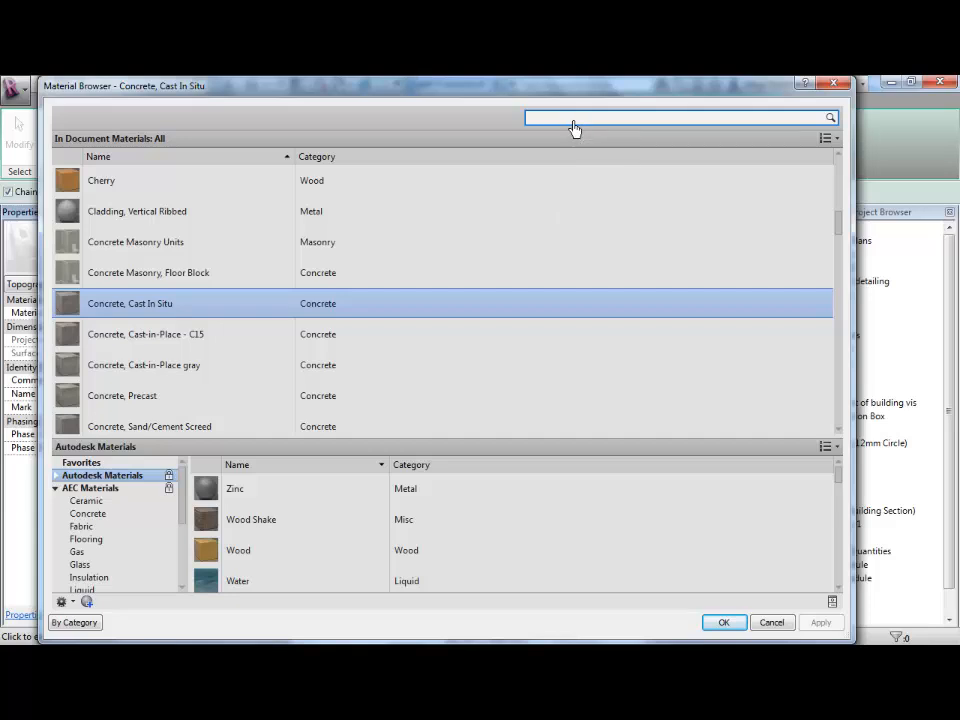
type("tarmac")
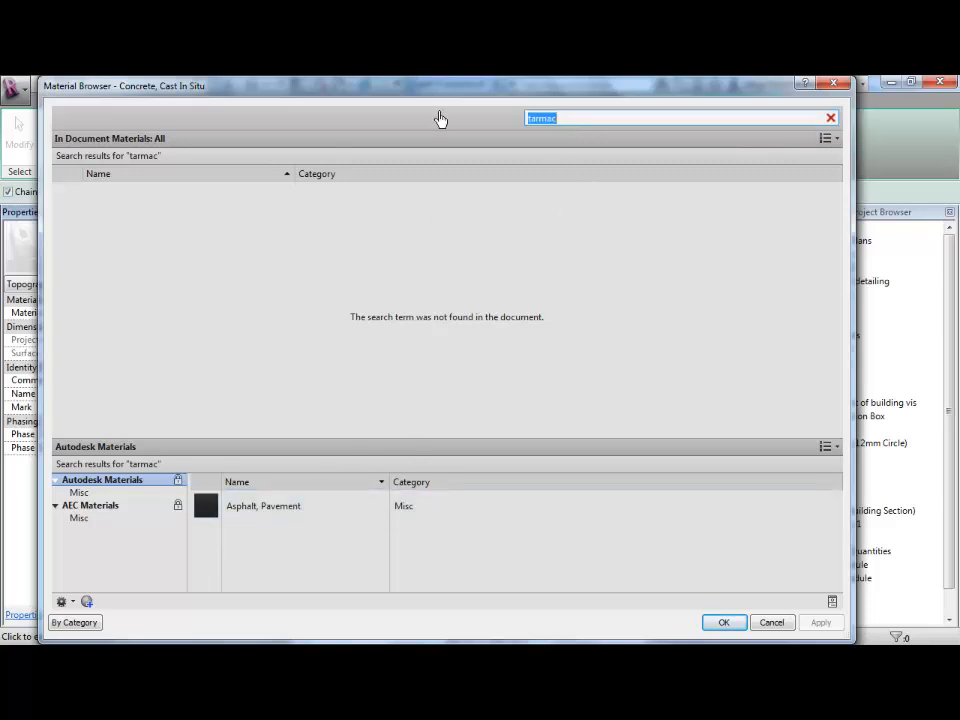
mouse_move(267, 491)
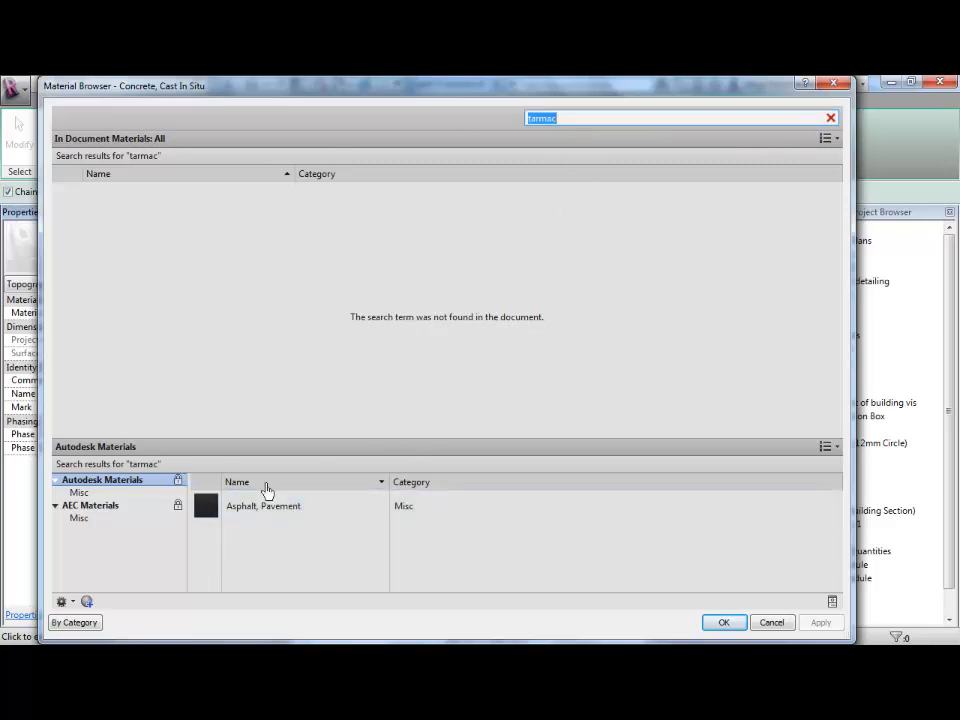
left_click(263, 505)
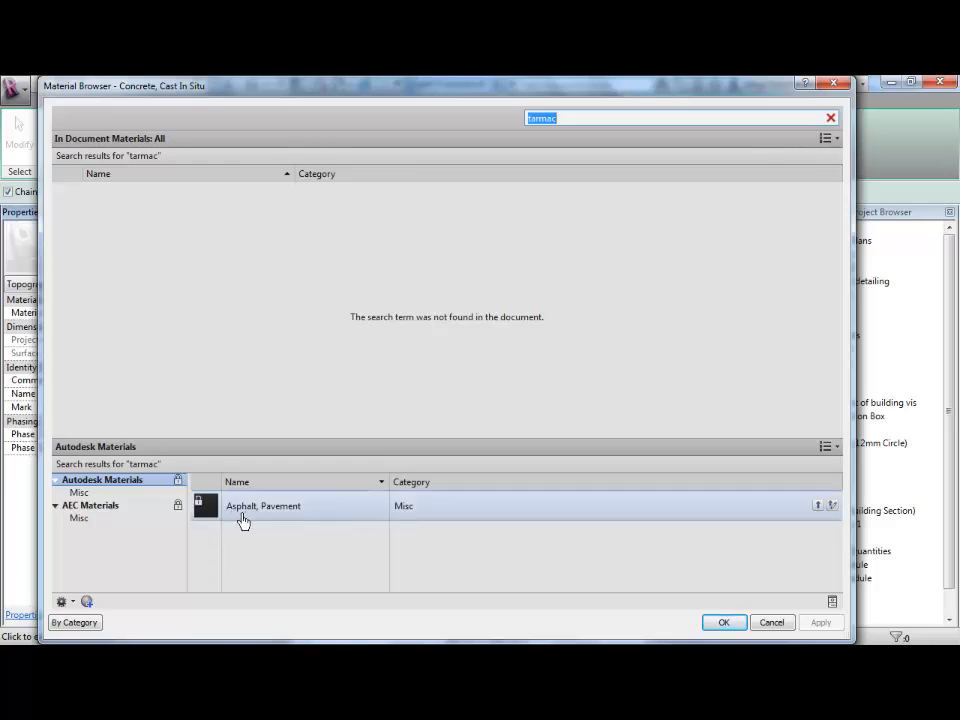
double_click(263, 505)
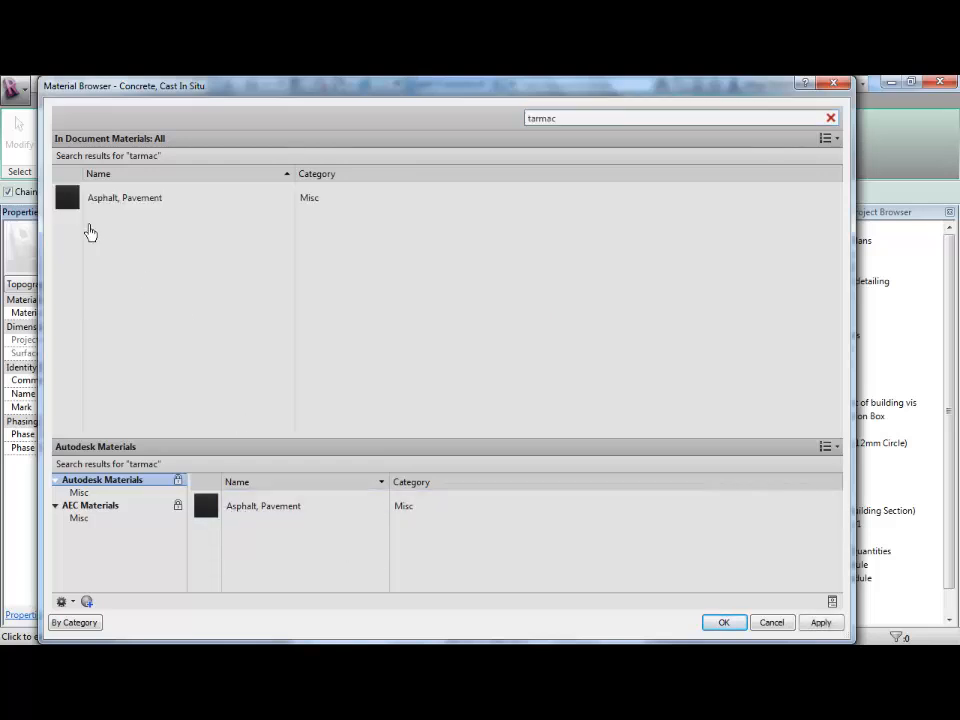
left_click(124, 197)
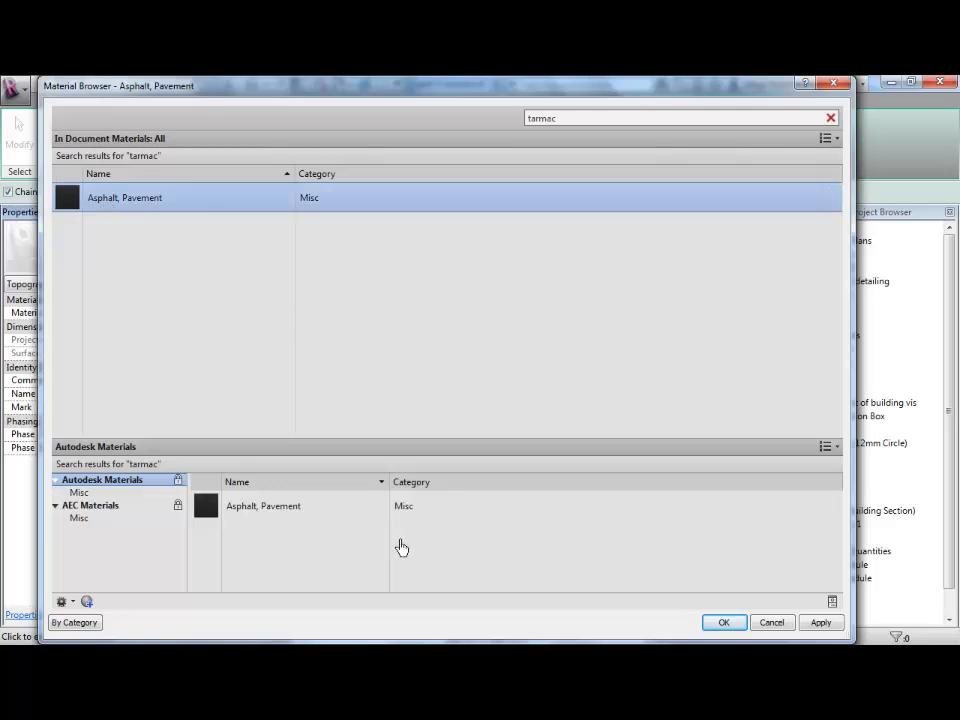
left_click(724, 622)
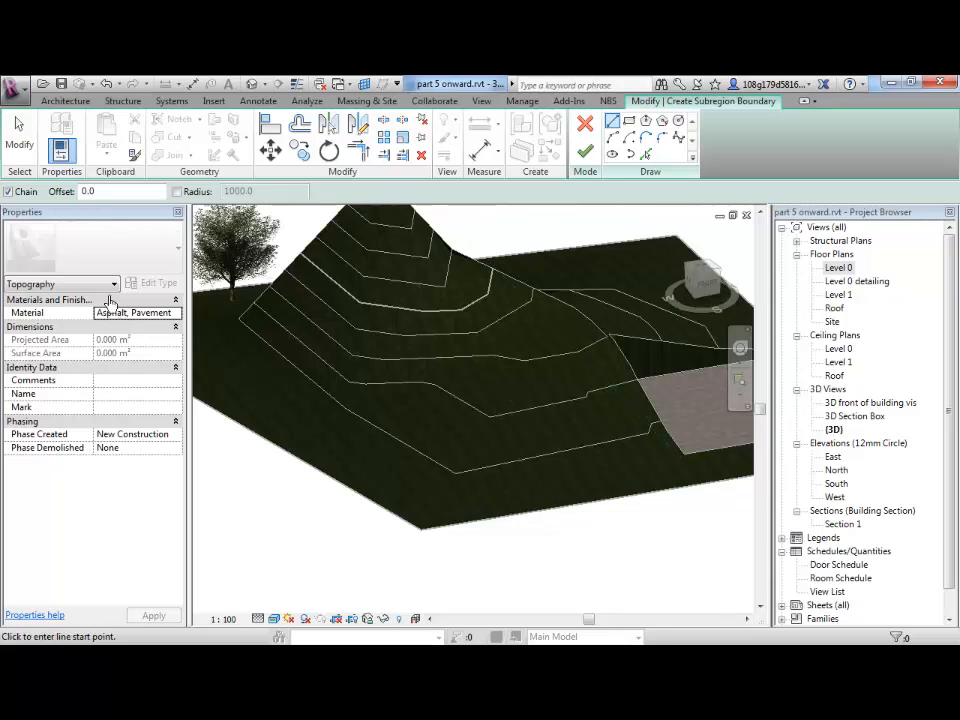
mouse_move(508, 524)
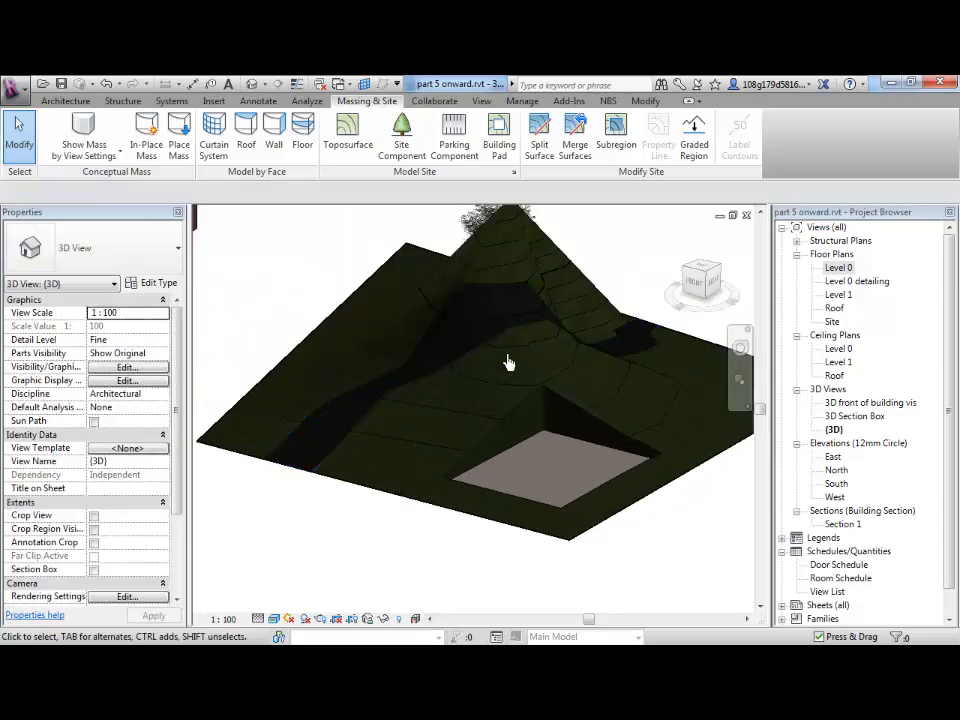
Step: Edit the toposurface and change an interior point's elevation to 2000
left_click(520, 350)
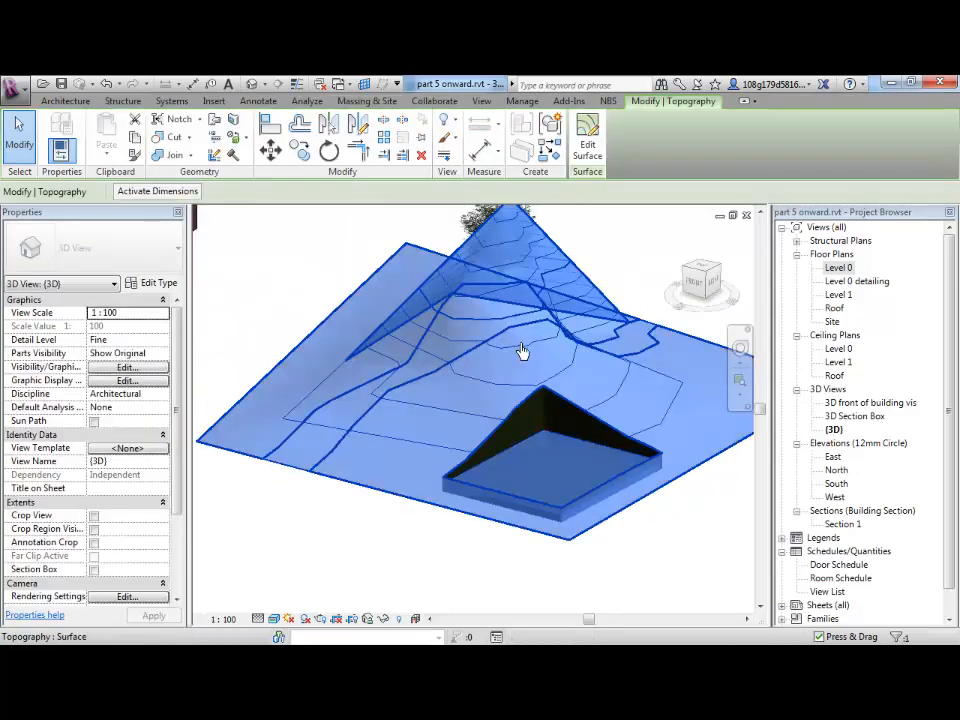
left_click(587, 135)
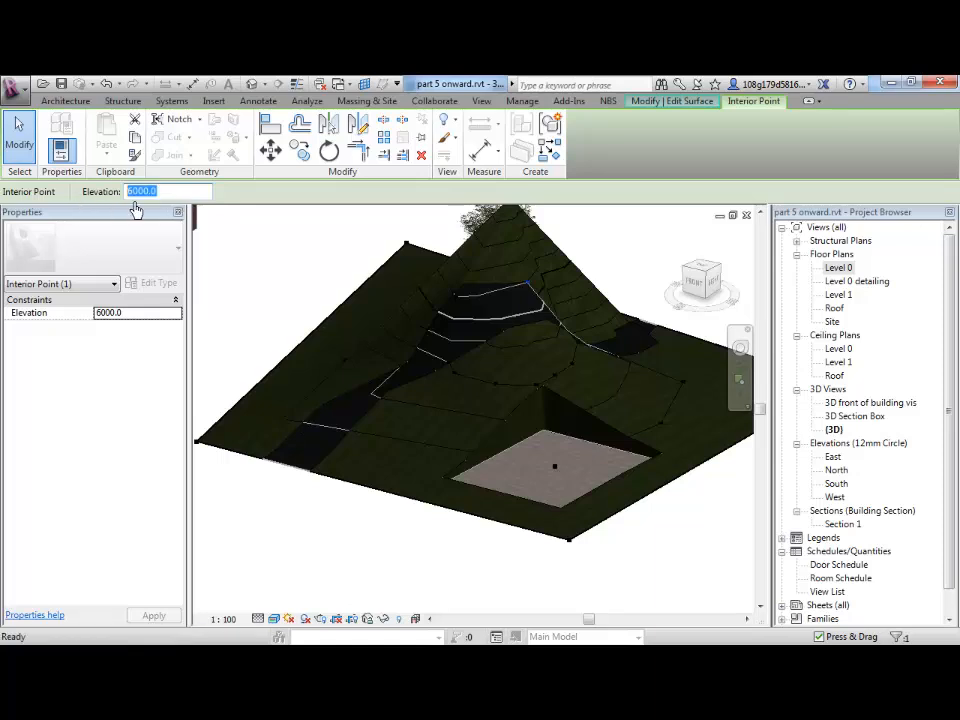
type("2000")
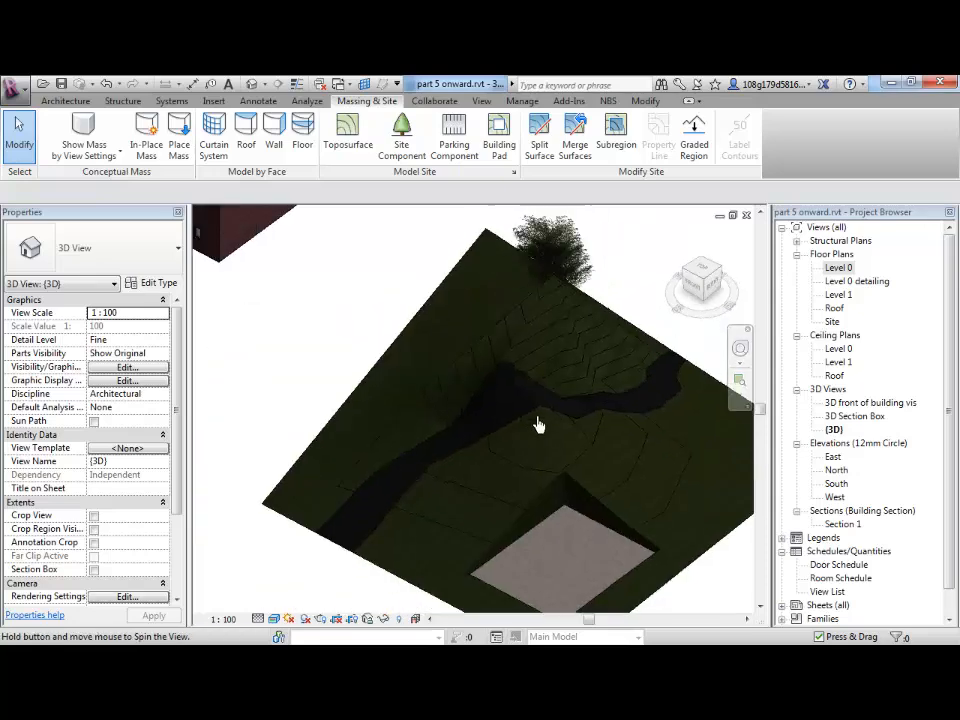
left_click_drag(540, 425, 483, 403)
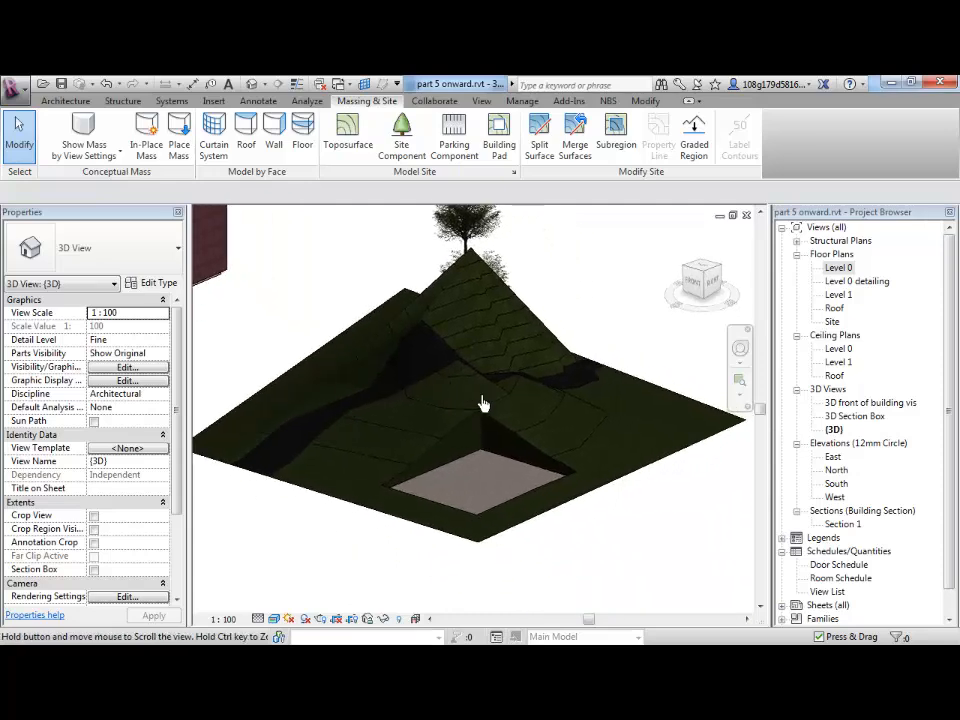